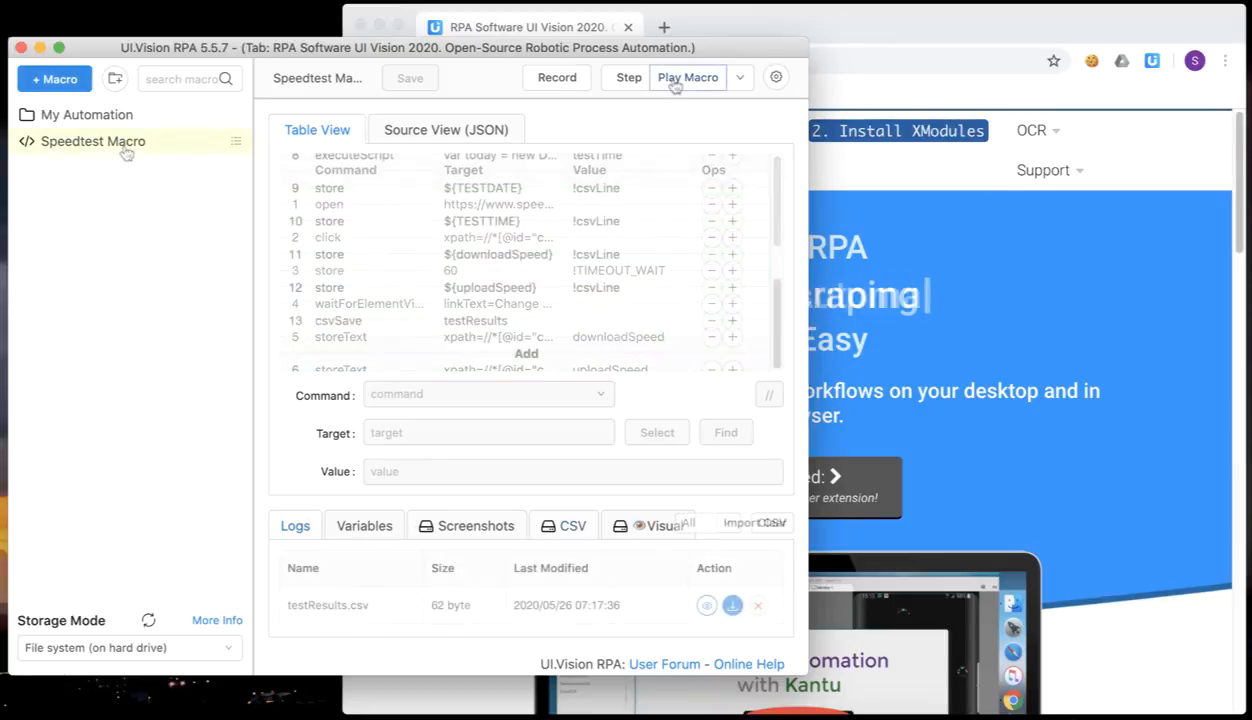
- Play the Speedtest Macro, then view the new 46.67/18.61 row in testResults.csv
left_click(686, 76)
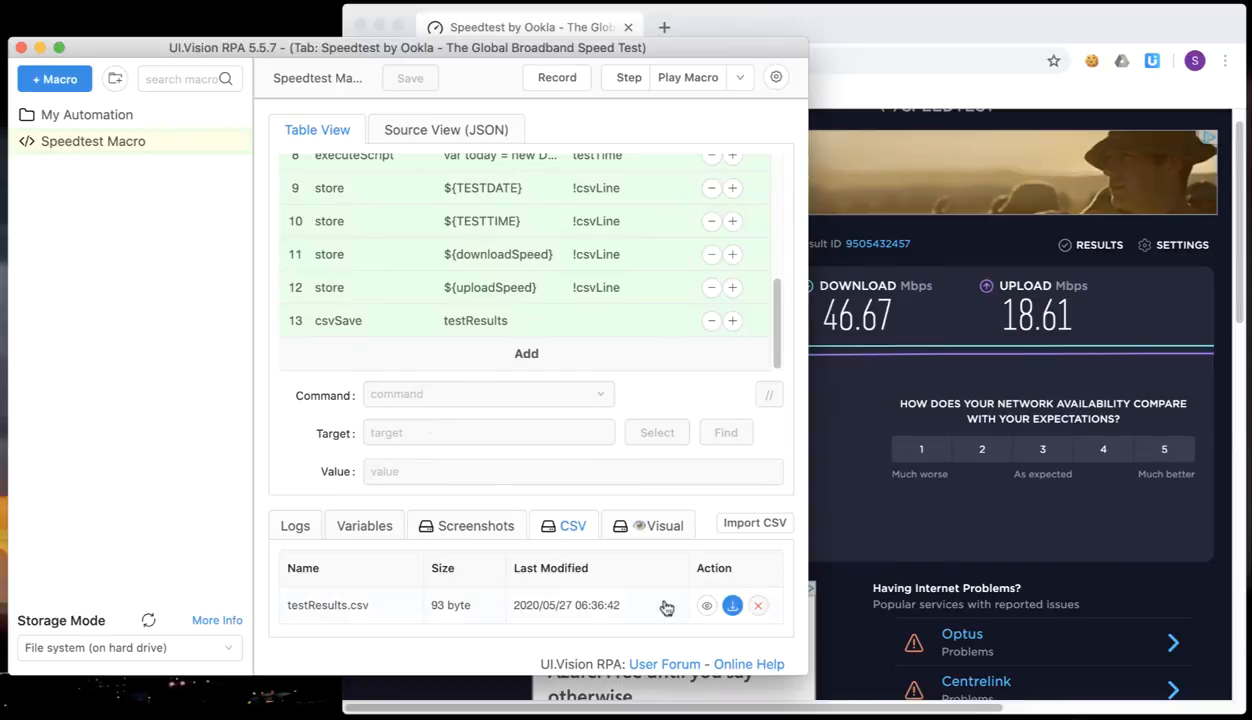
left_click(708, 604)
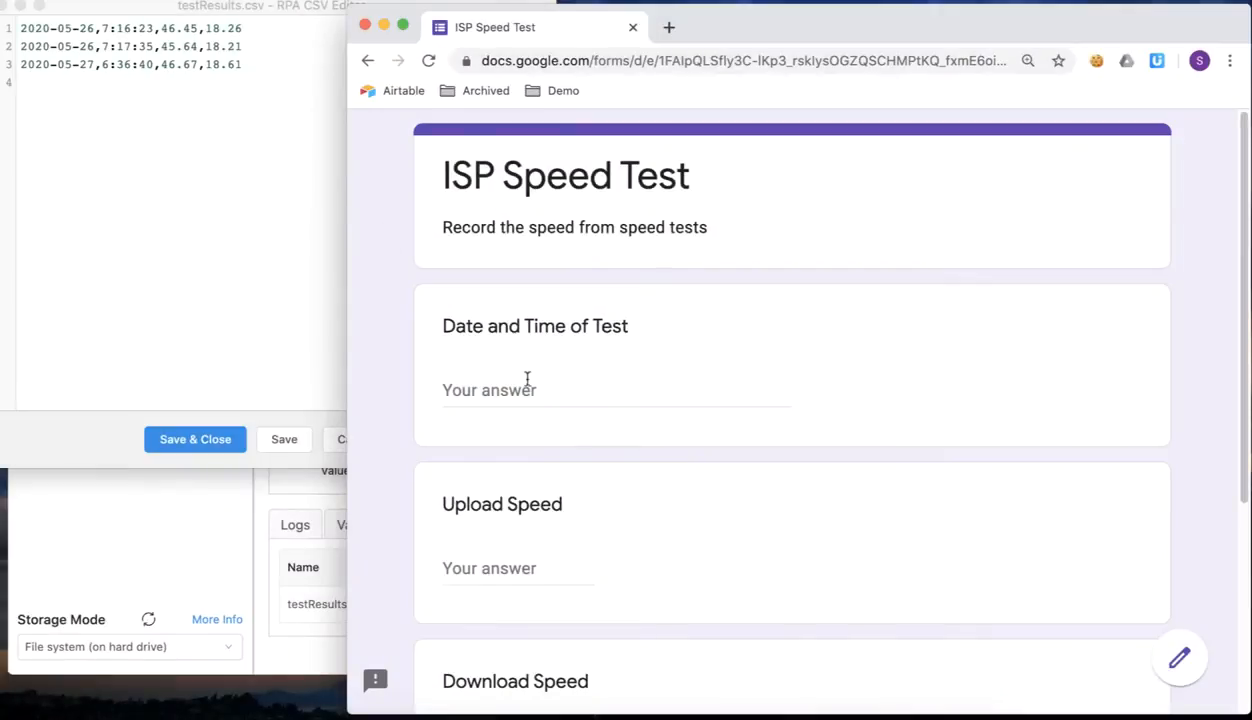
- Scroll through the ISP Speed Test form's date/time, upload and download questions
scroll("down", 3)
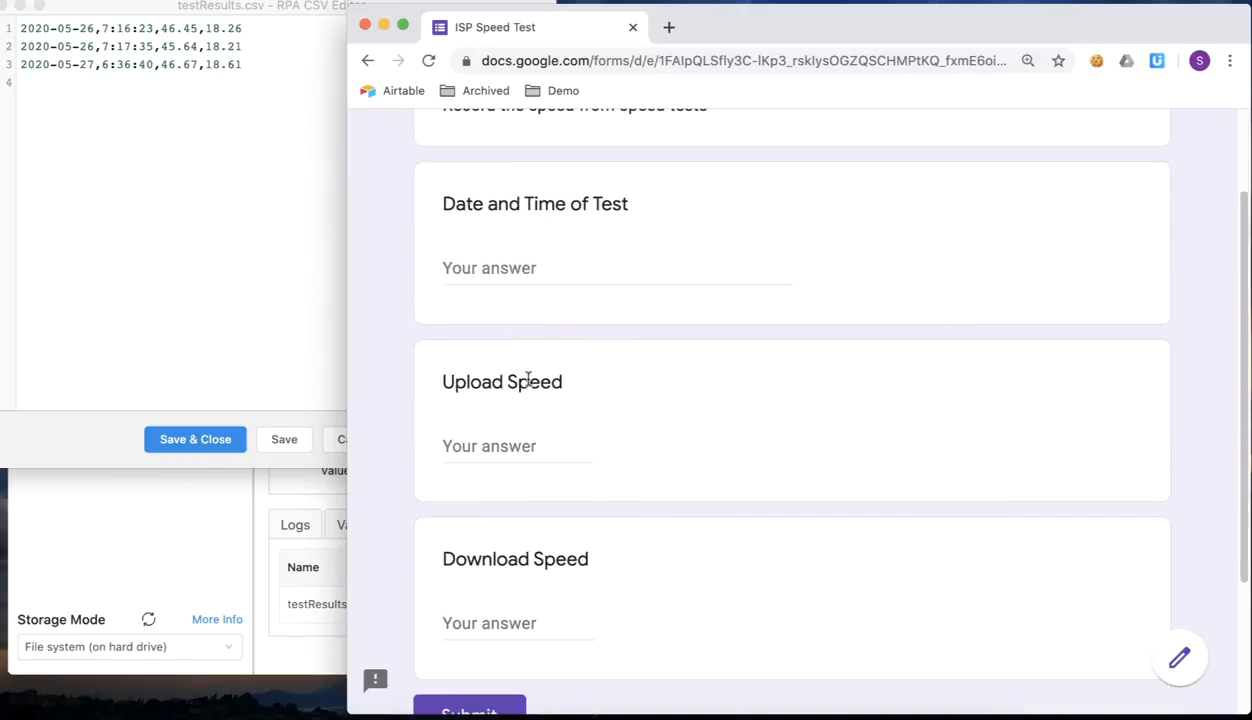
scroll("down", 3)
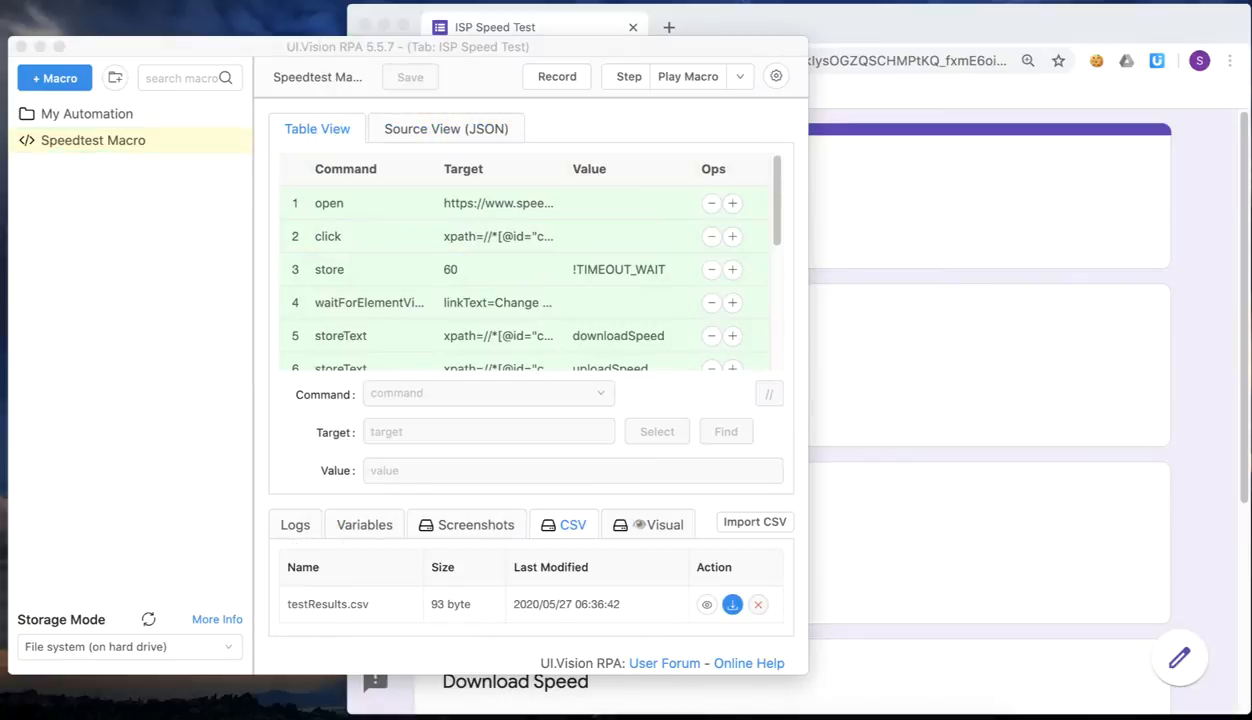
mouse_move(356, 280)
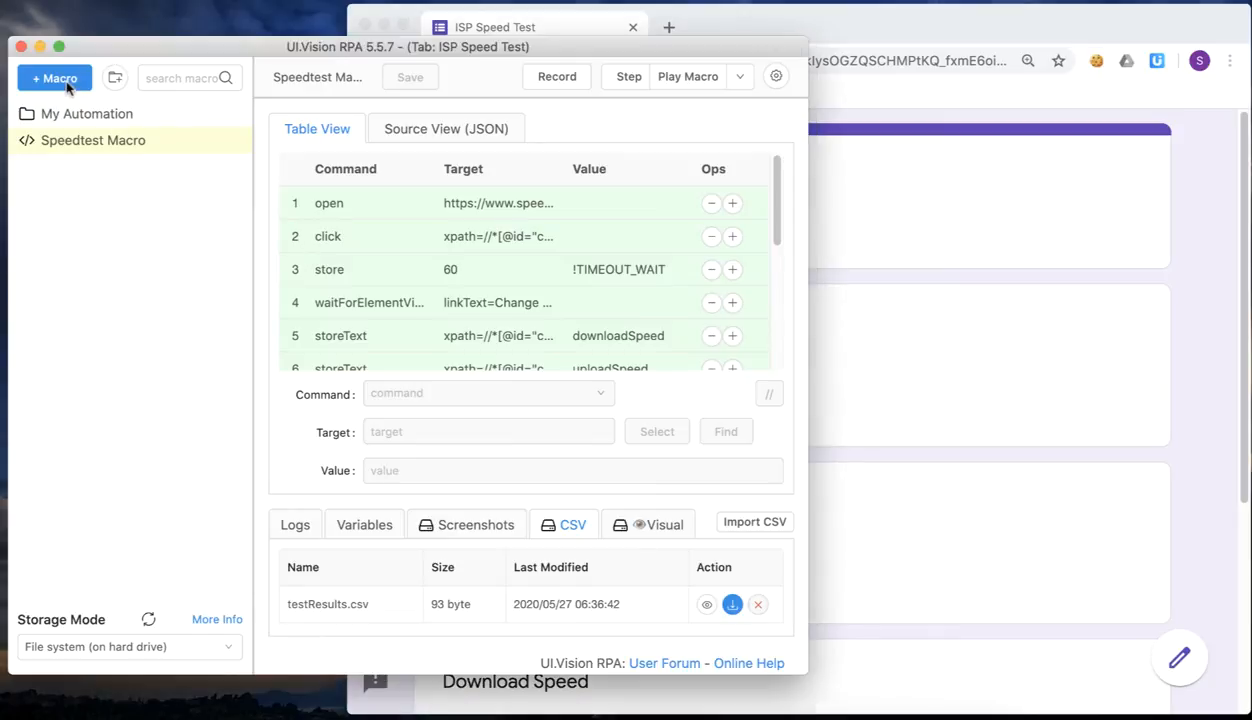
- Create a new macro named Log Speedtest and start recording into it
left_click(54, 76)
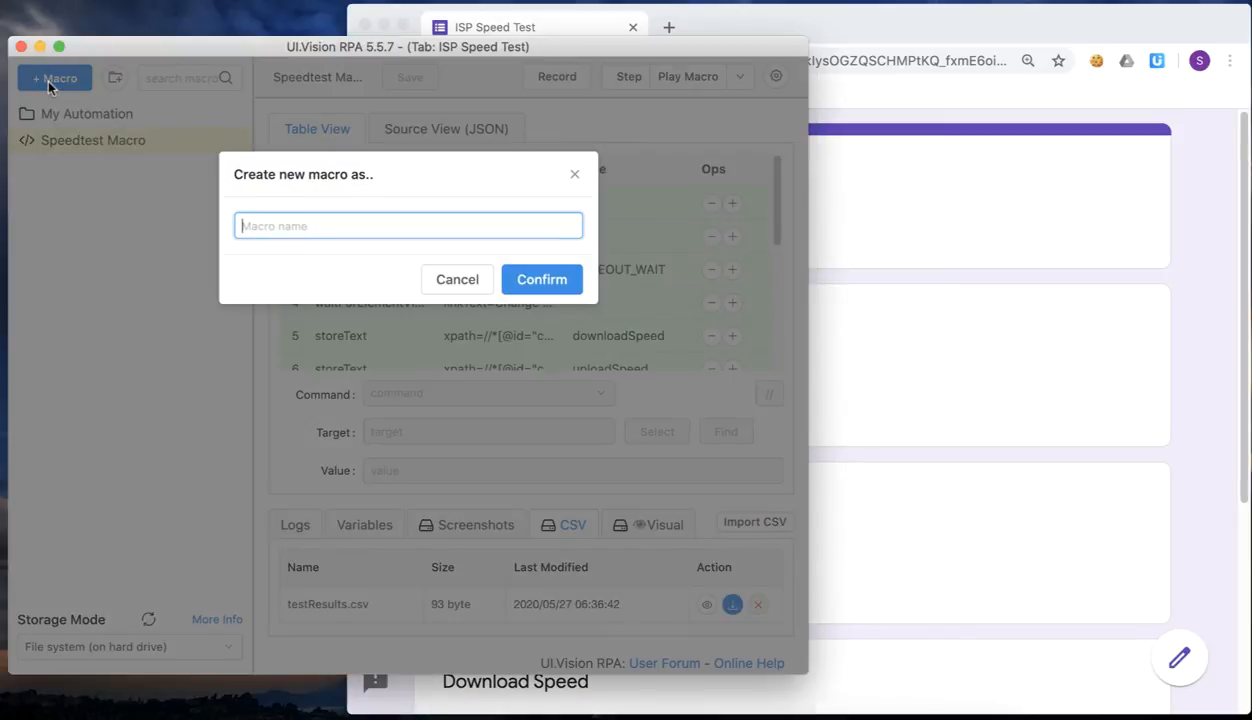
type("Log Speedtest")
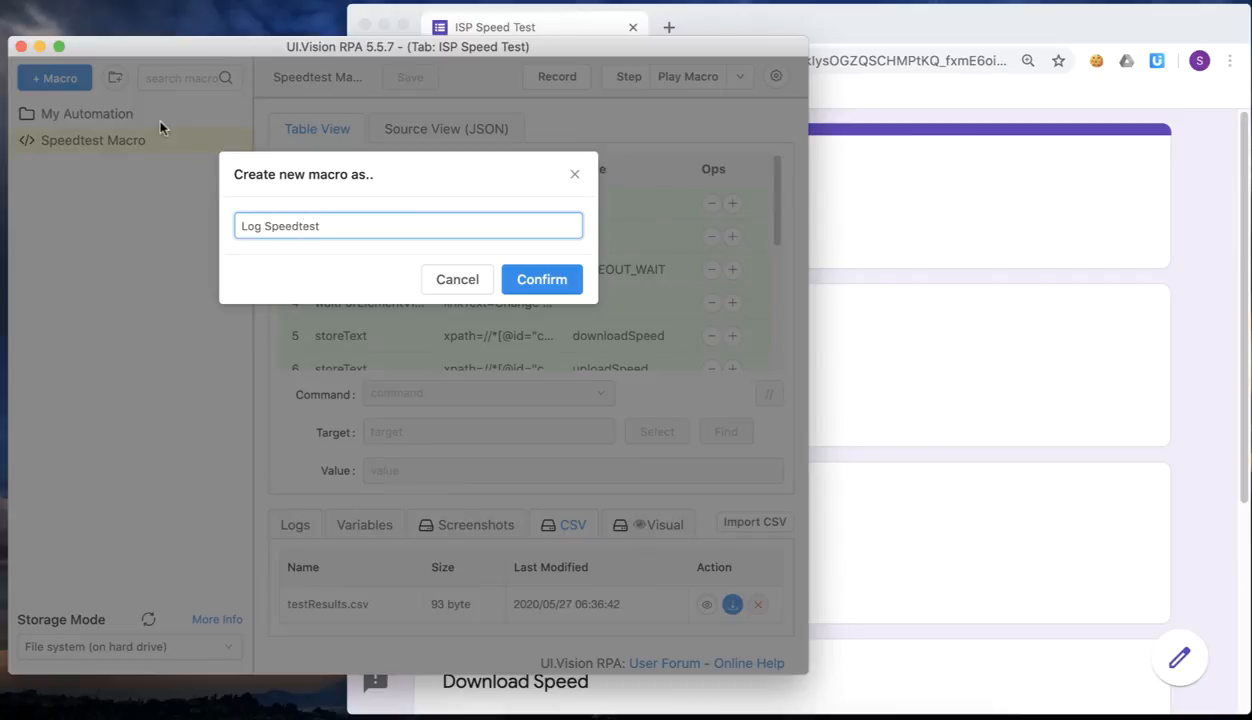
left_click(540, 280)
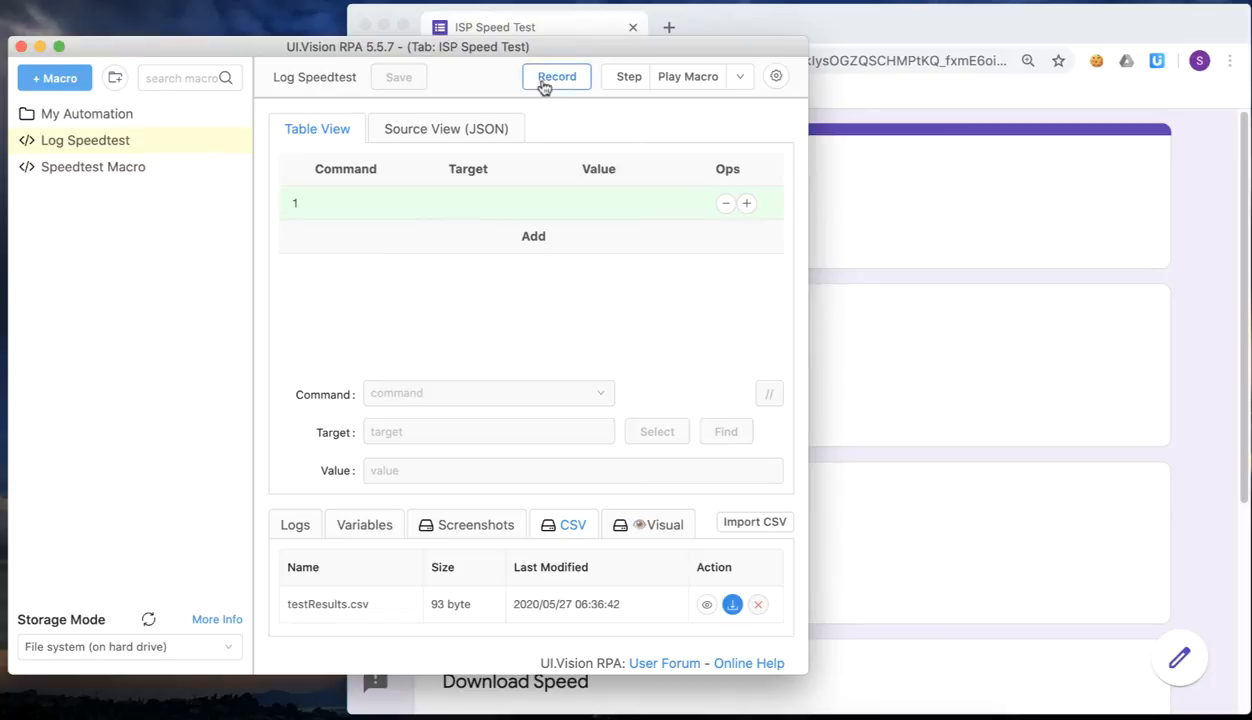
left_click(556, 76)
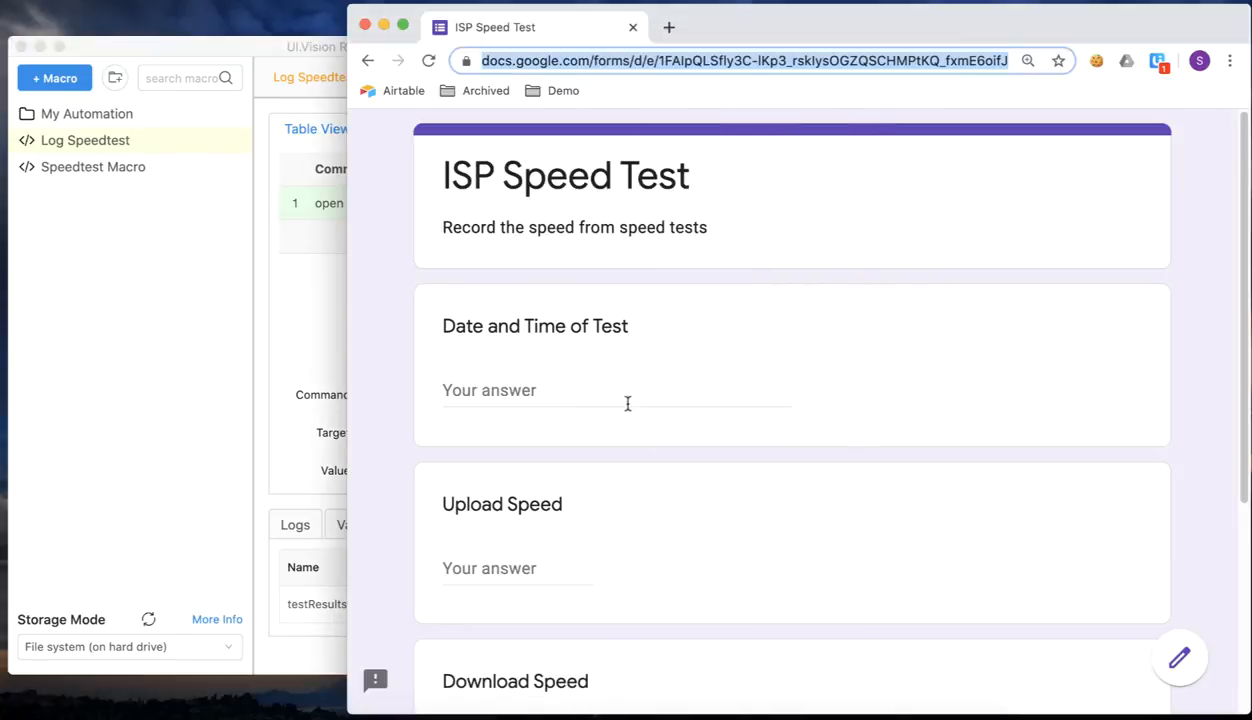
- Answer Date and Time of Test with 2020-06-20 - 00:00:00
left_click(616, 390)
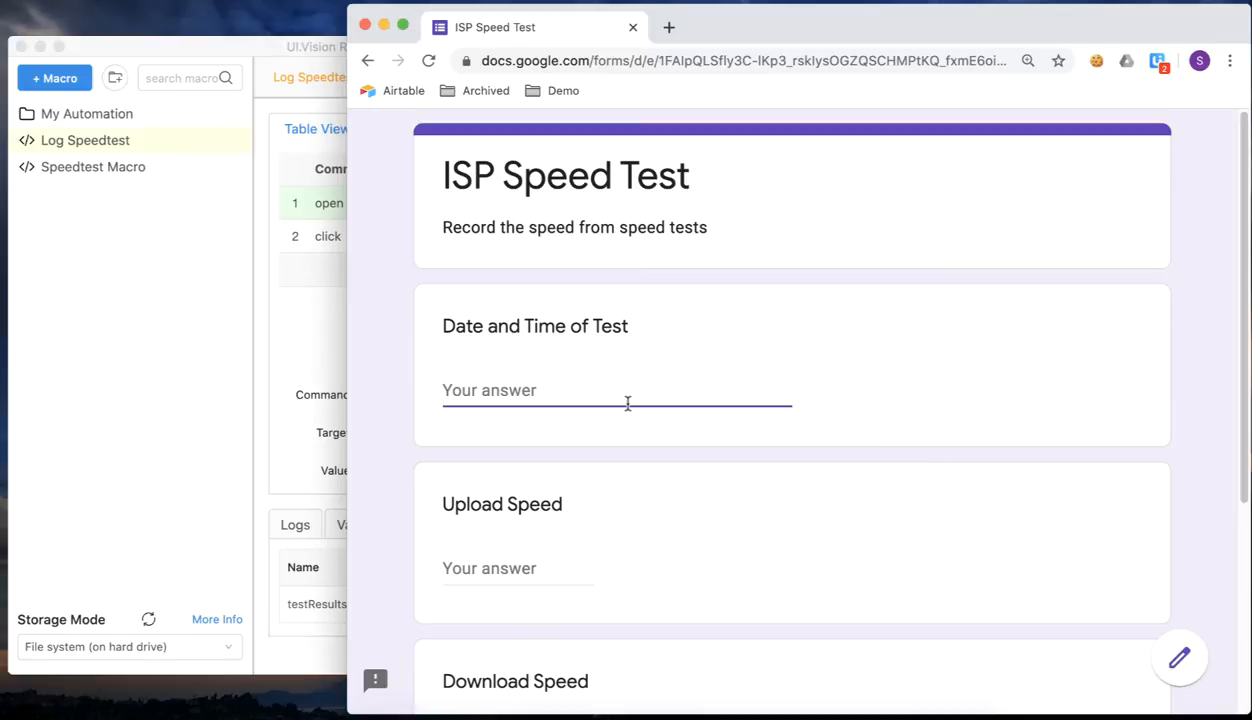
type("2020-06")
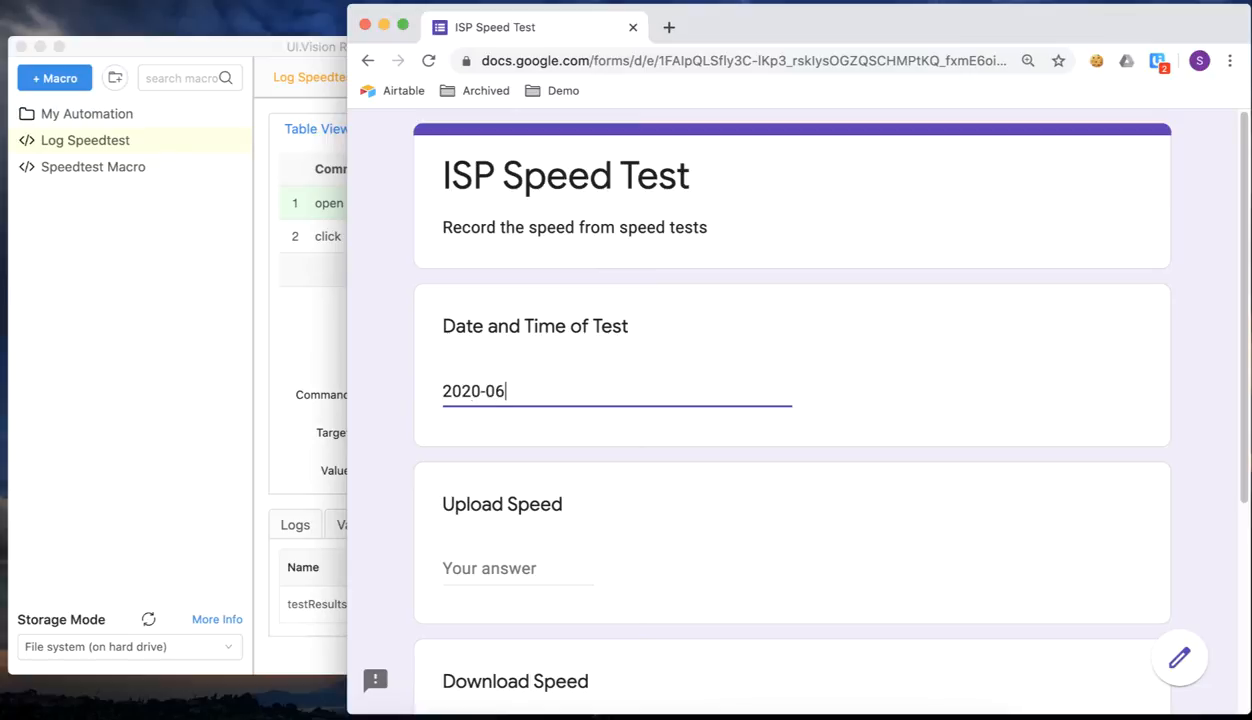
type("-20")
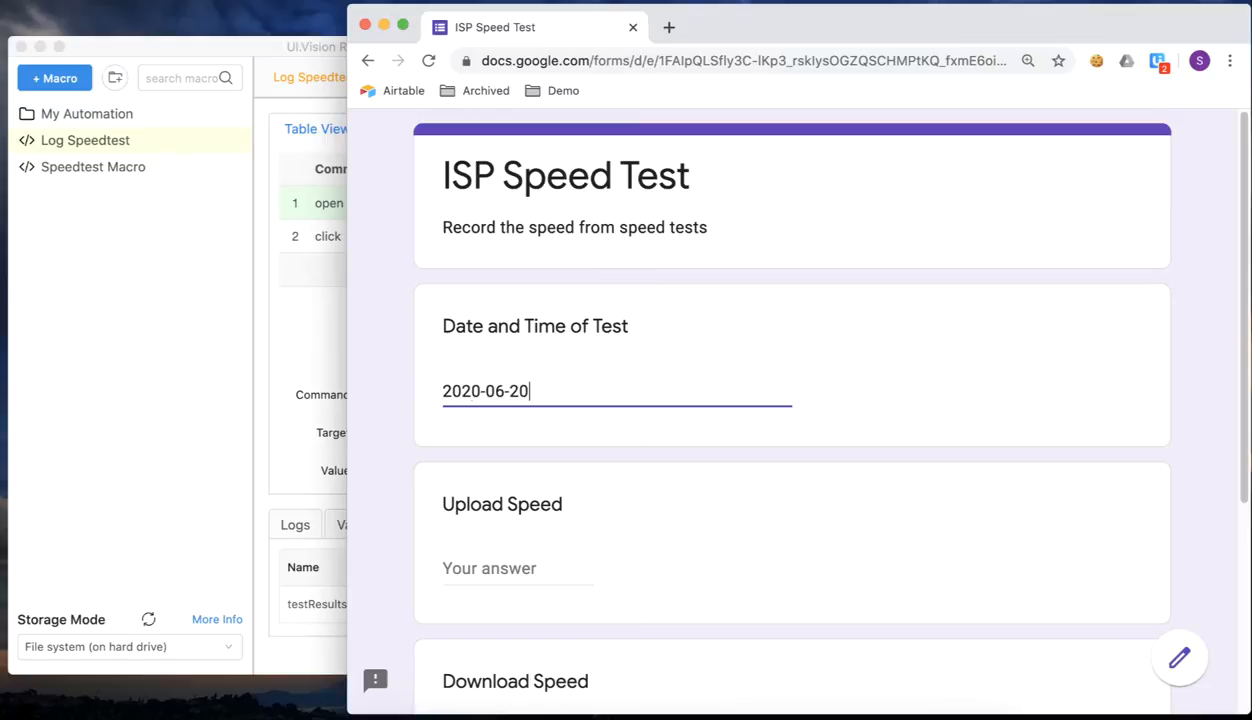
type("-")
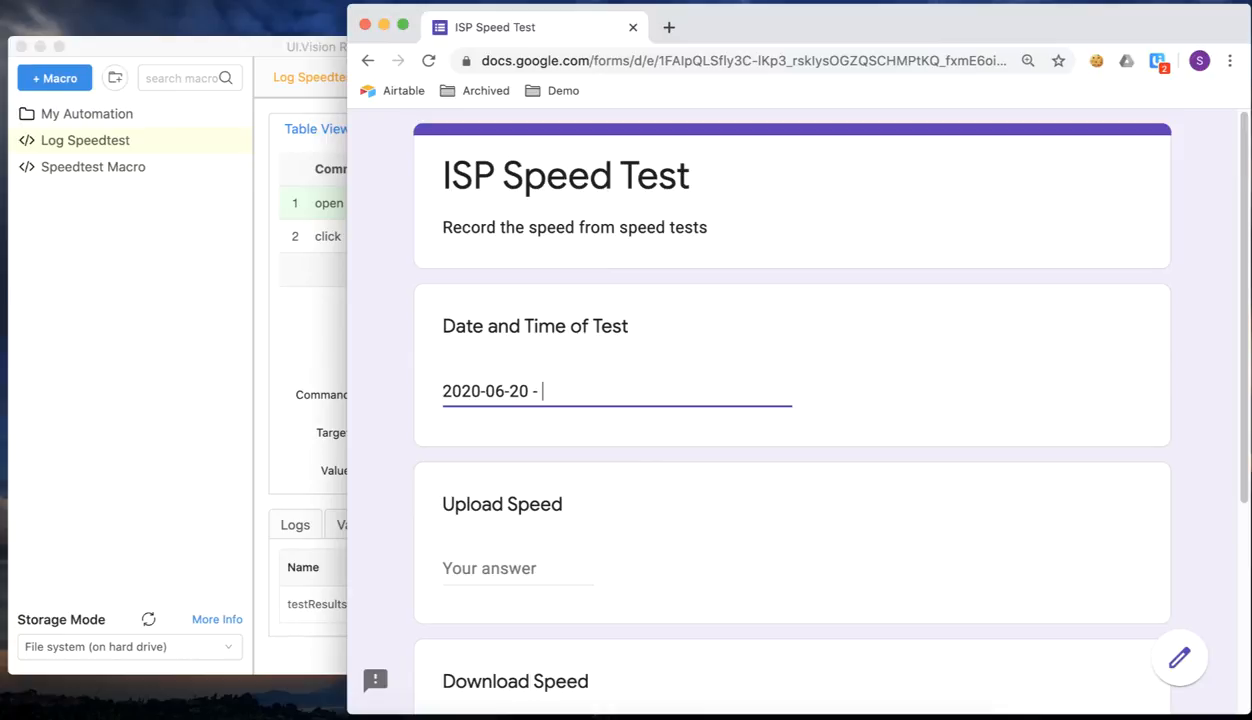
type("00:00:")
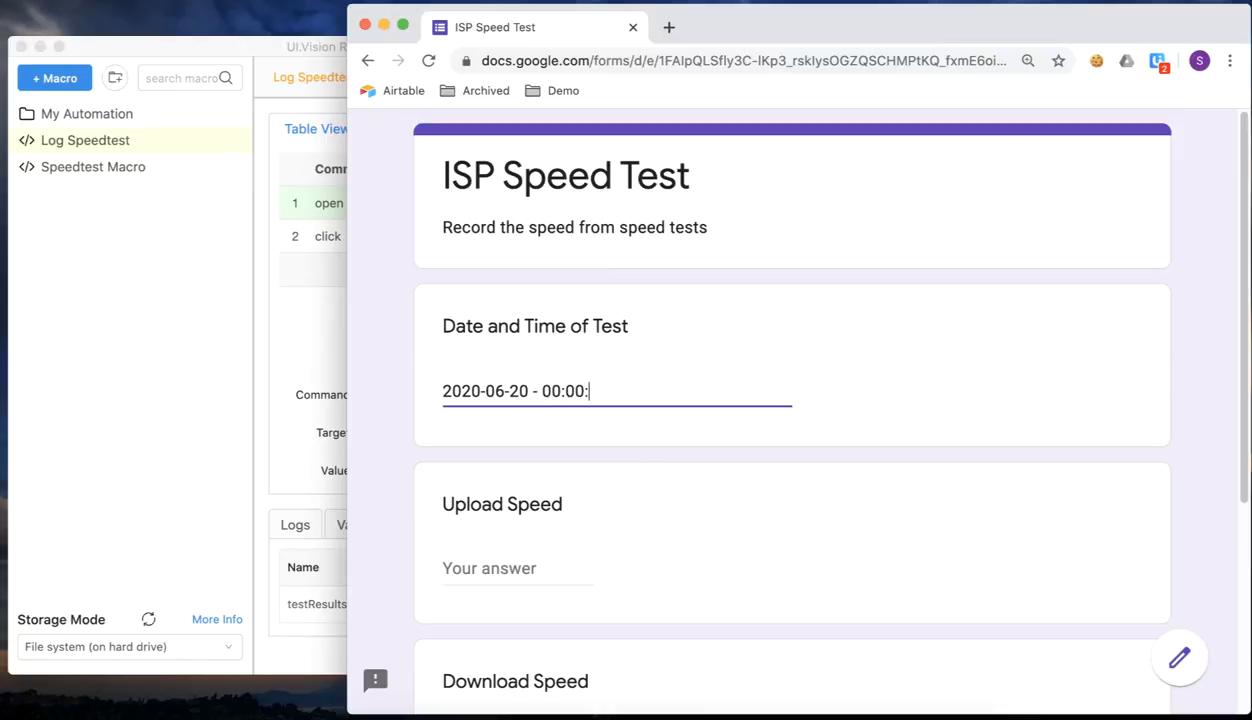
type("00")
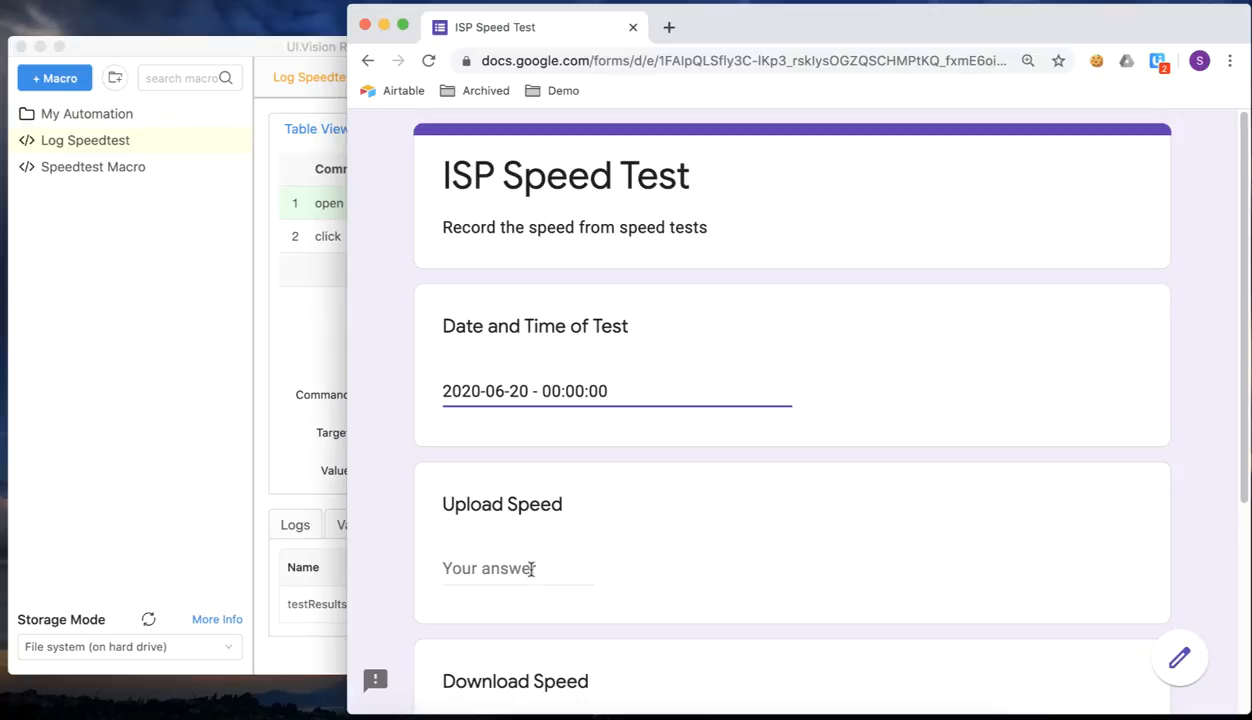
- Enter upload speed 10.0 and download speed 40.0
left_click(516, 568)
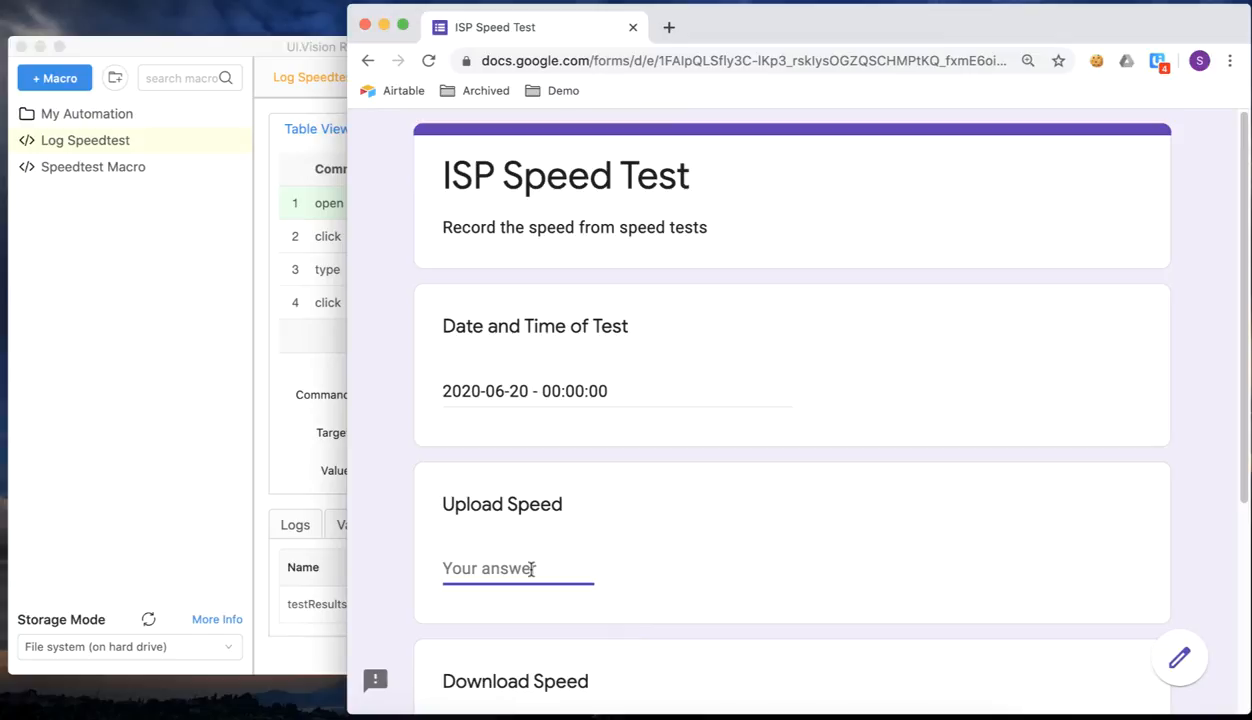
type("10")
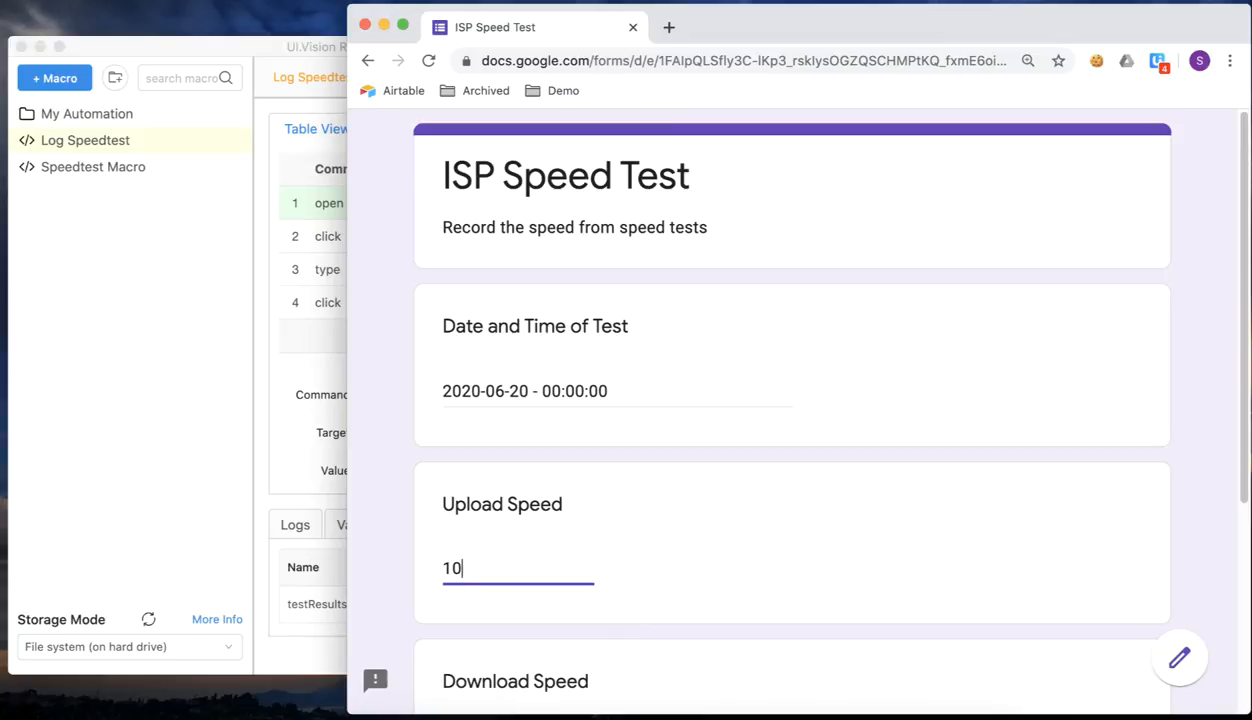
type(".0")
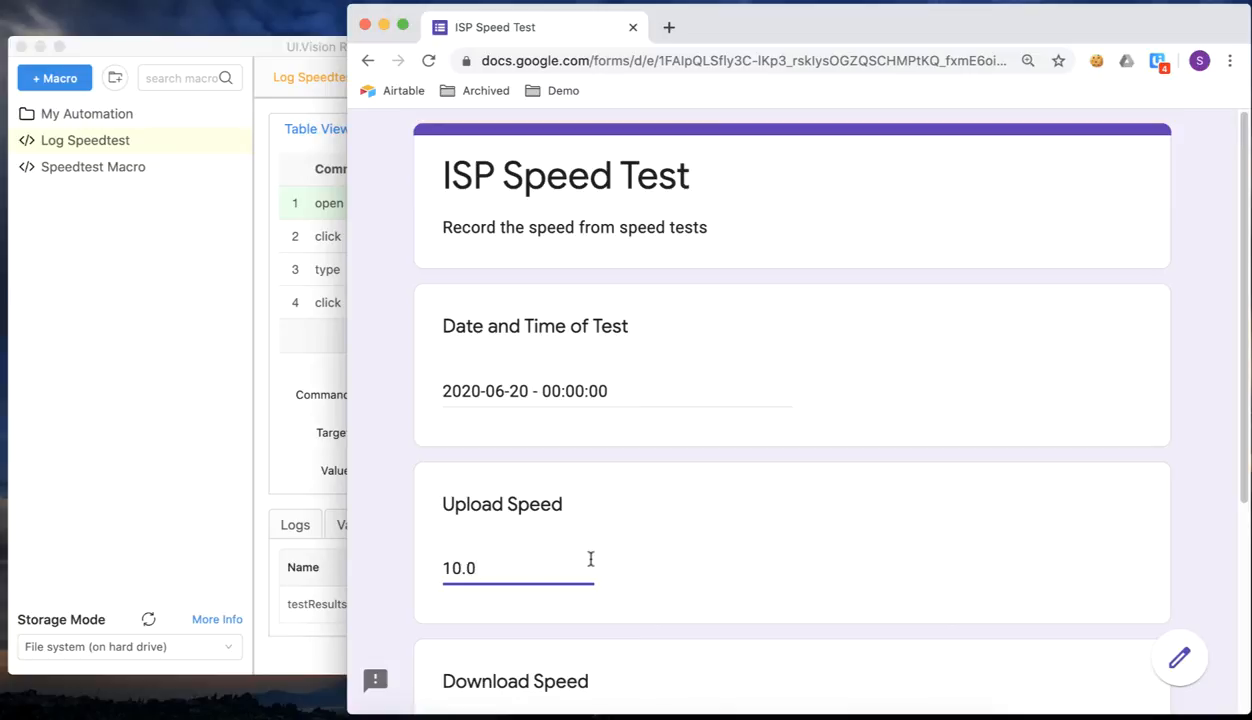
scroll("down", 3)
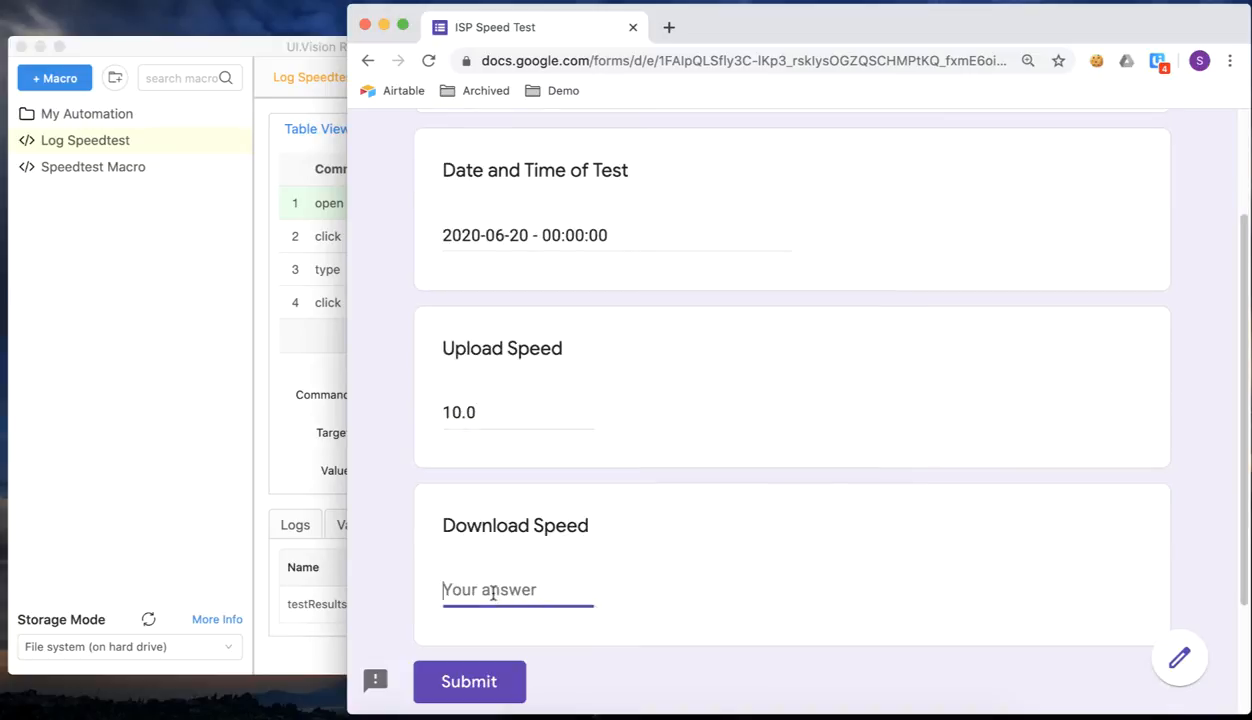
type("40.")
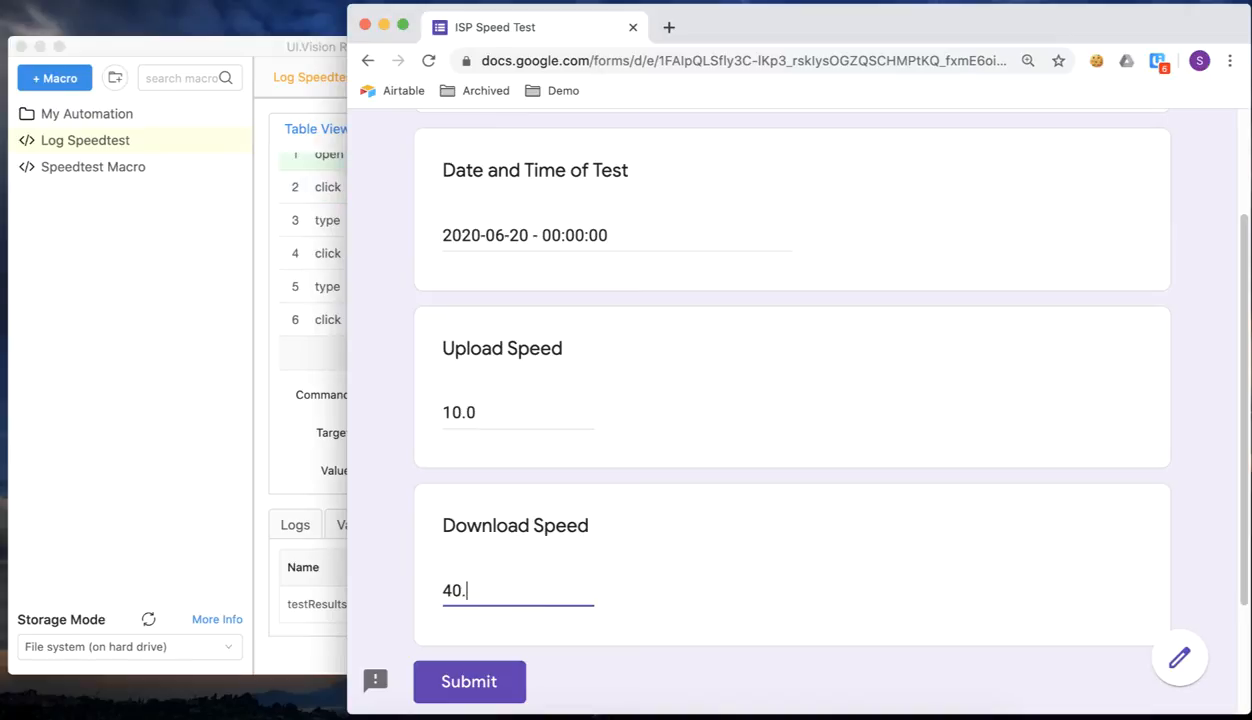
type("0")
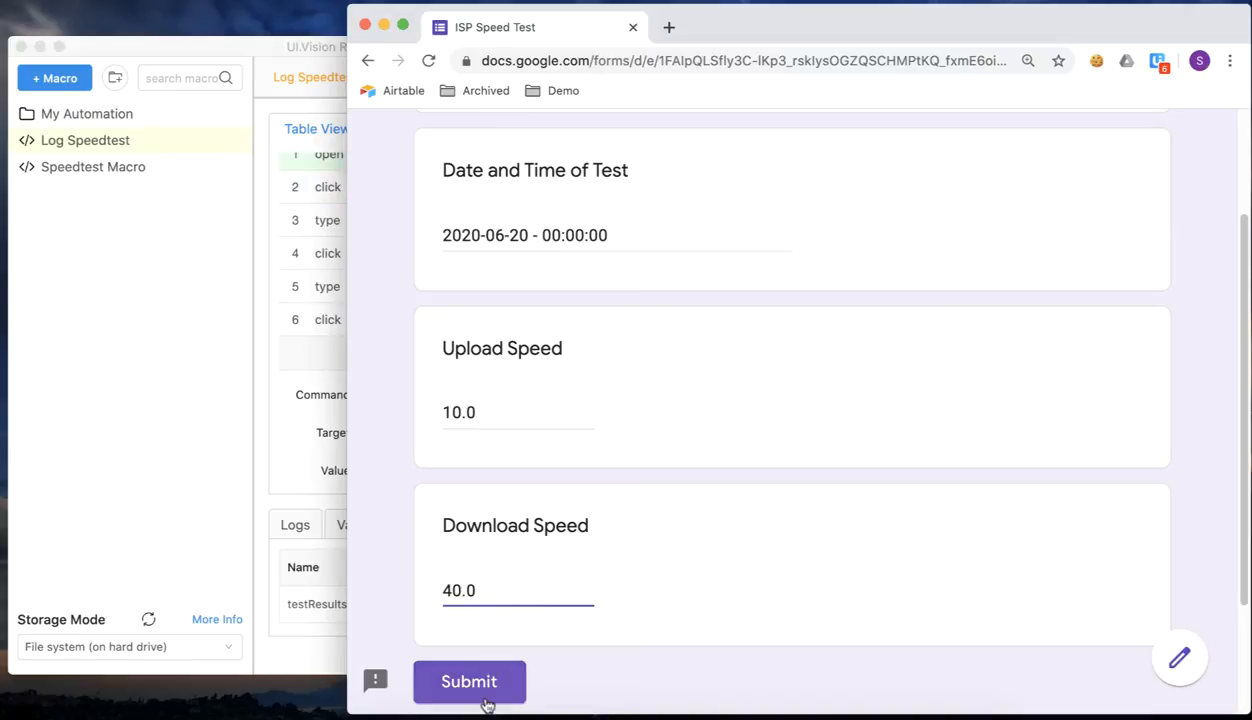
- Submit the response and start another blank form
left_click(468, 680)
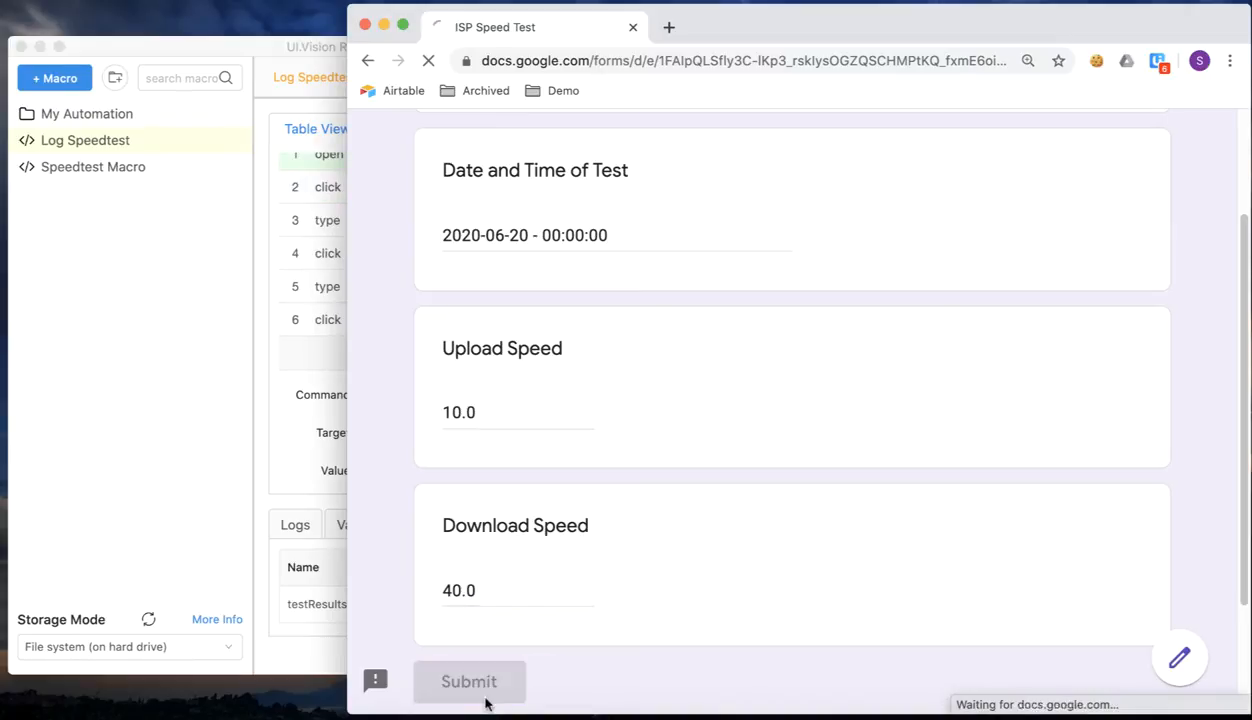
left_click(468, 680)
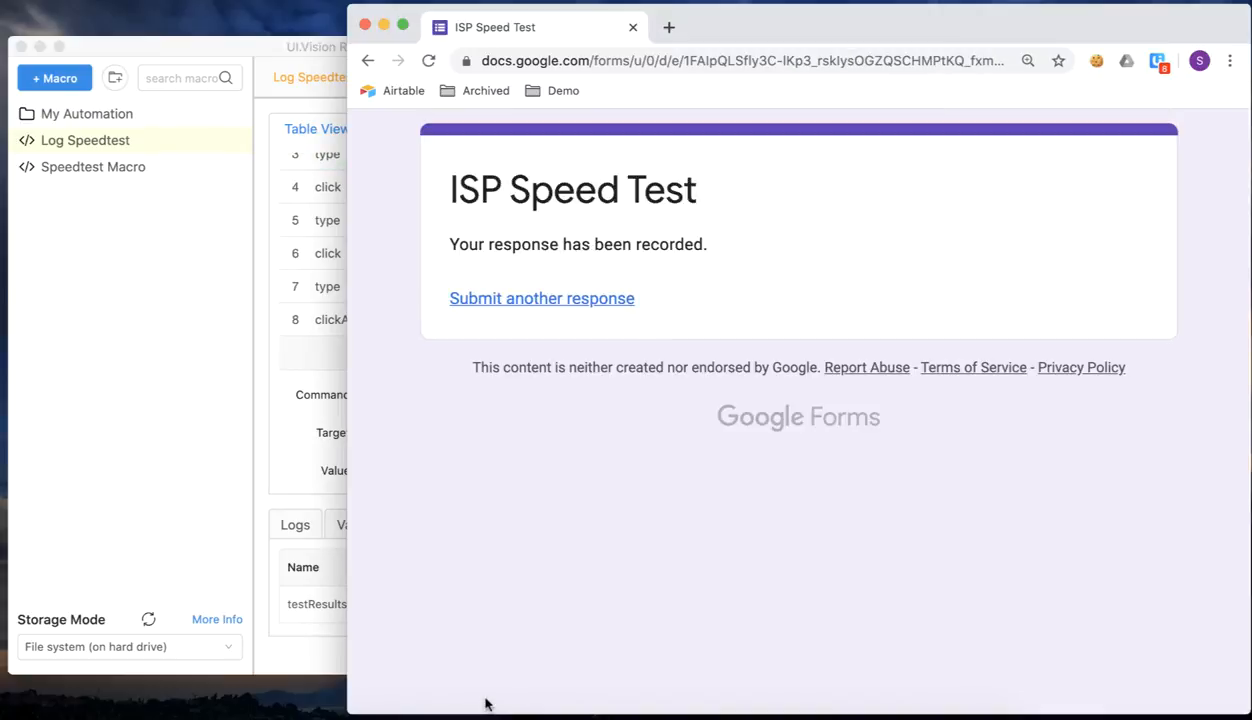
mouse_move(520, 310)
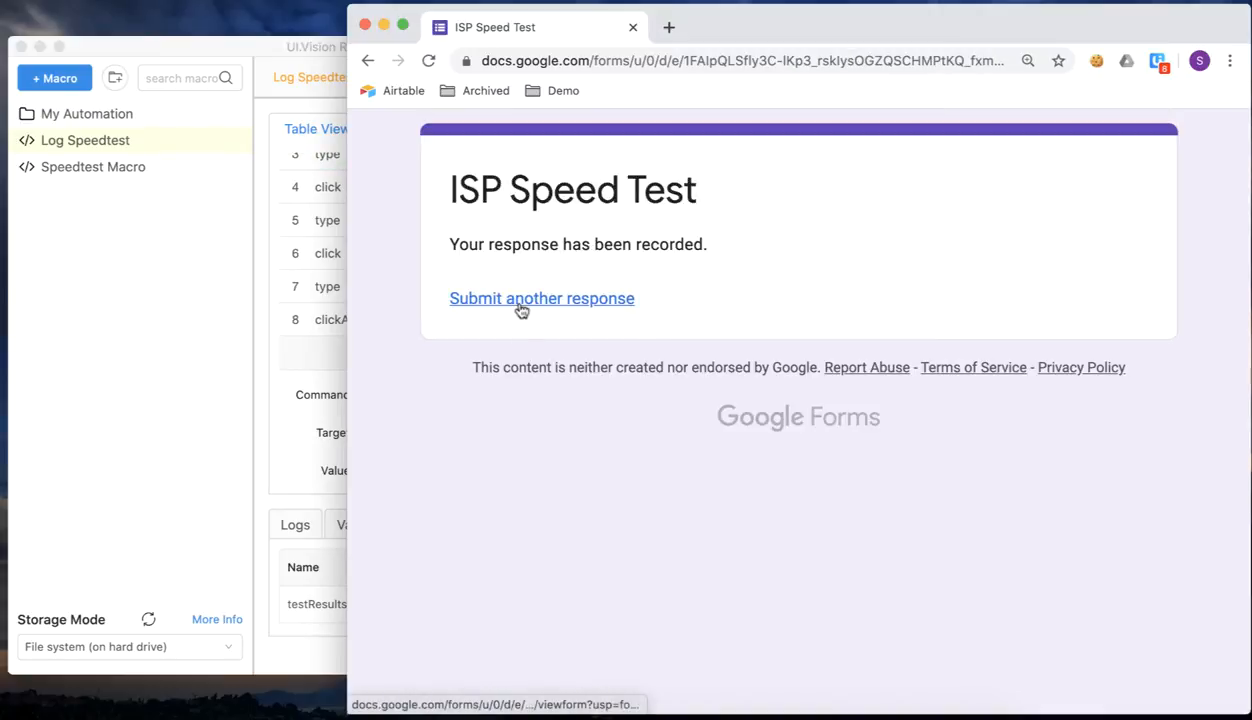
left_click(540, 298)
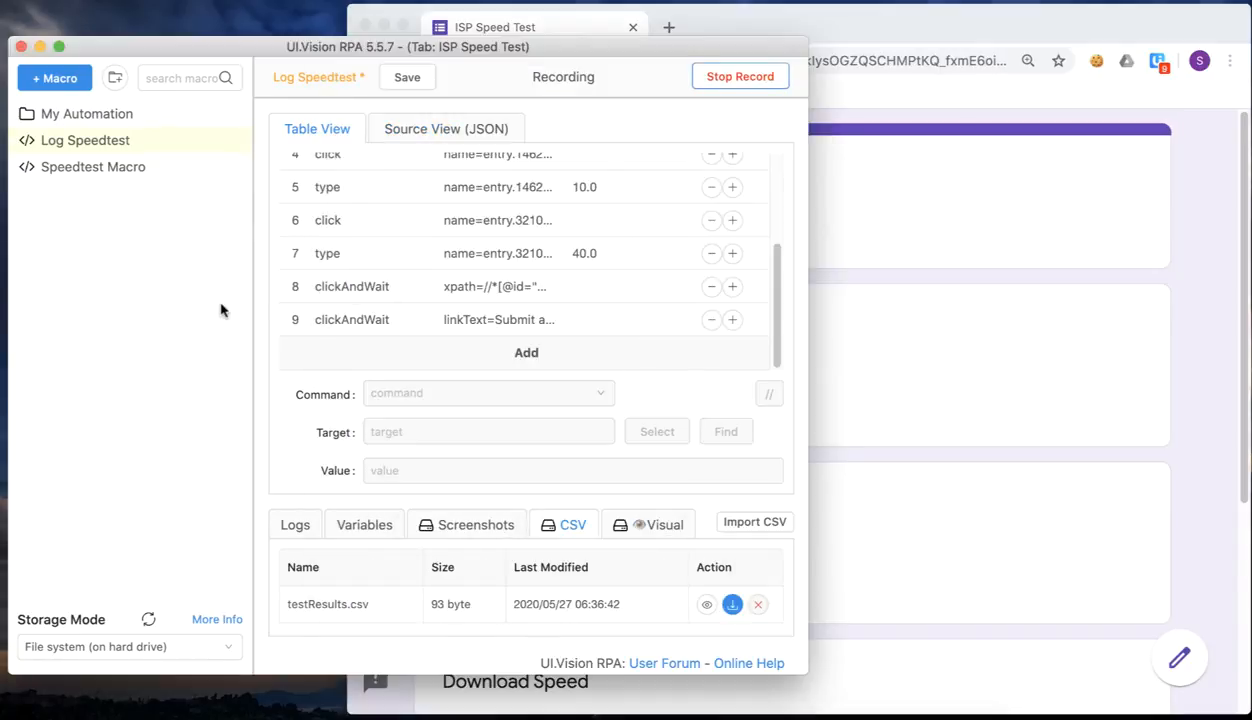
- Stop recording, save Log Speedtest, and play it back until all nine steps pass
left_click(740, 76)
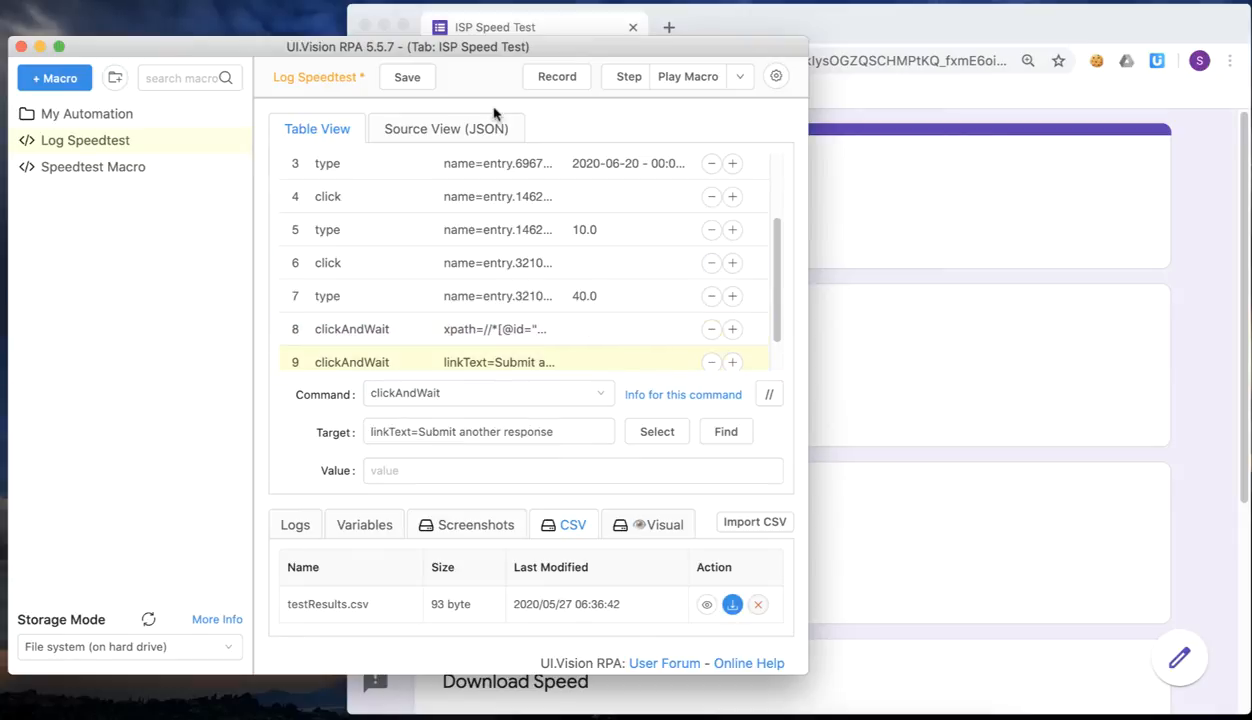
left_click(406, 76)
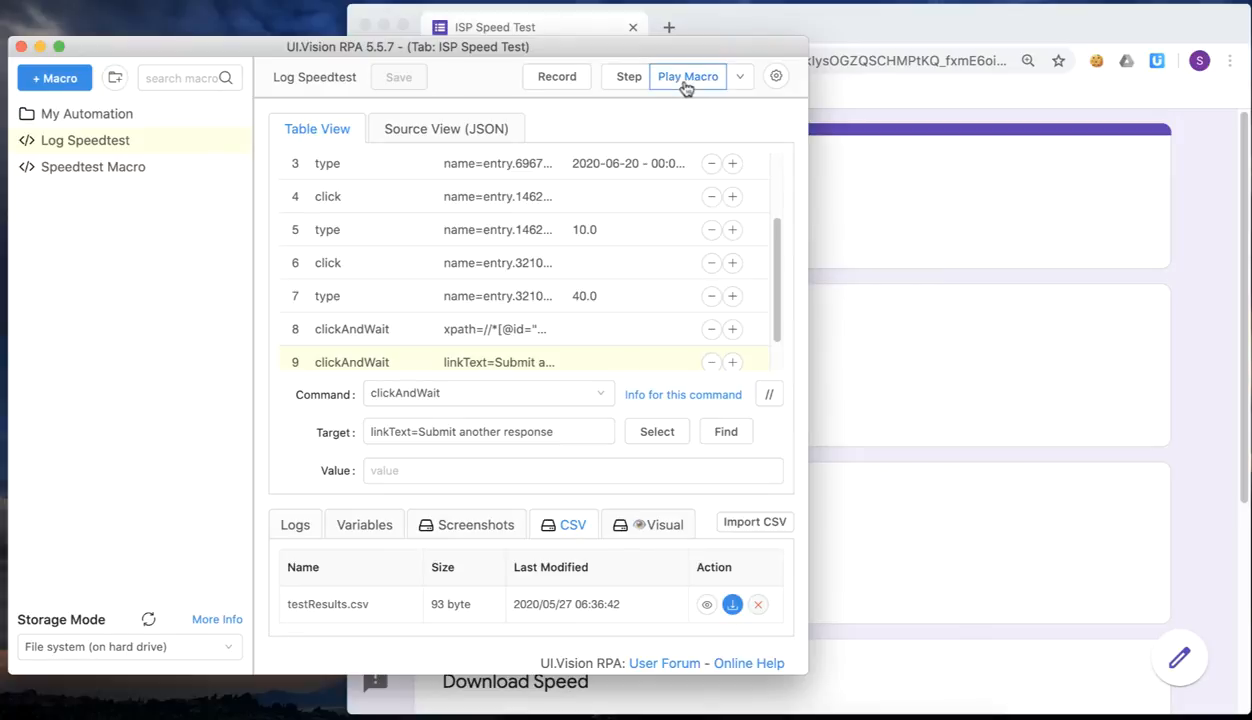
left_click(688, 76)
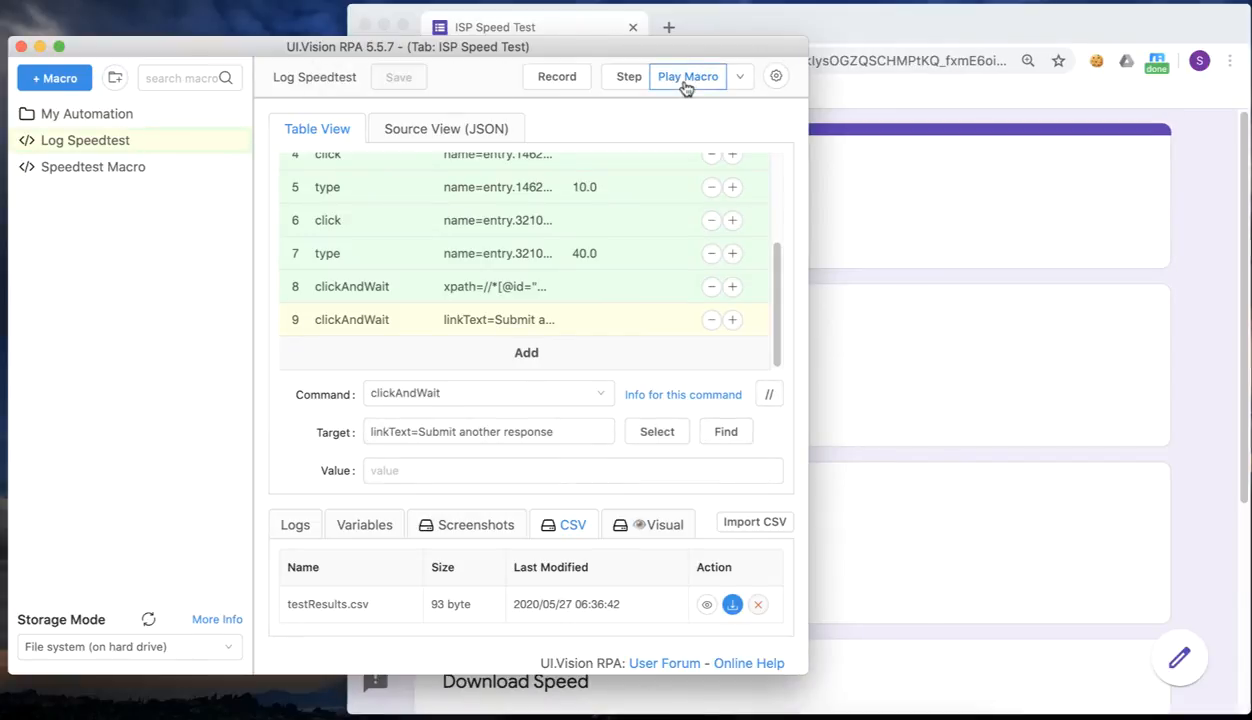
left_click(688, 76)
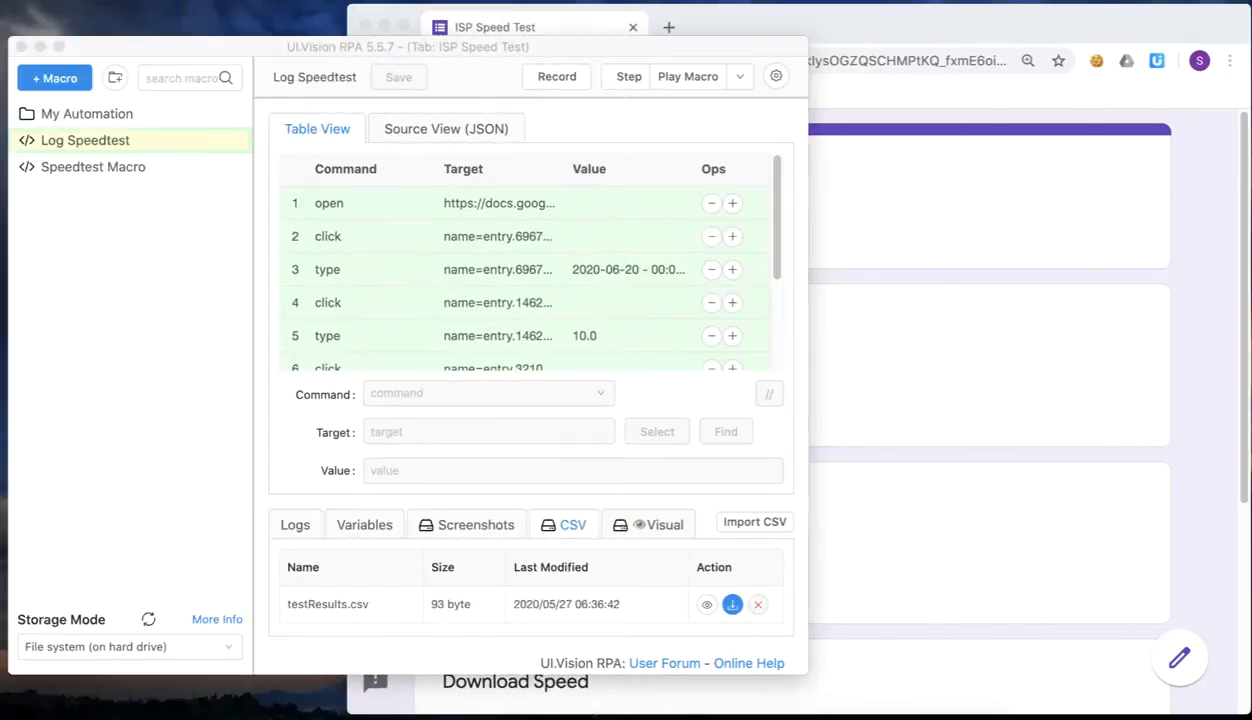
mouse_move(560, 206)
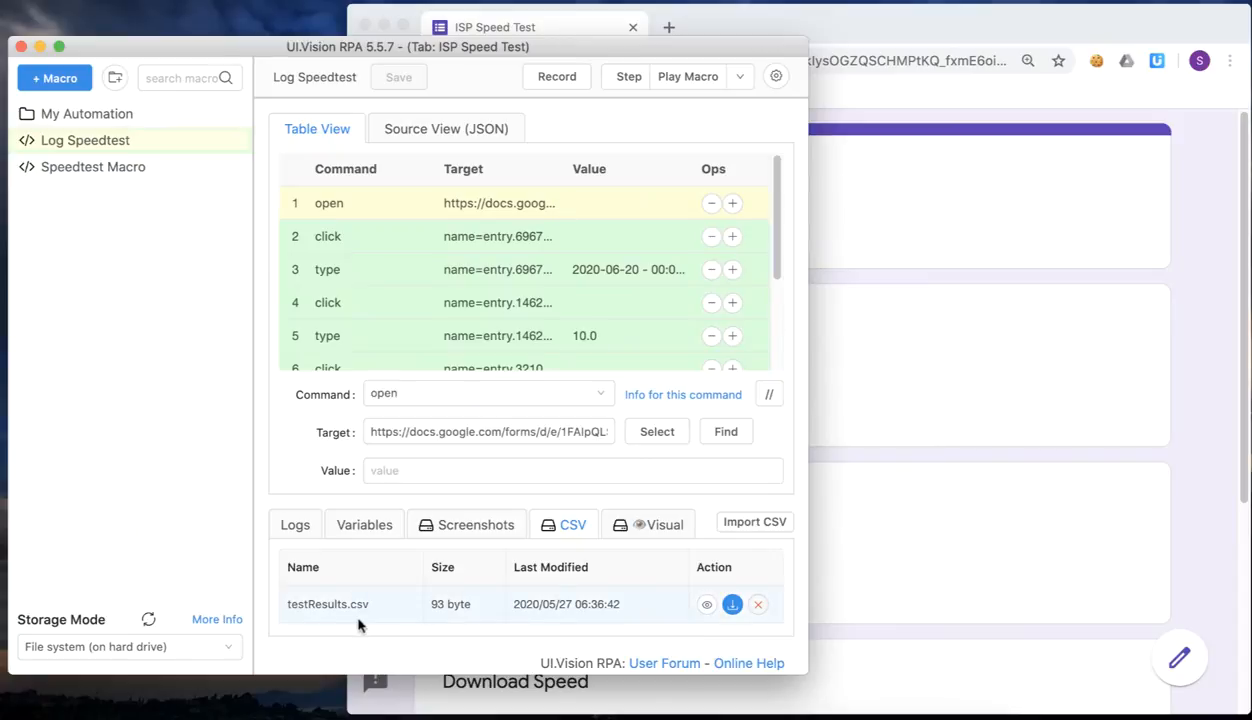
- Preview testResults.csv in the CSV tab and close the viewer unchanged
left_click(708, 604)
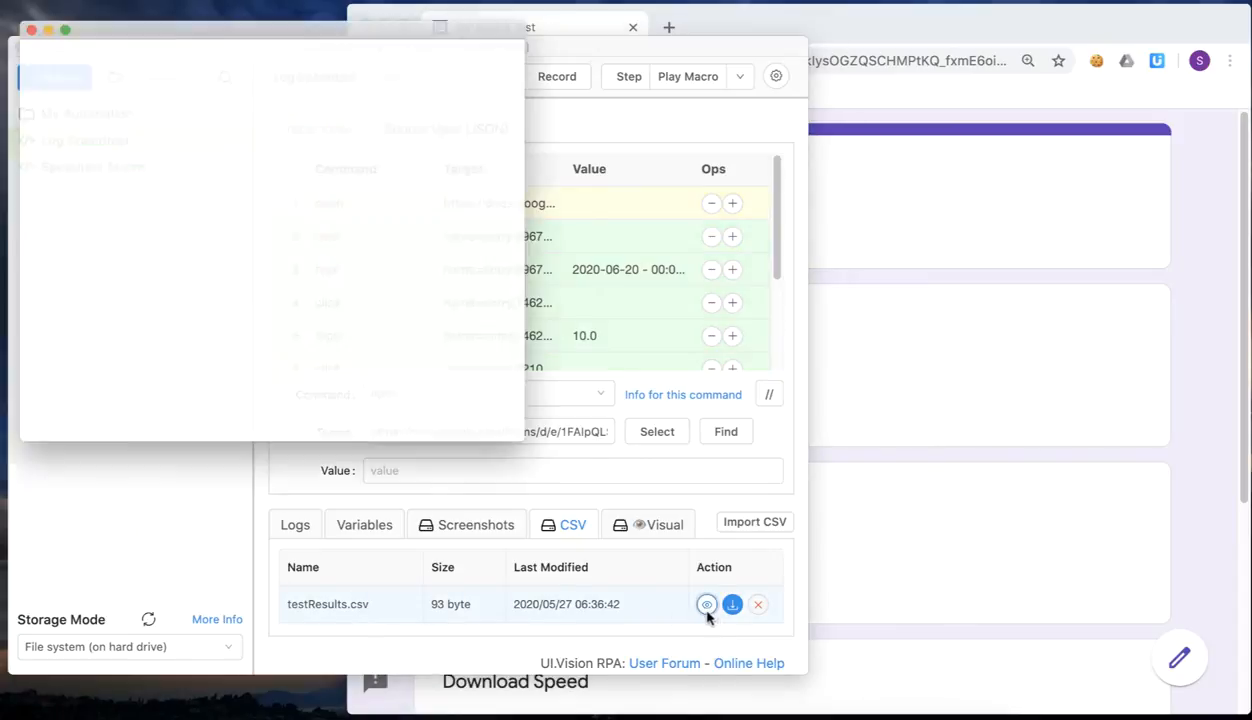
left_click(708, 604)
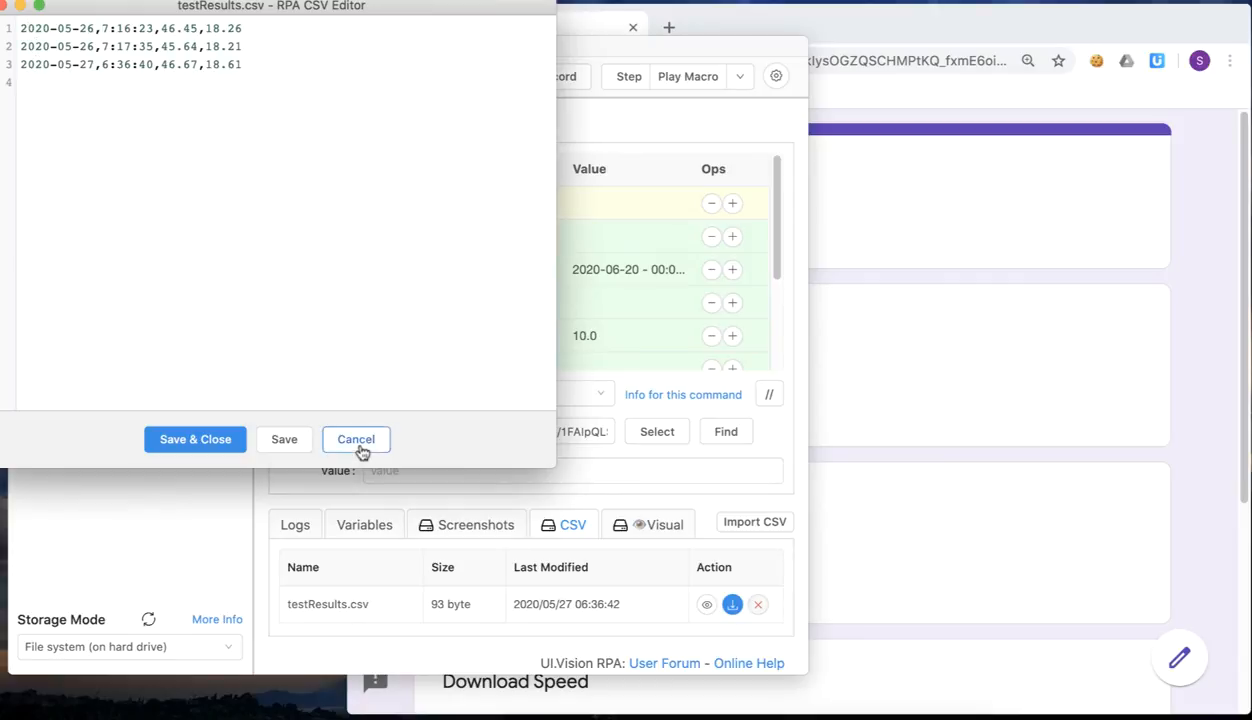
left_click(356, 440)
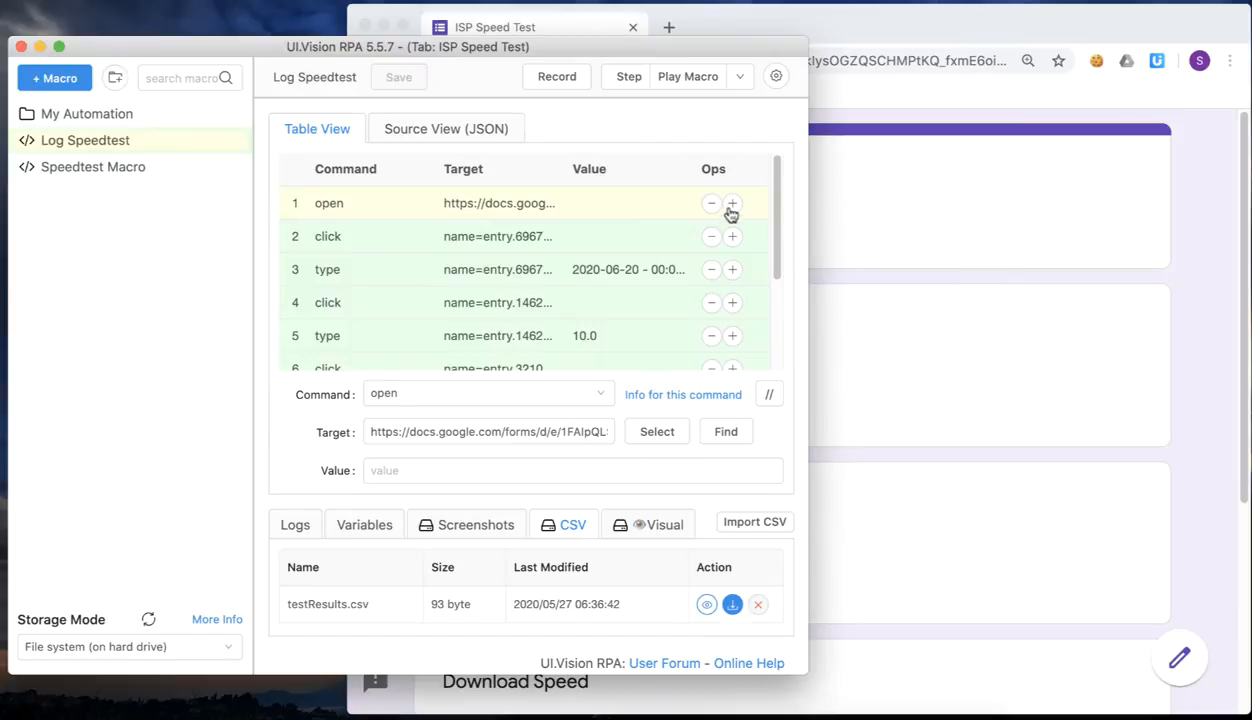
- Insert a second step csvRead with target testResults.csv
left_click(732, 204)
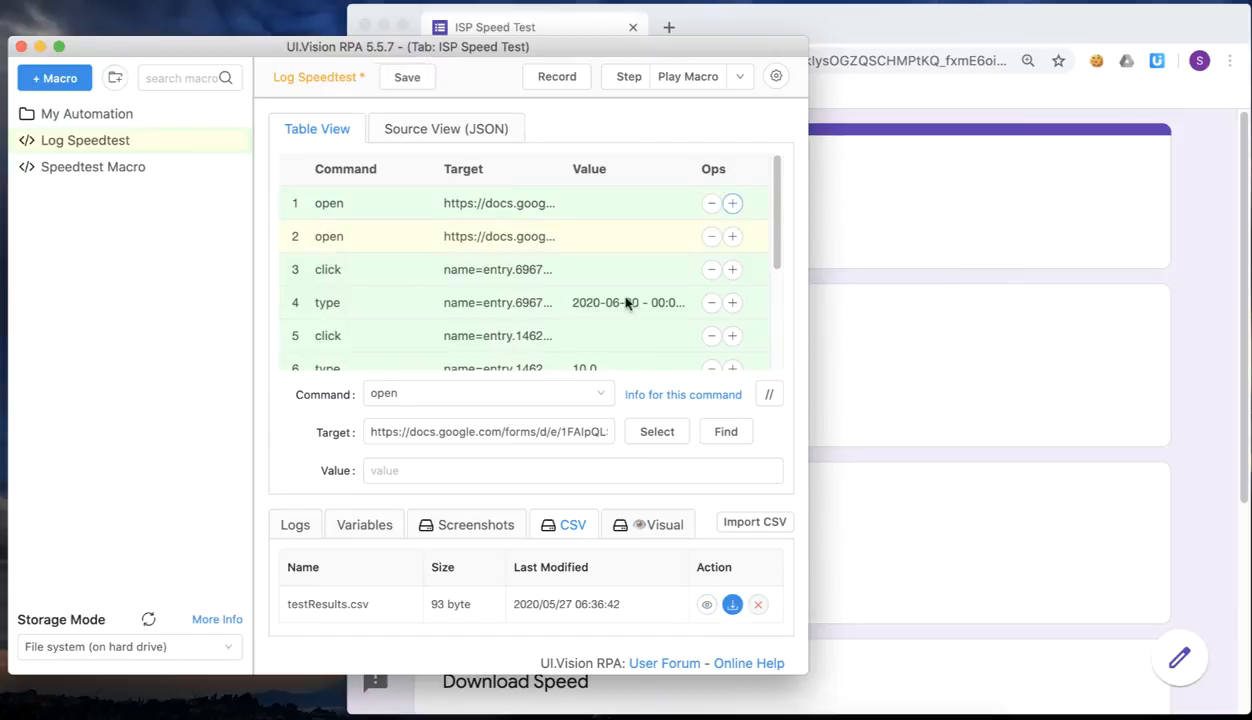
type("c")
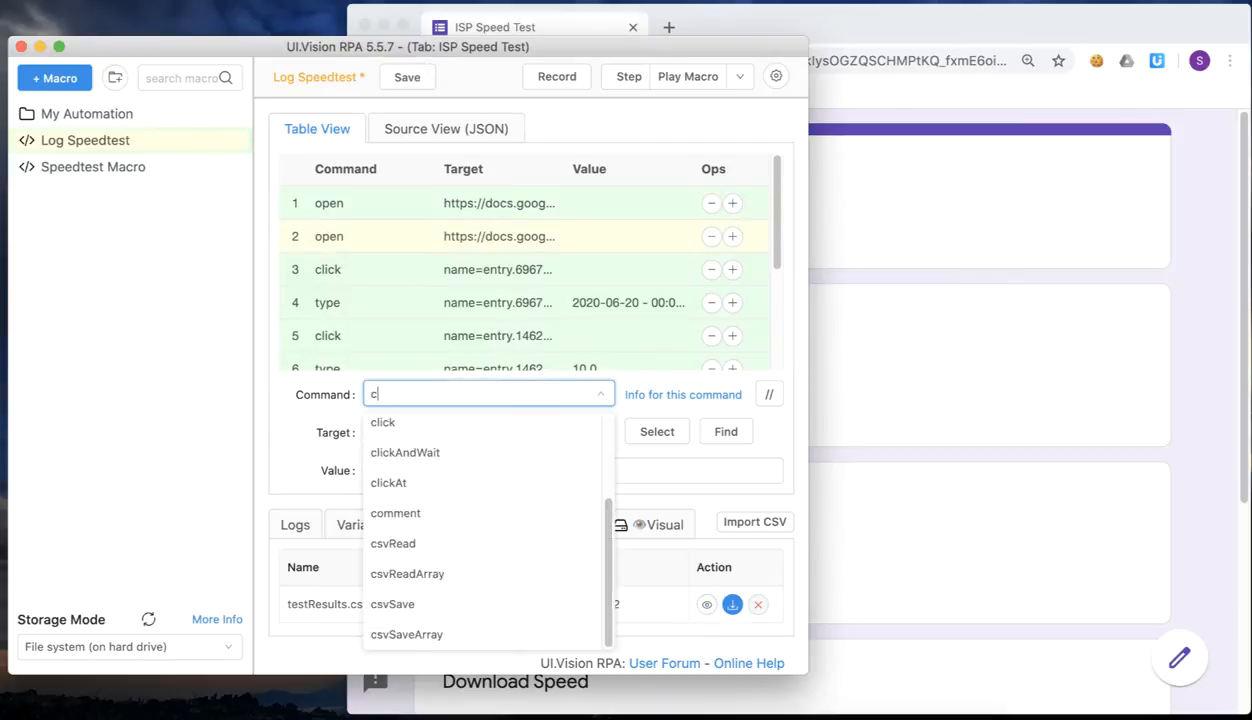
type("svRead")
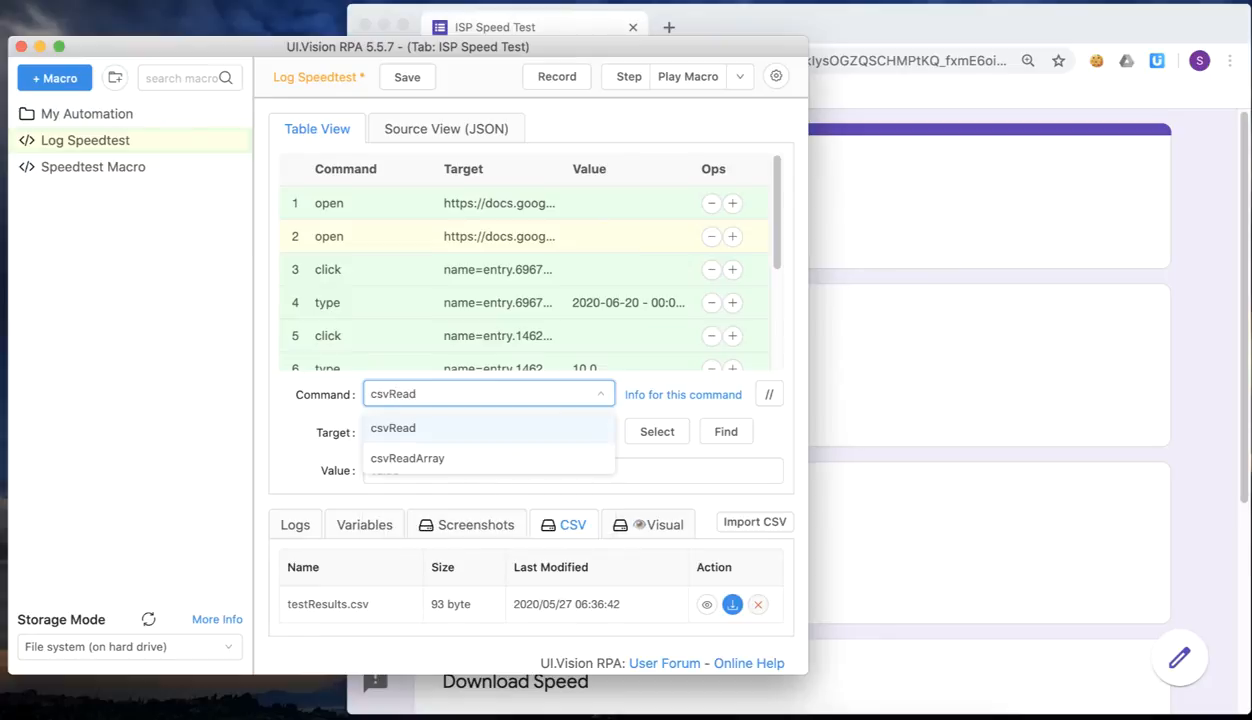
left_click(392, 428)
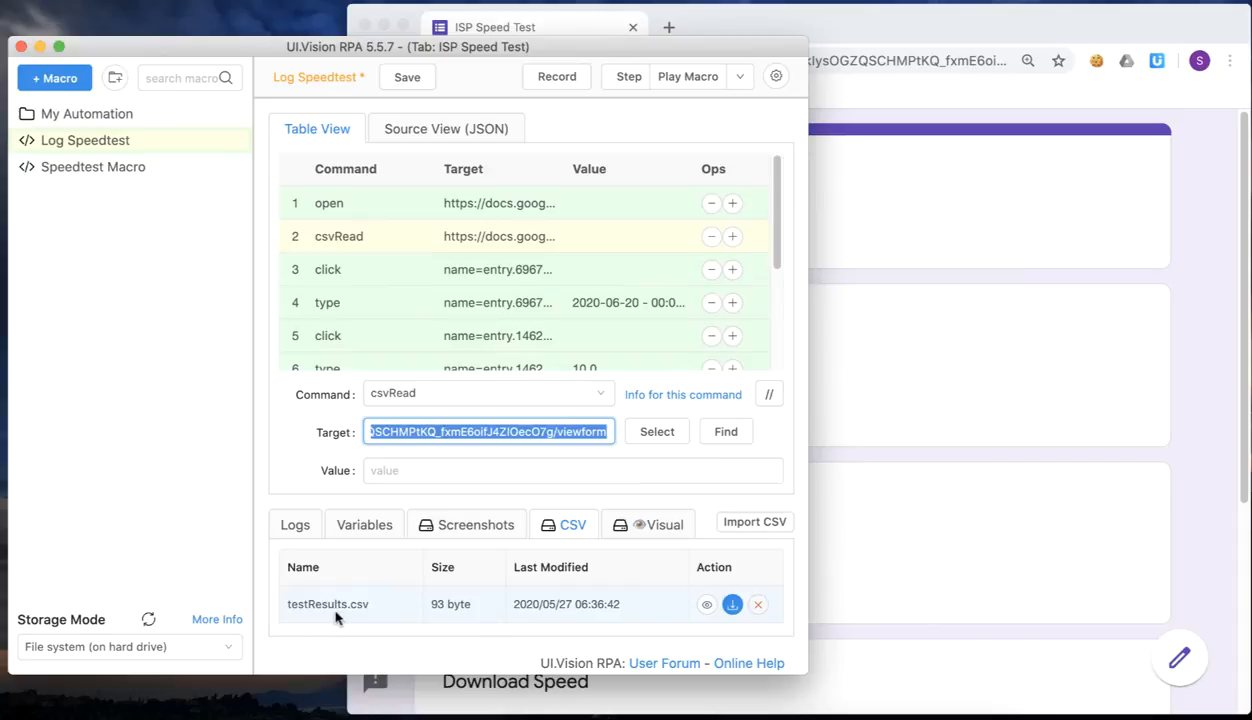
type("test")
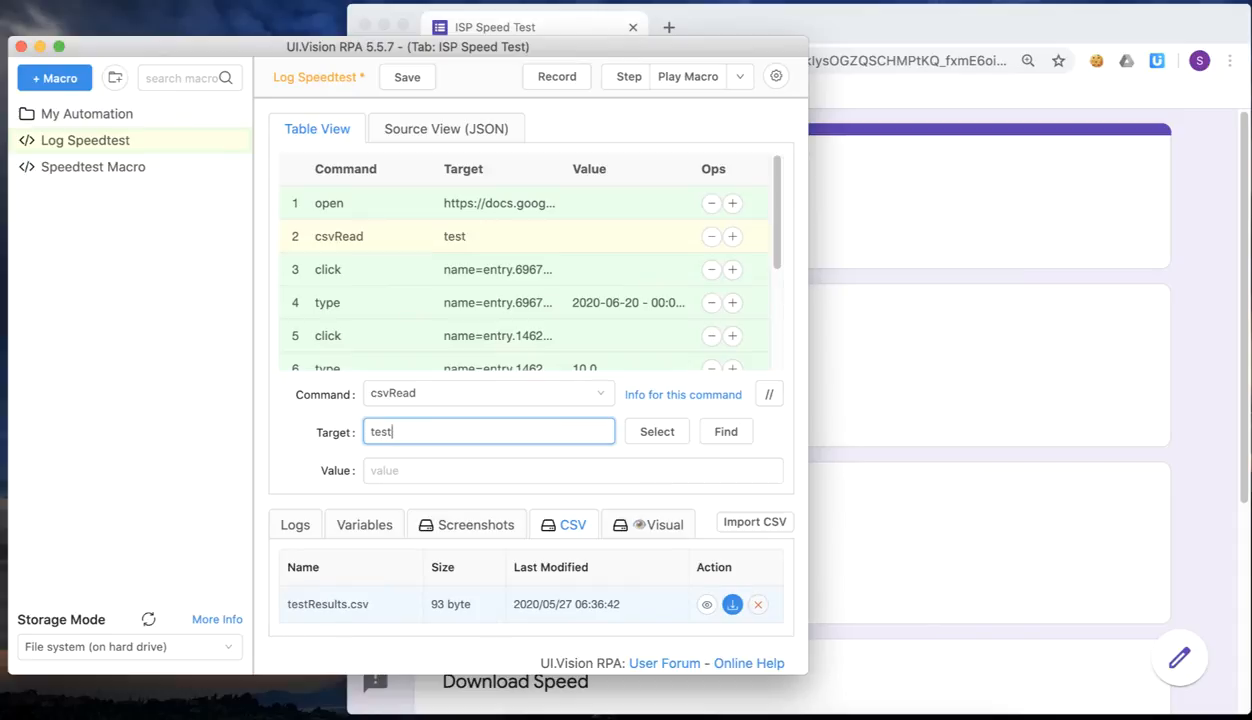
type("Results.c")
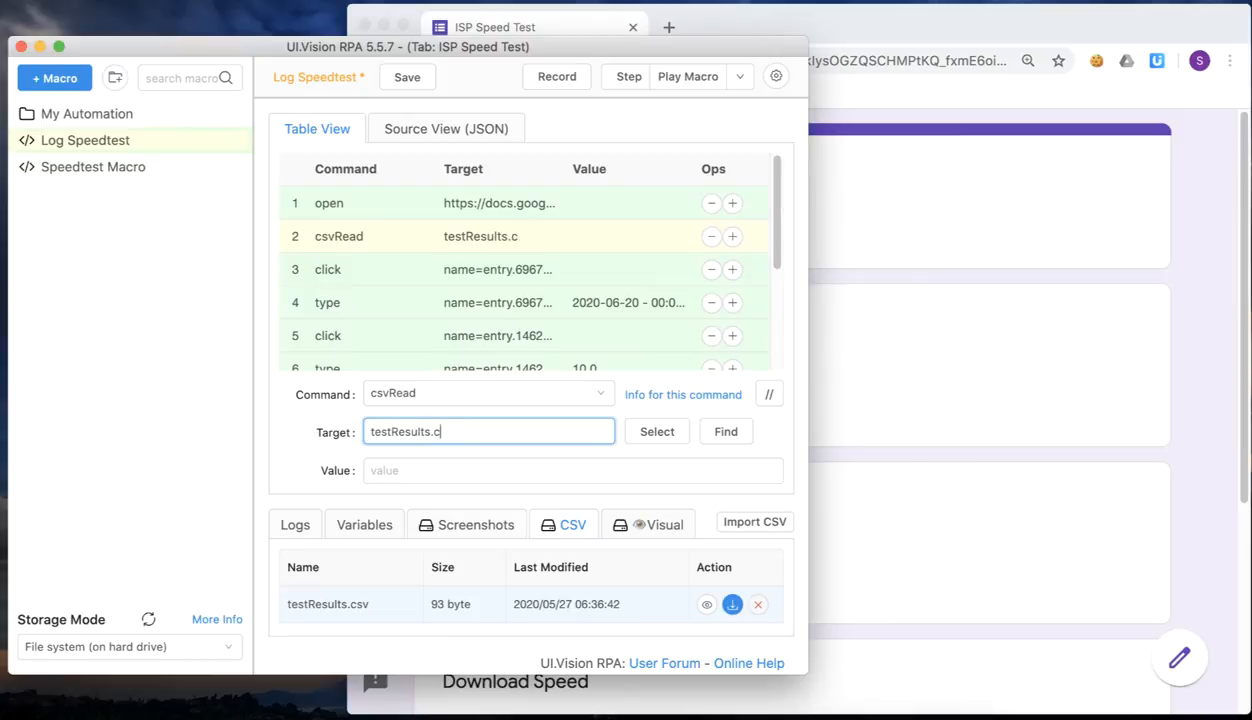
type("sv")
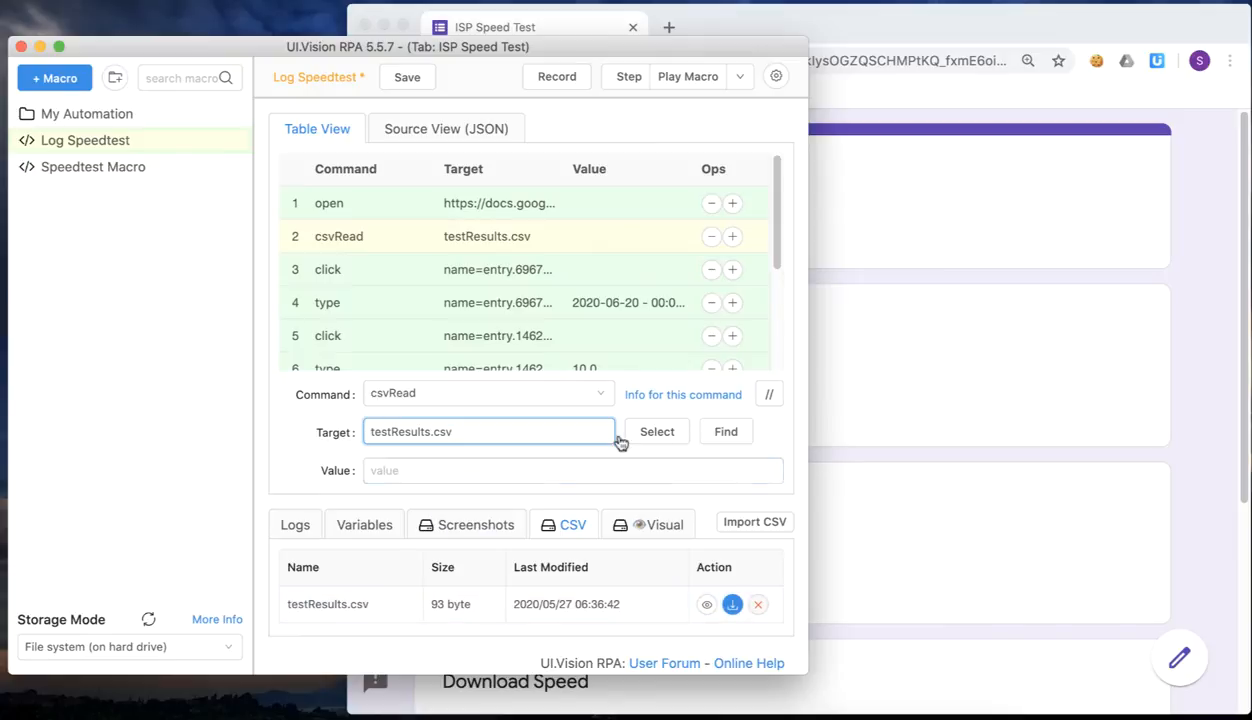
- Consult the csvRead documentation page on the UI.Vision website
left_click(684, 394)
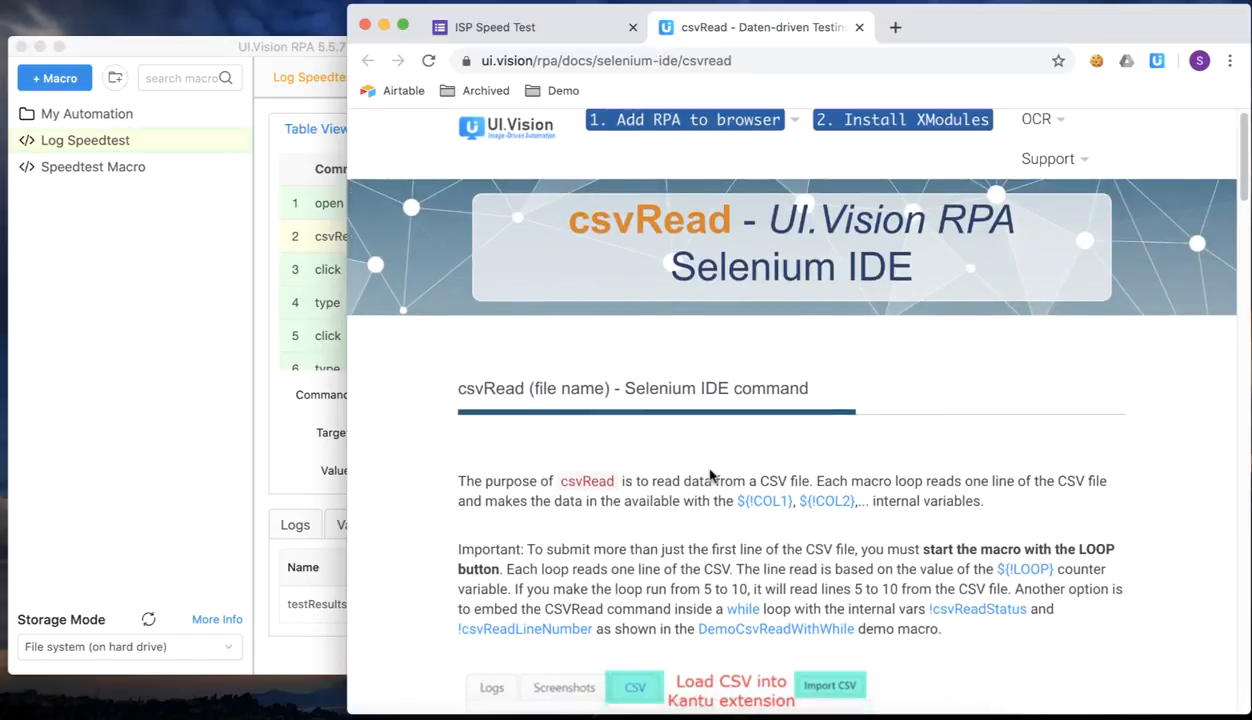
scroll("down", 3)
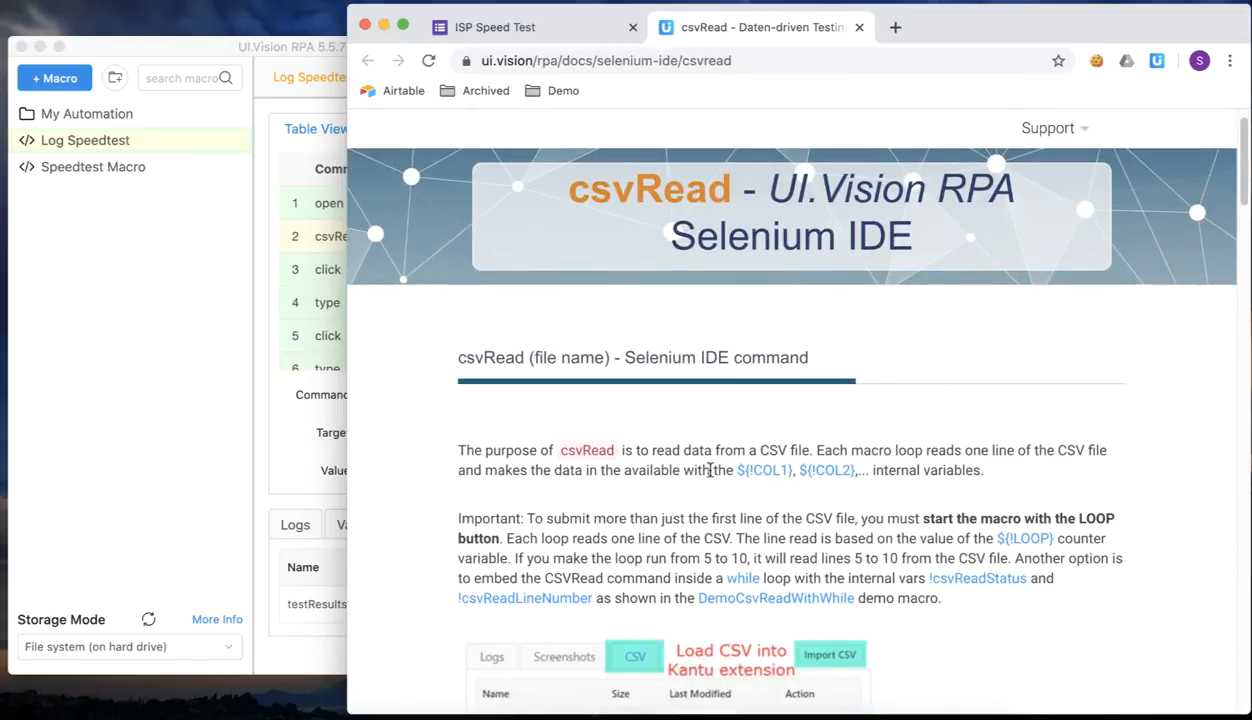
scroll("down", 3)
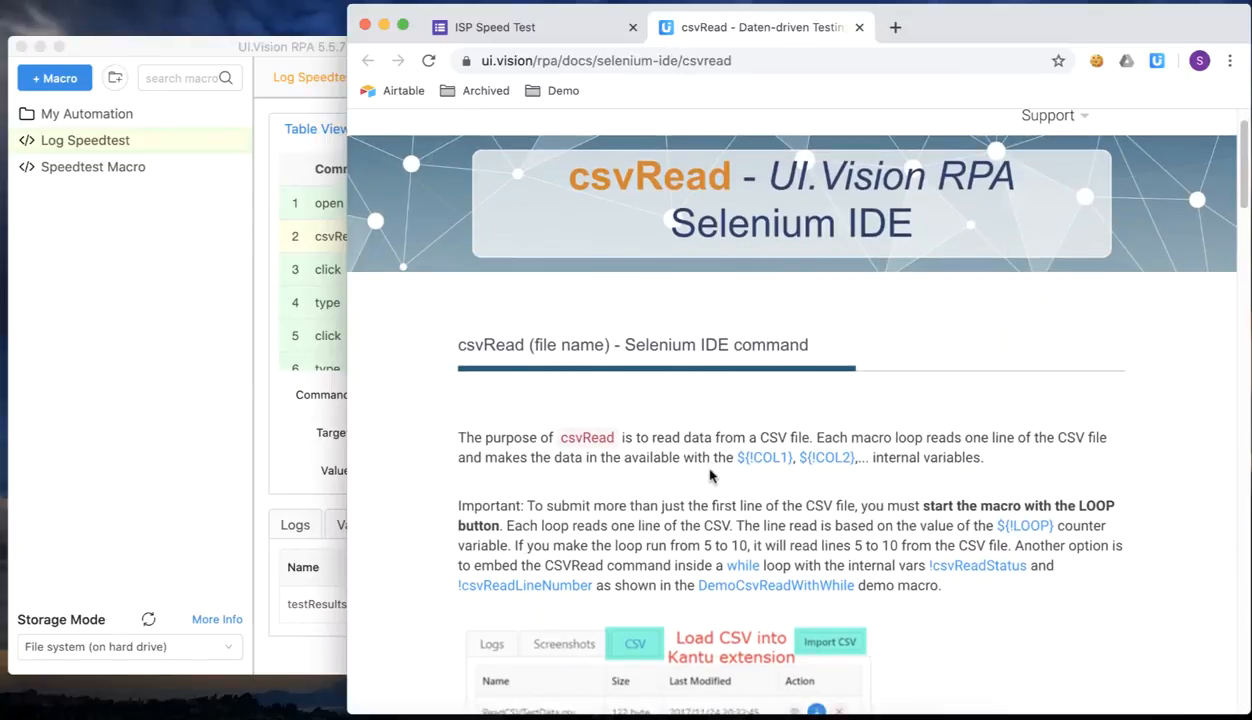
scroll("down", 3)
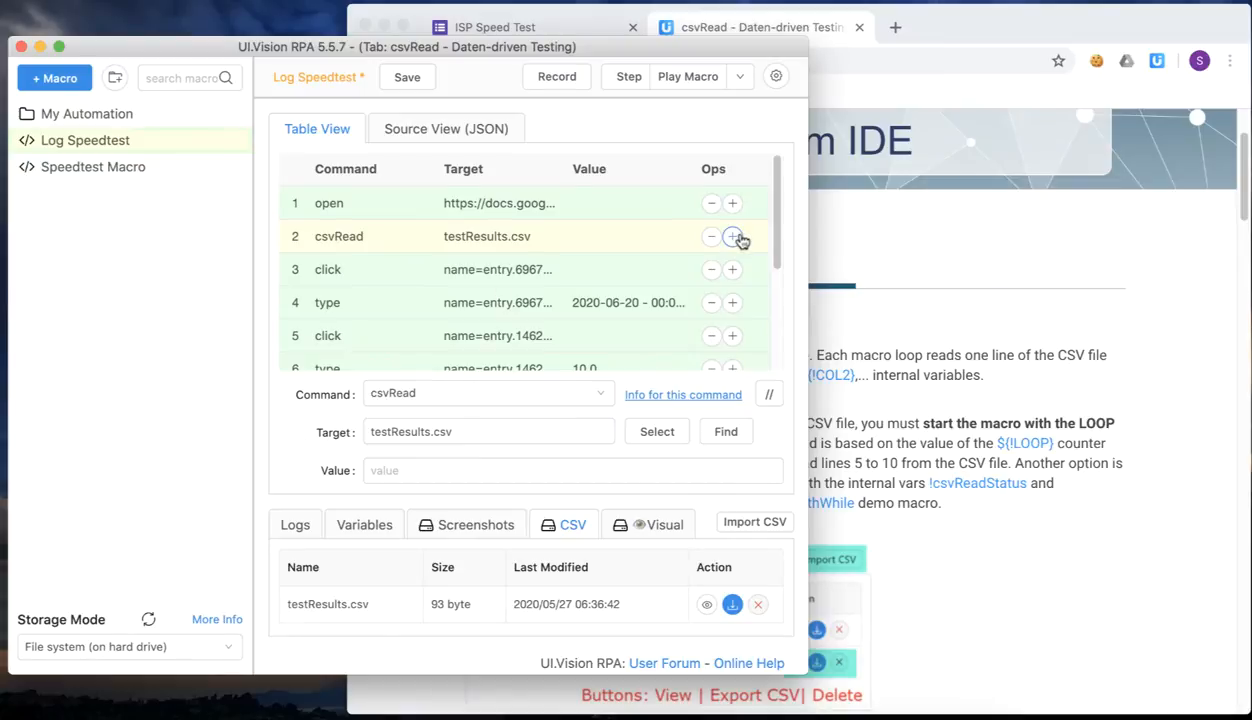
- Insert a third step executeScript 'return Number(1)' storing to currentRow
left_click(732, 236)
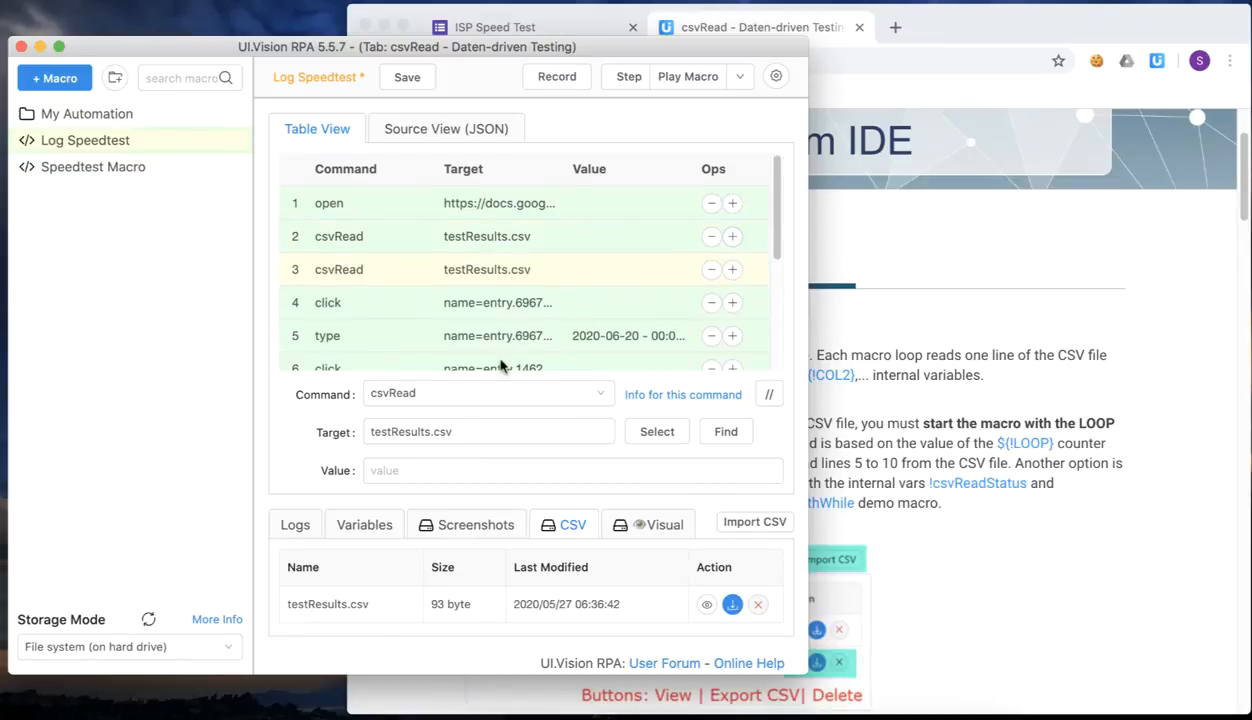
type("execute")
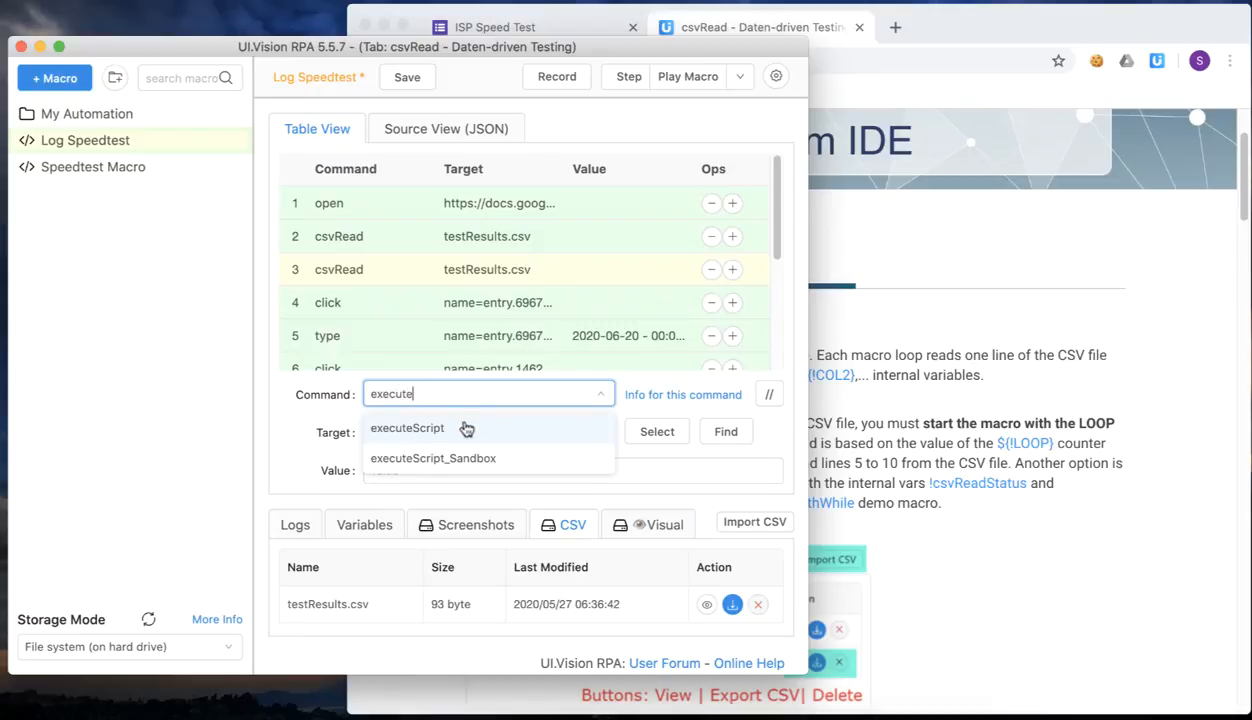
left_click(406, 428)
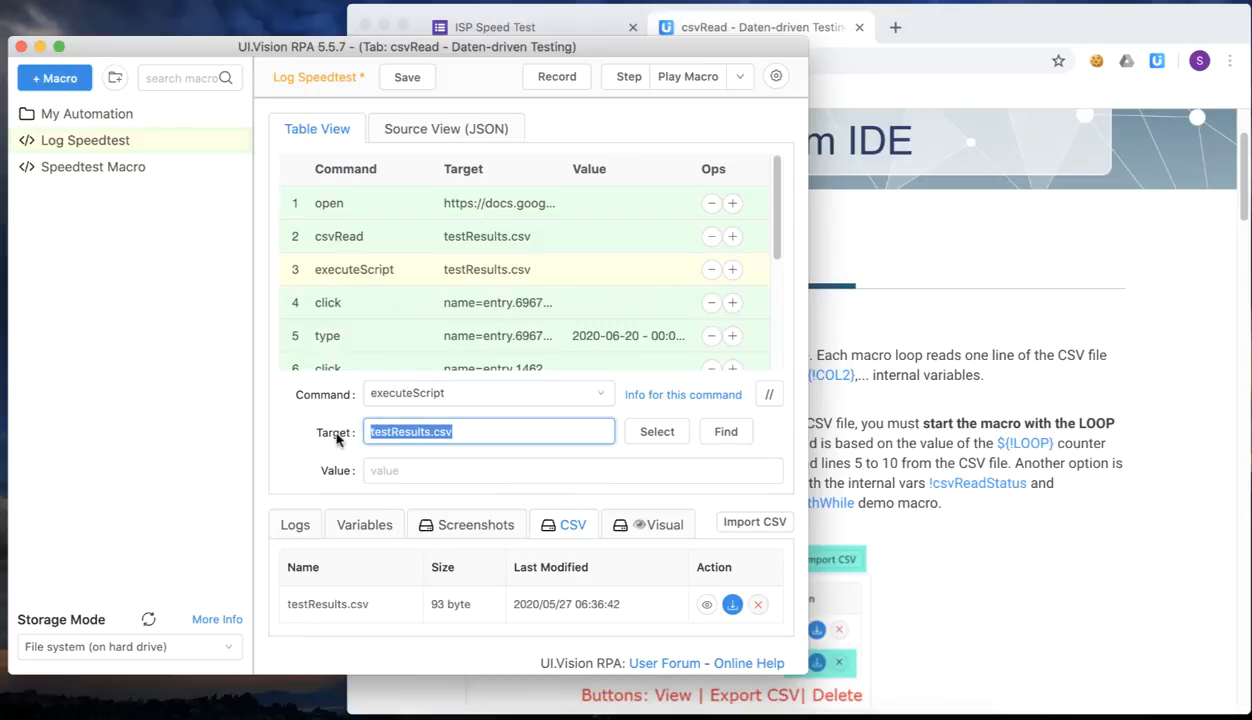
type("return")
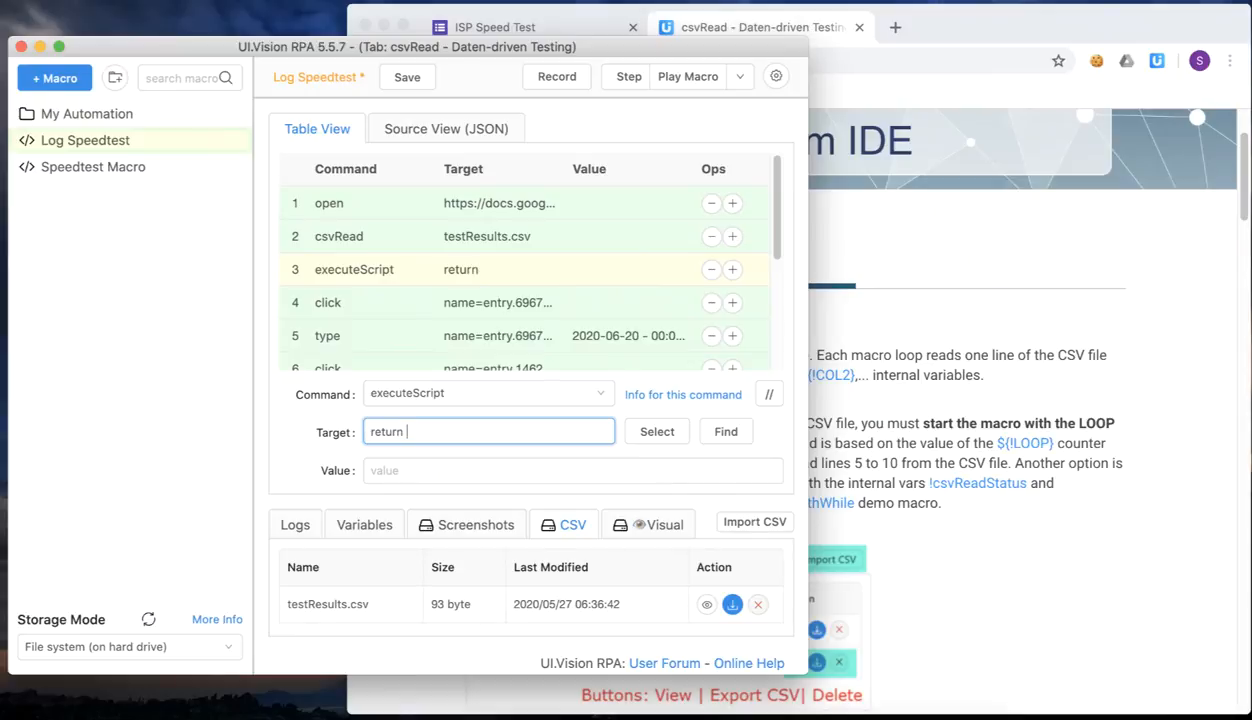
type("Number(")
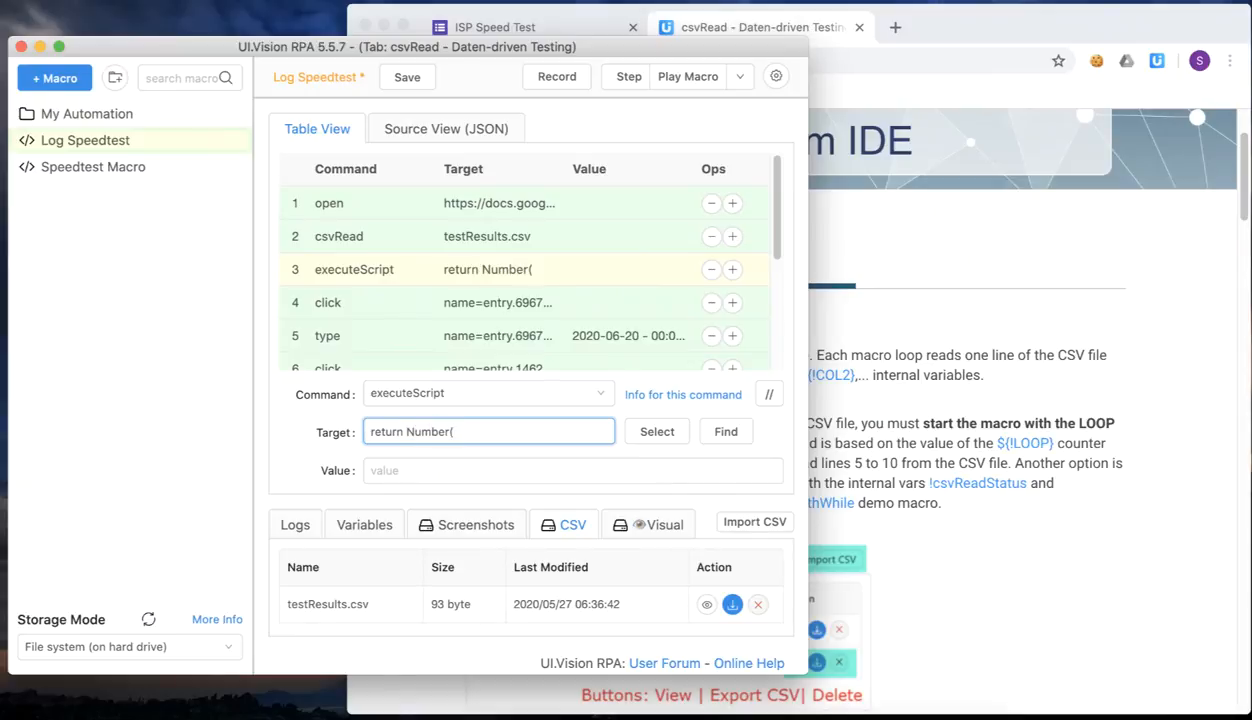
type("1")
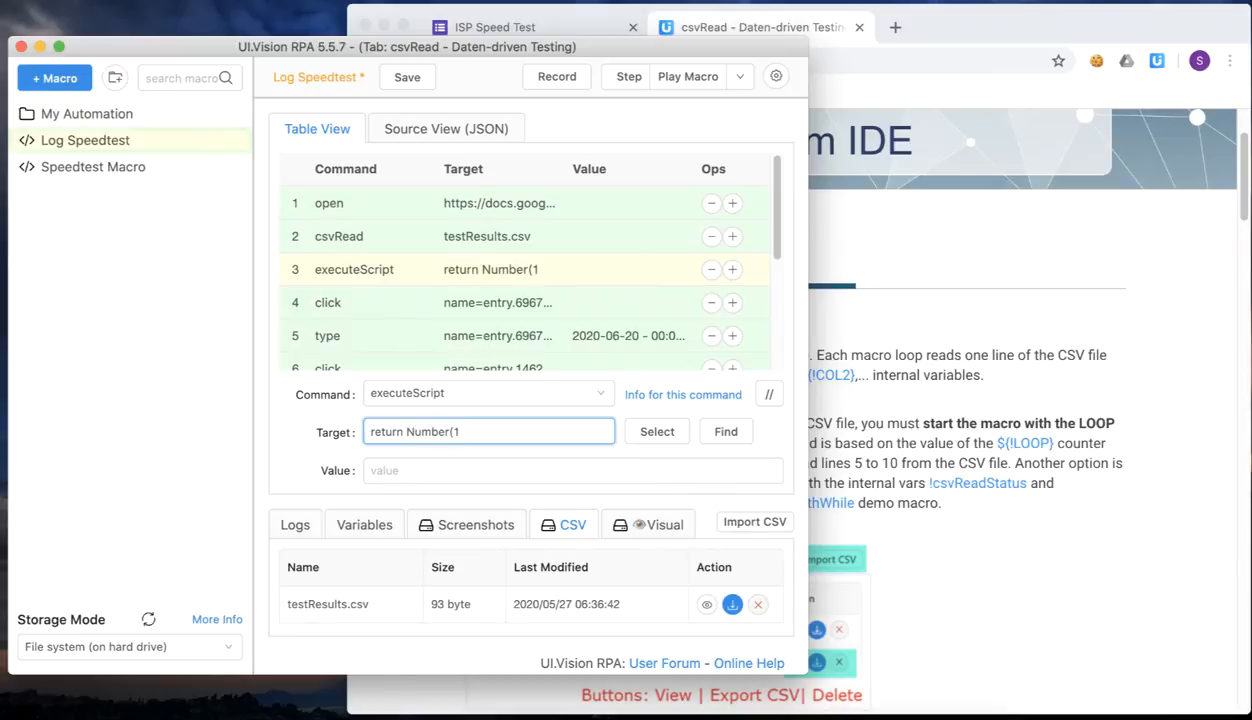
left_click(572, 470)
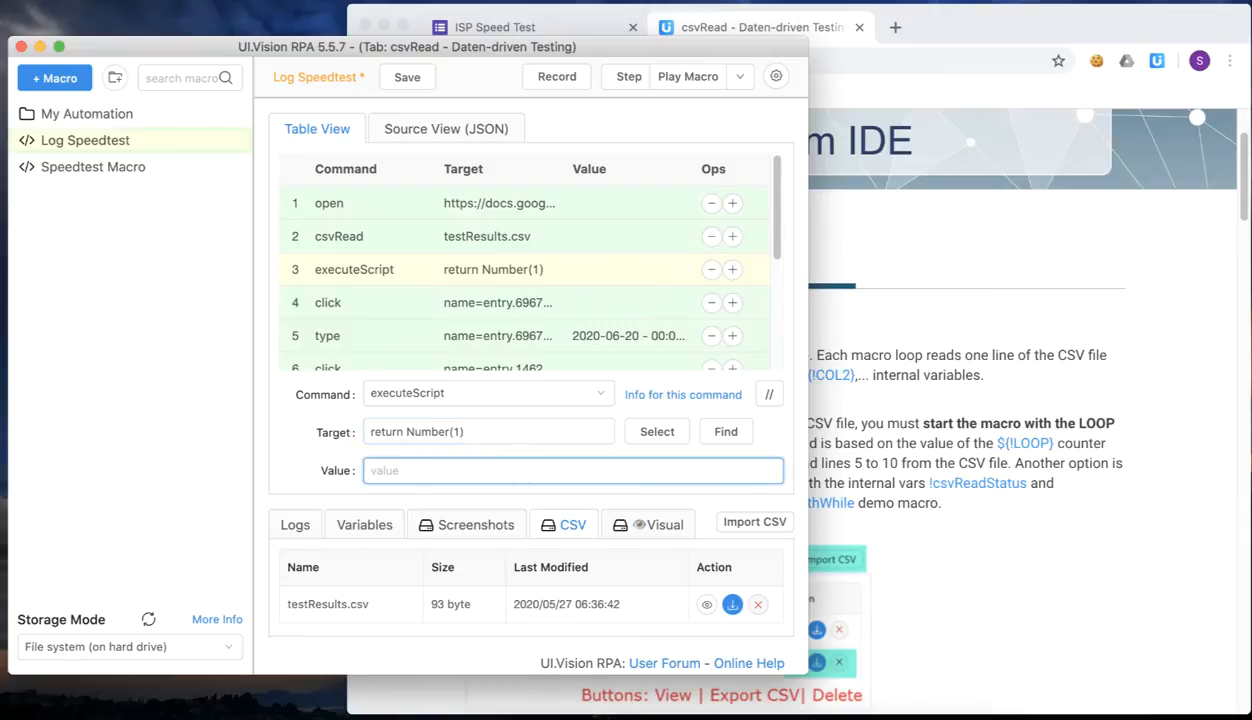
type("currentRow")
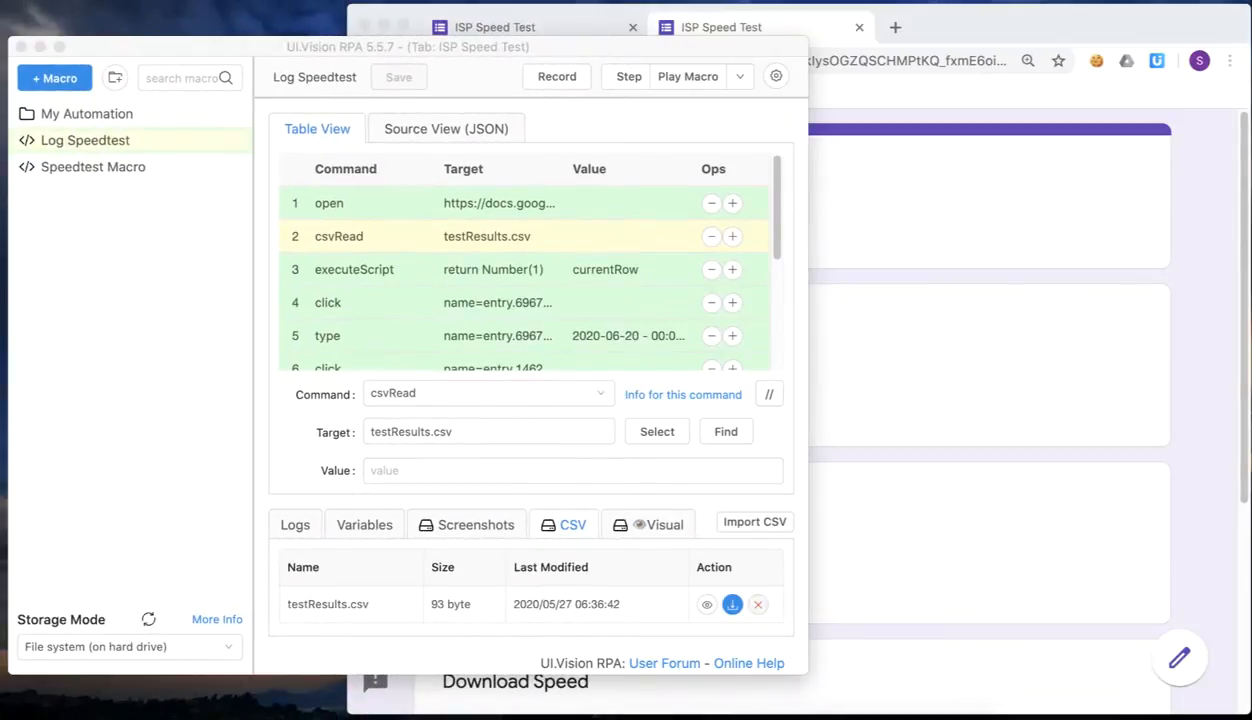
mouse_move(528, 248)
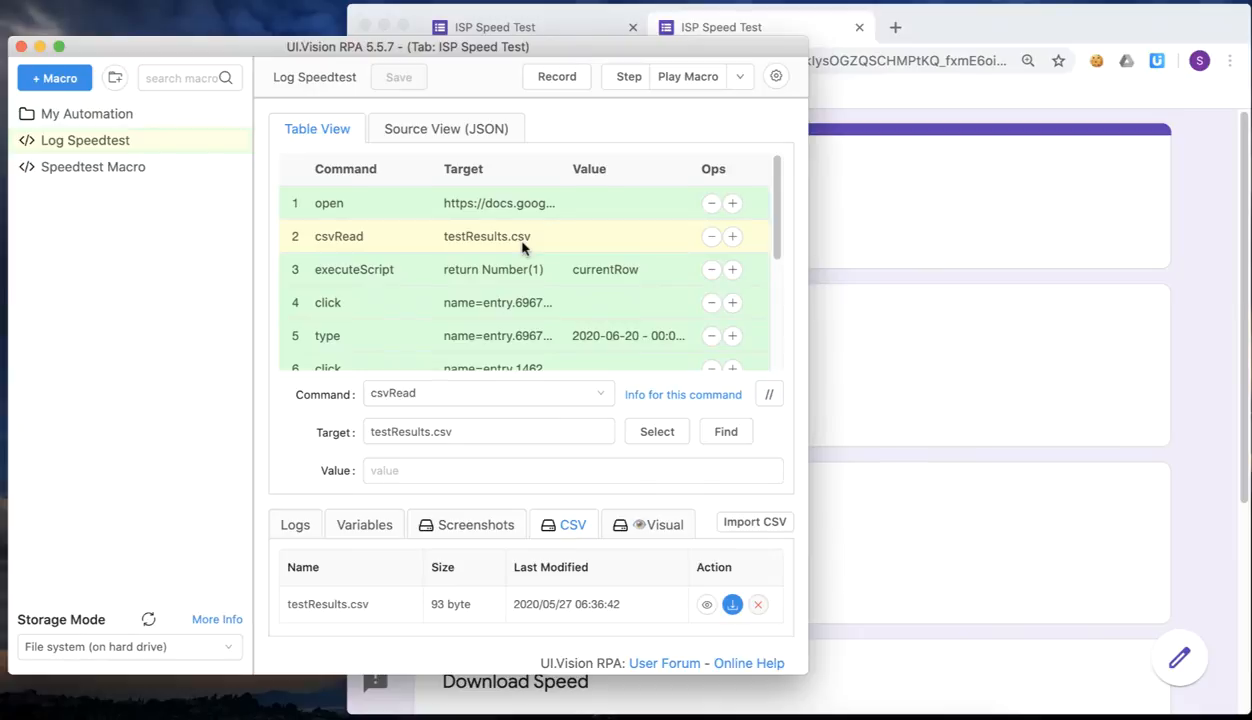
- Execute only the csvRead step and inspect the !COL variables (2020-05-26, 7:16:23, 46.45)
right_click(486, 236)
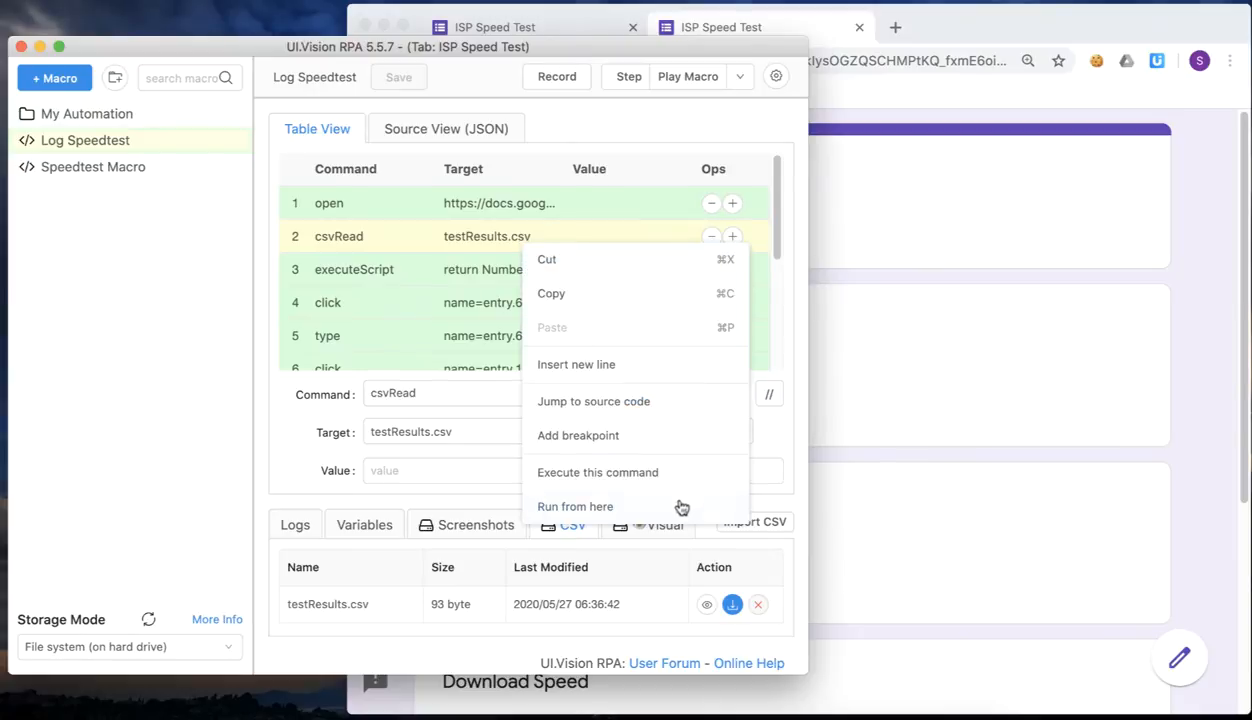
mouse_move(680, 472)
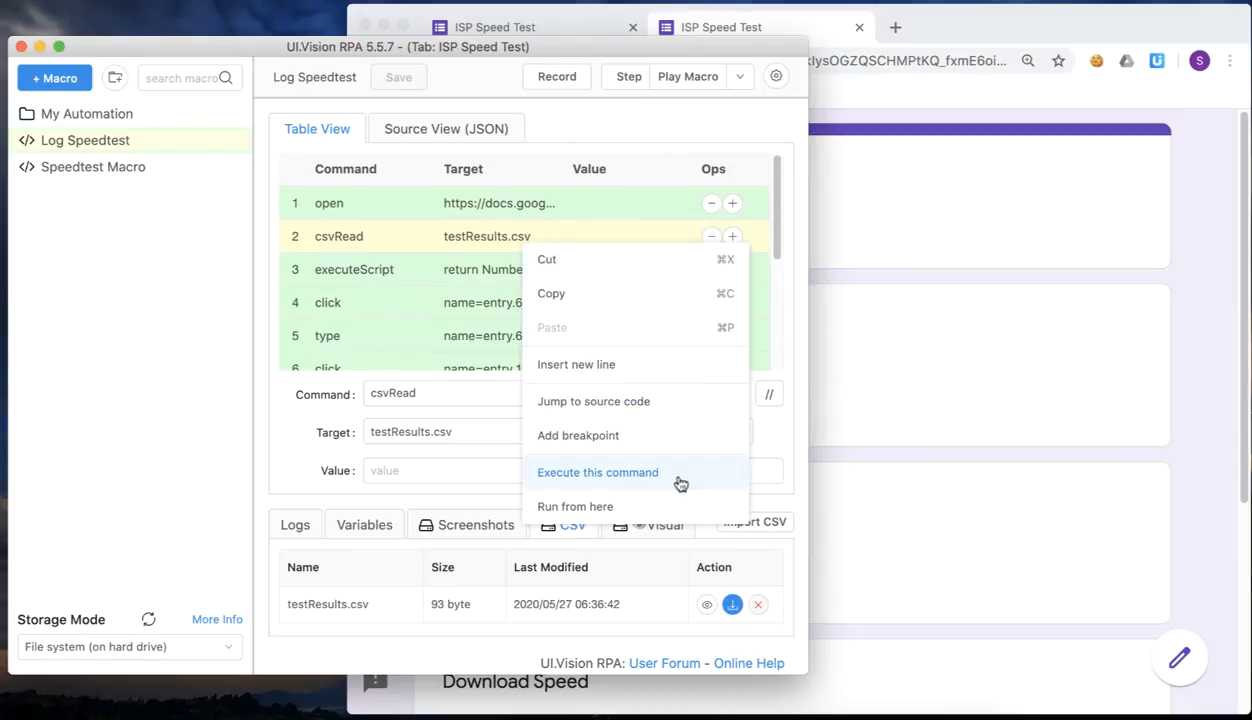
left_click(596, 472)
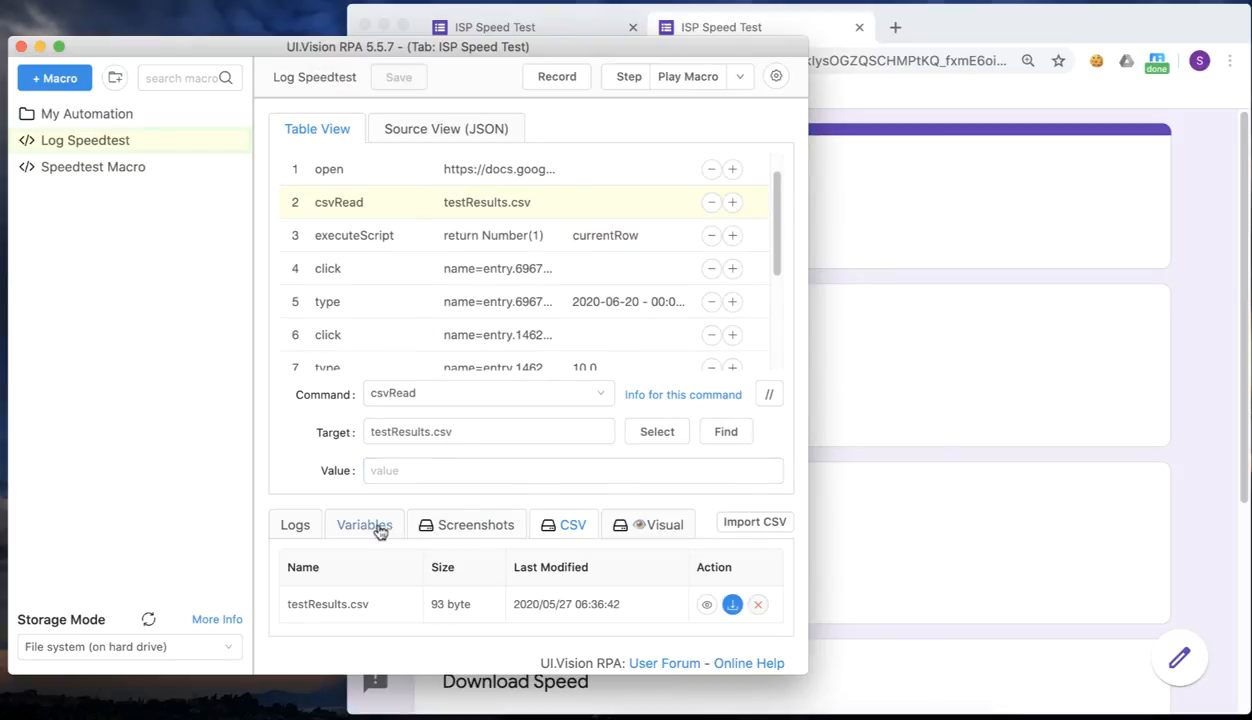
left_click(364, 524)
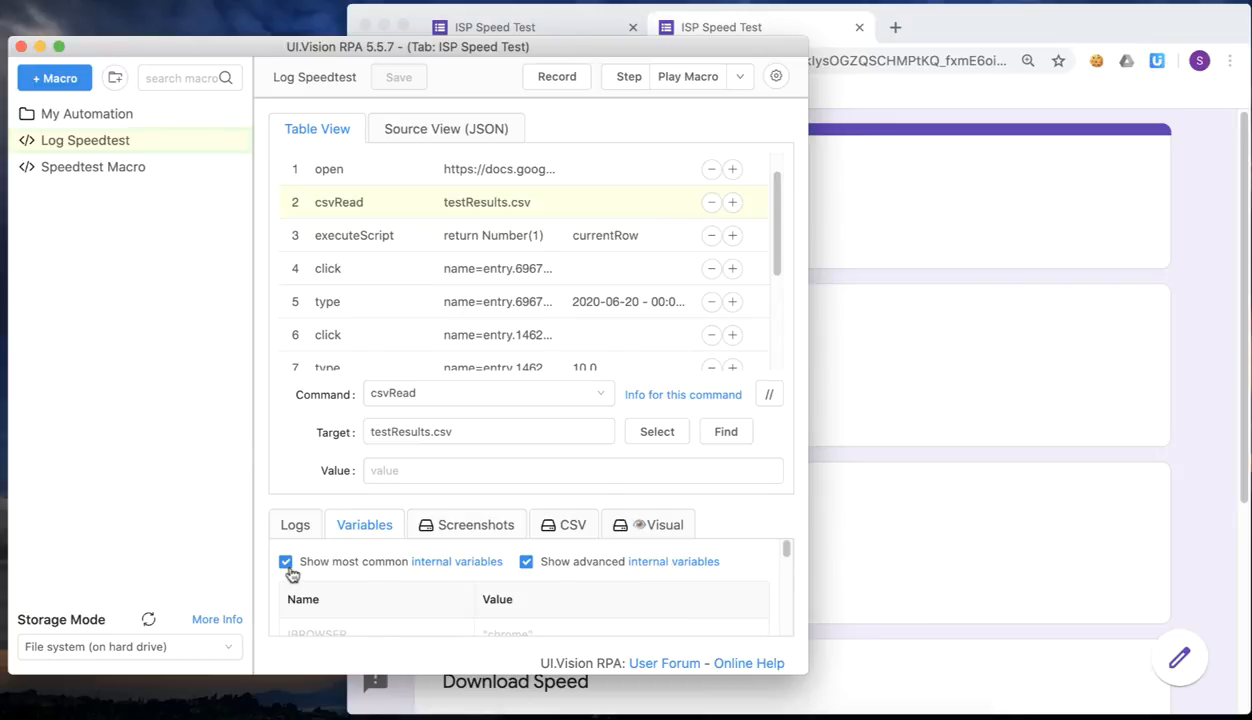
mouse_move(800, 568)
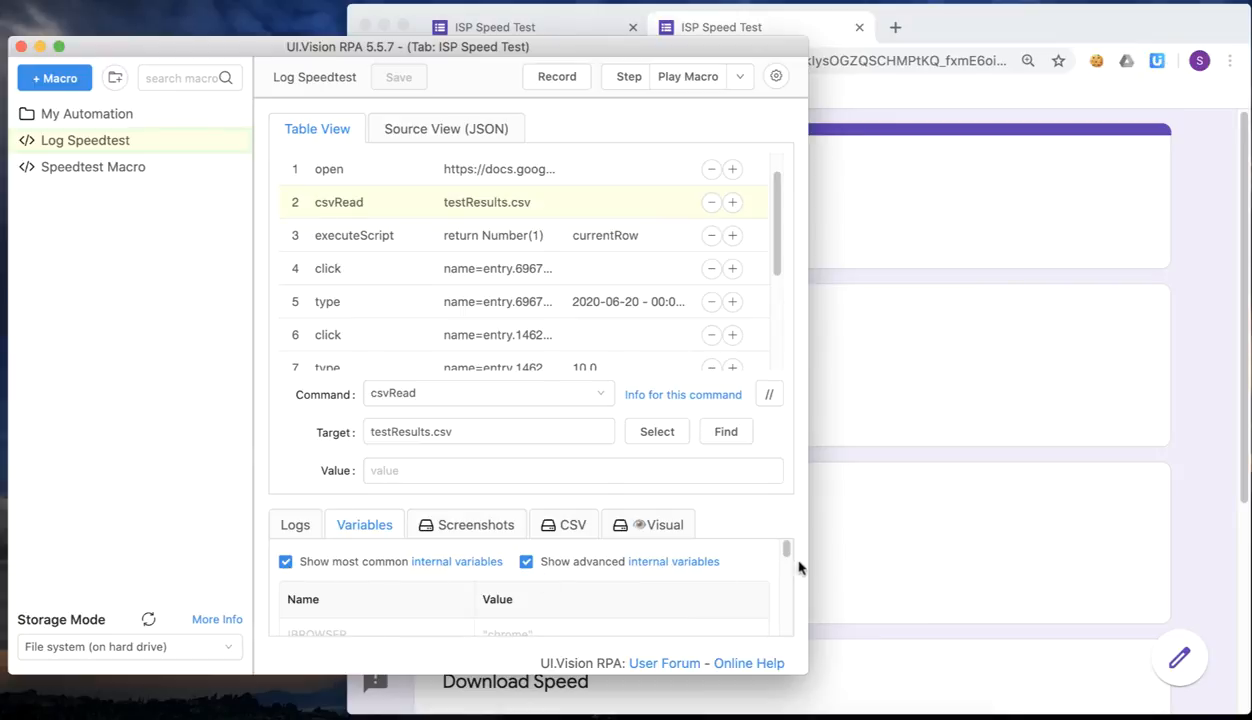
scroll("down", 3)
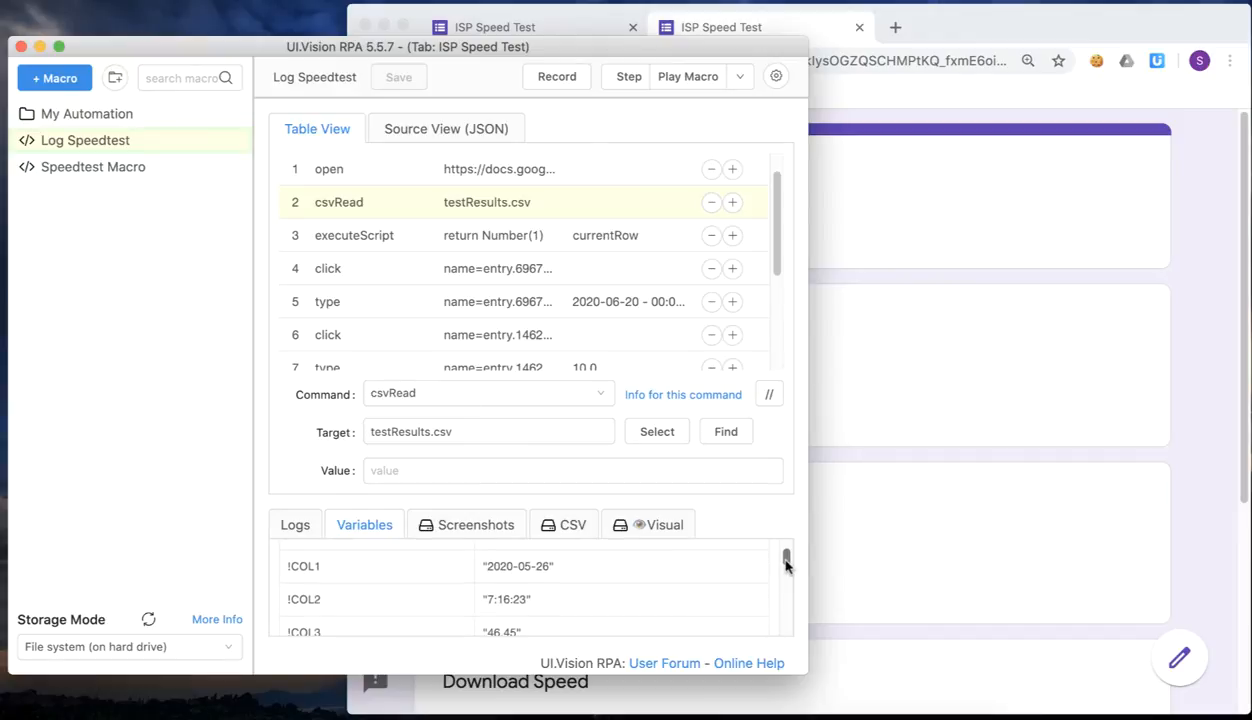
mouse_move(428, 600)
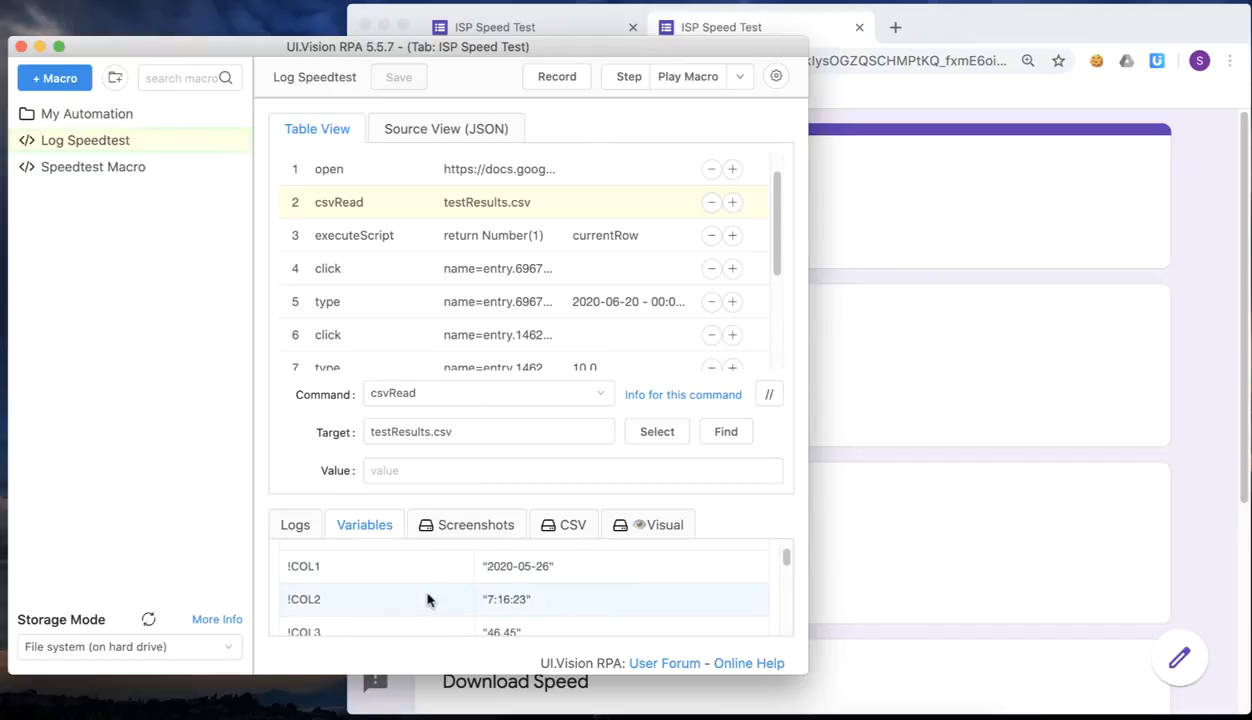
mouse_move(794, 564)
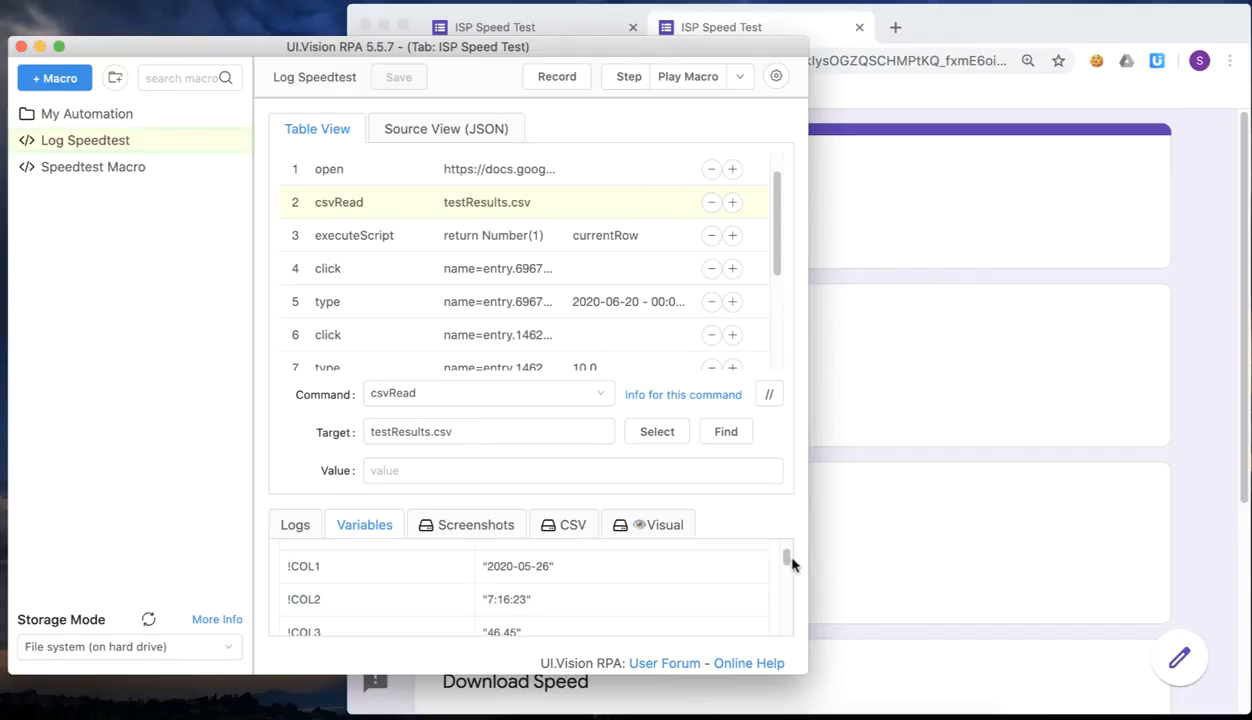
scroll("down", 3)
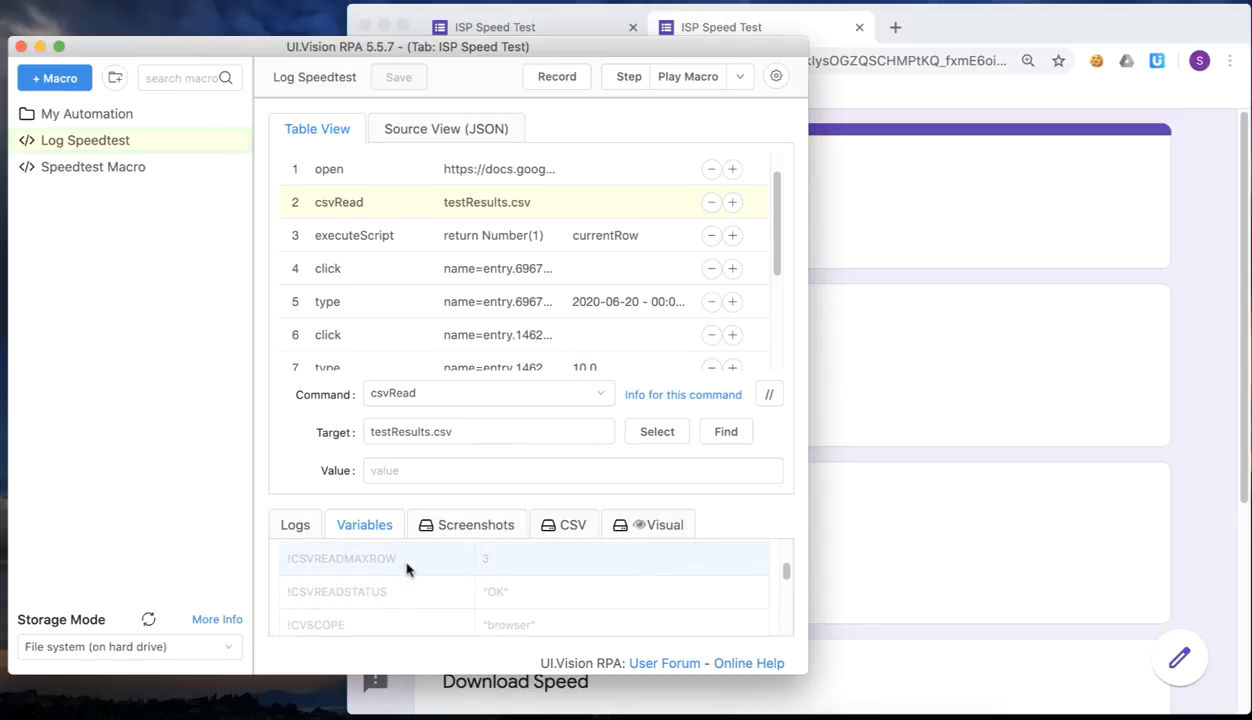
mouse_move(492, 570)
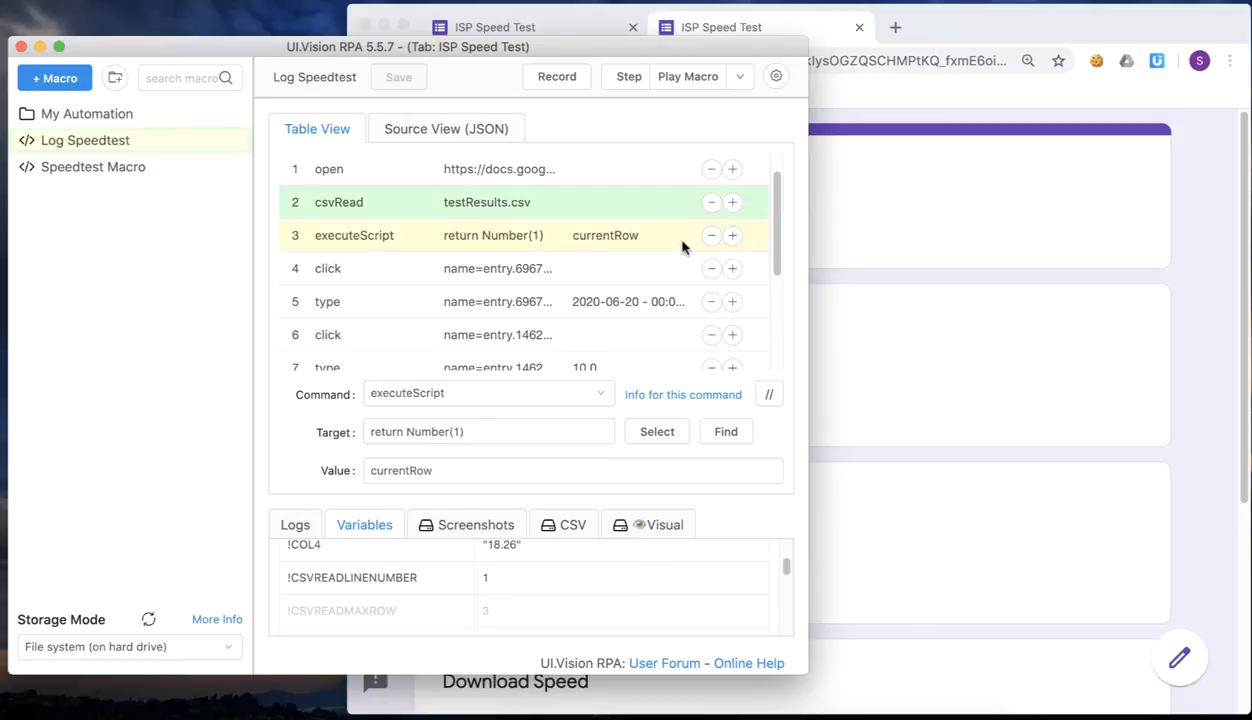
- Add a fourth step and set its command to while_v2
left_click(732, 236)
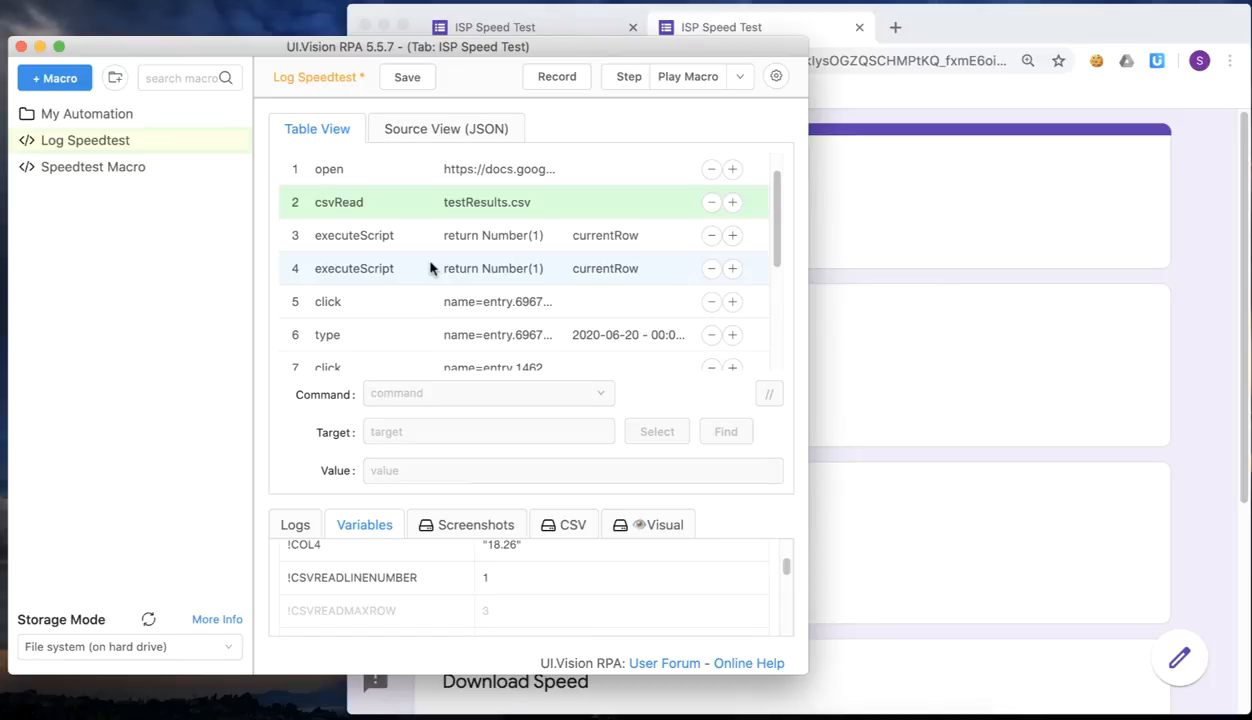
left_click(354, 268)
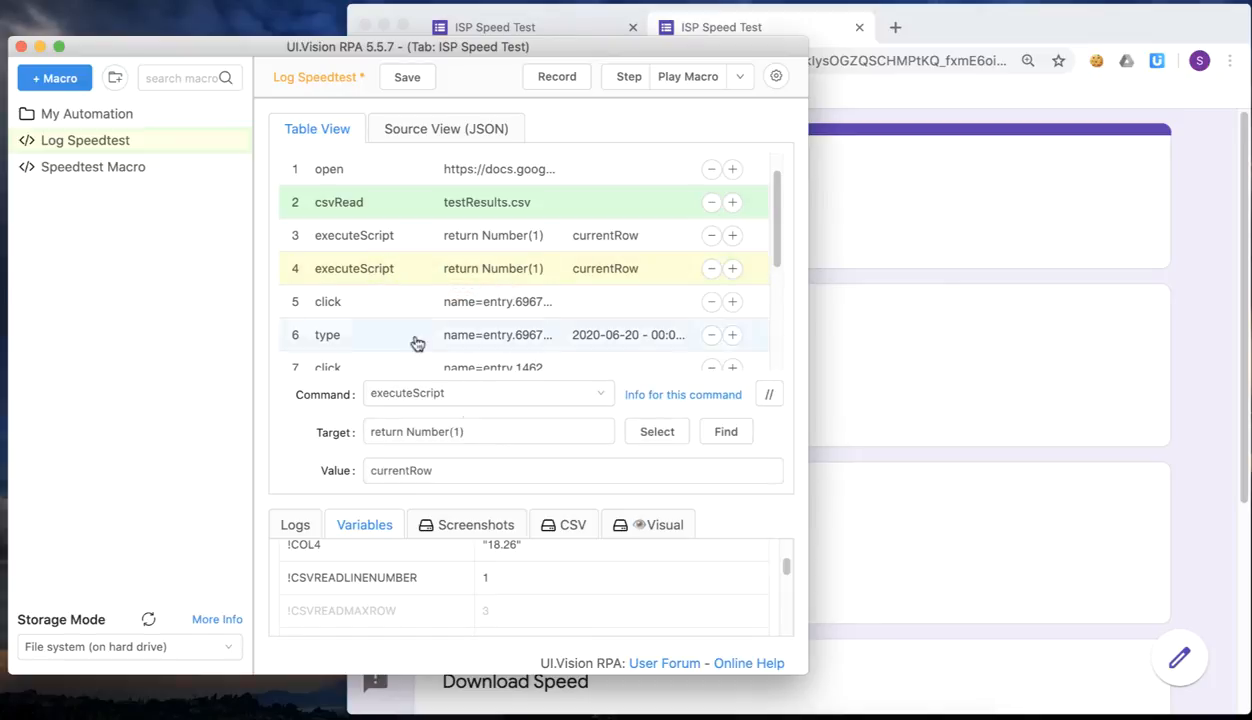
type("whil")
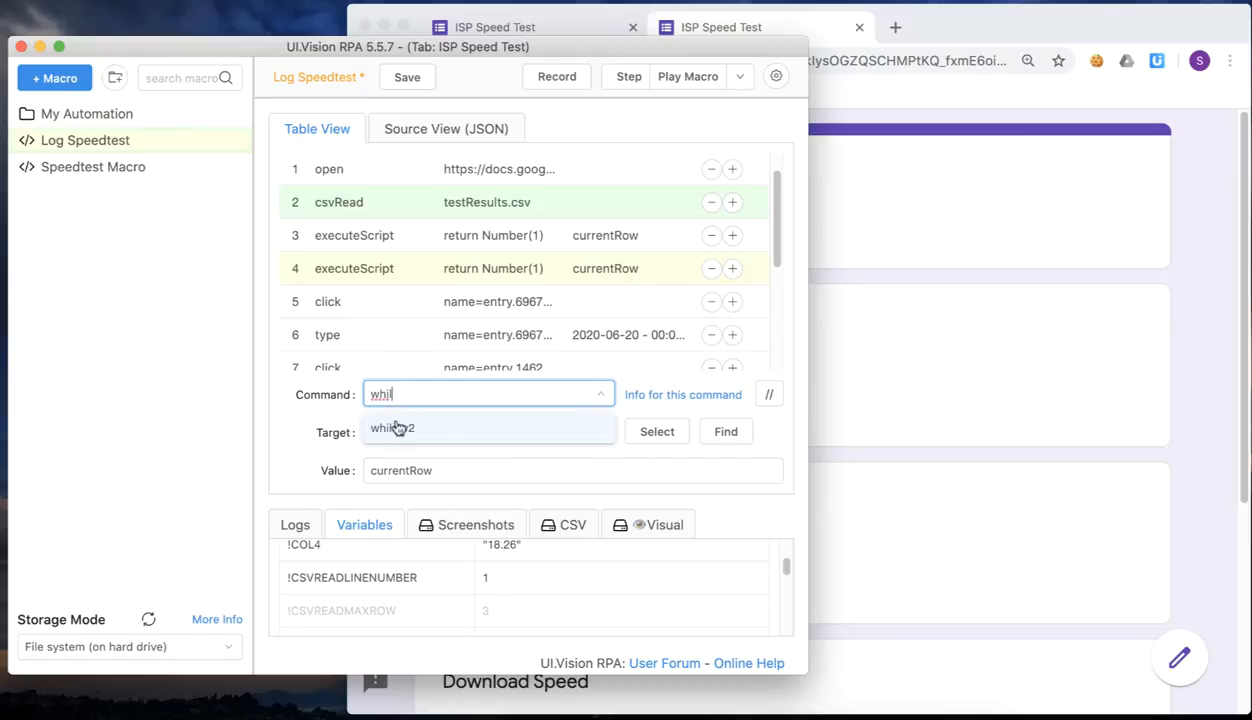
left_click(390, 428)
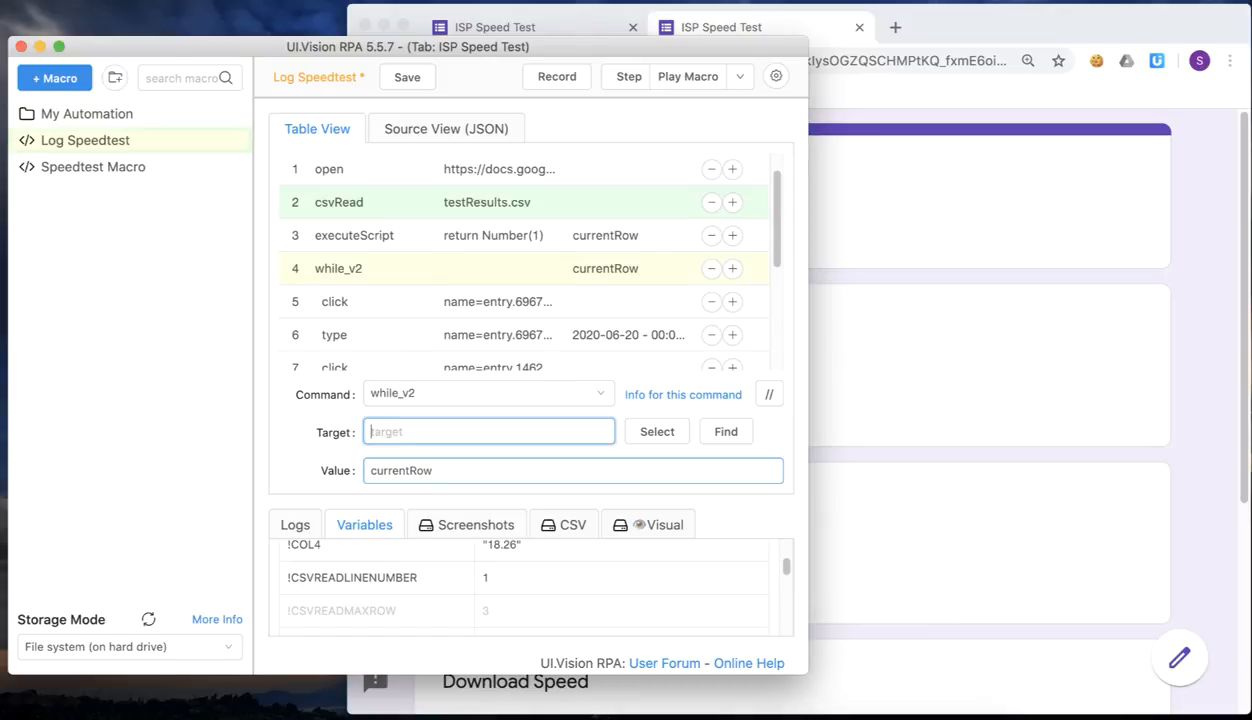
- Set the loop condition to ${currentRow} <= ${!CSVREADMAXROW}
type("${currentRow")
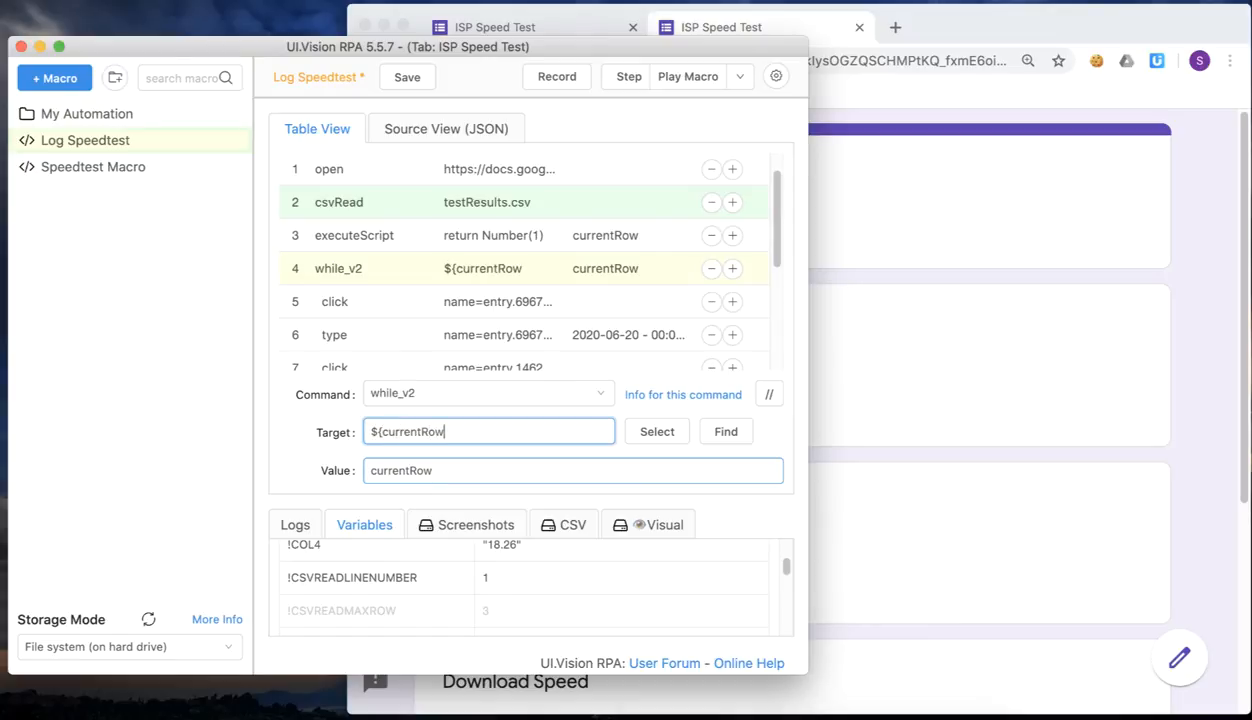
type("}")
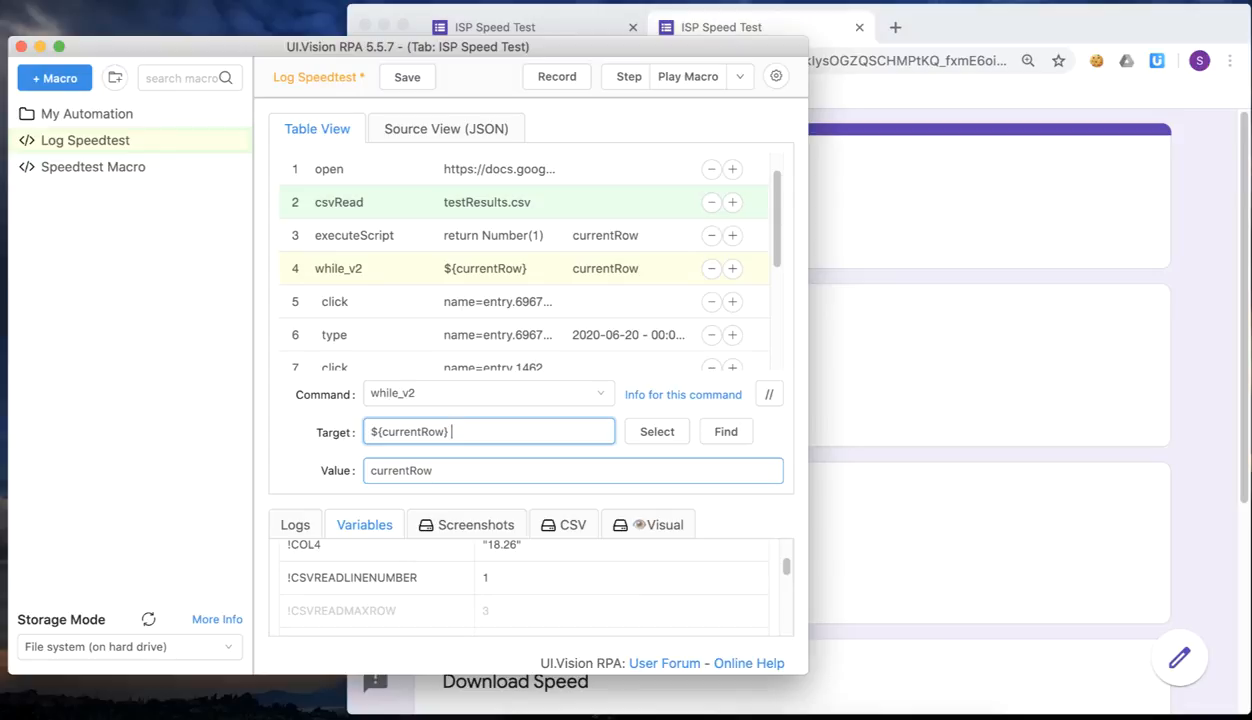
type("<=")
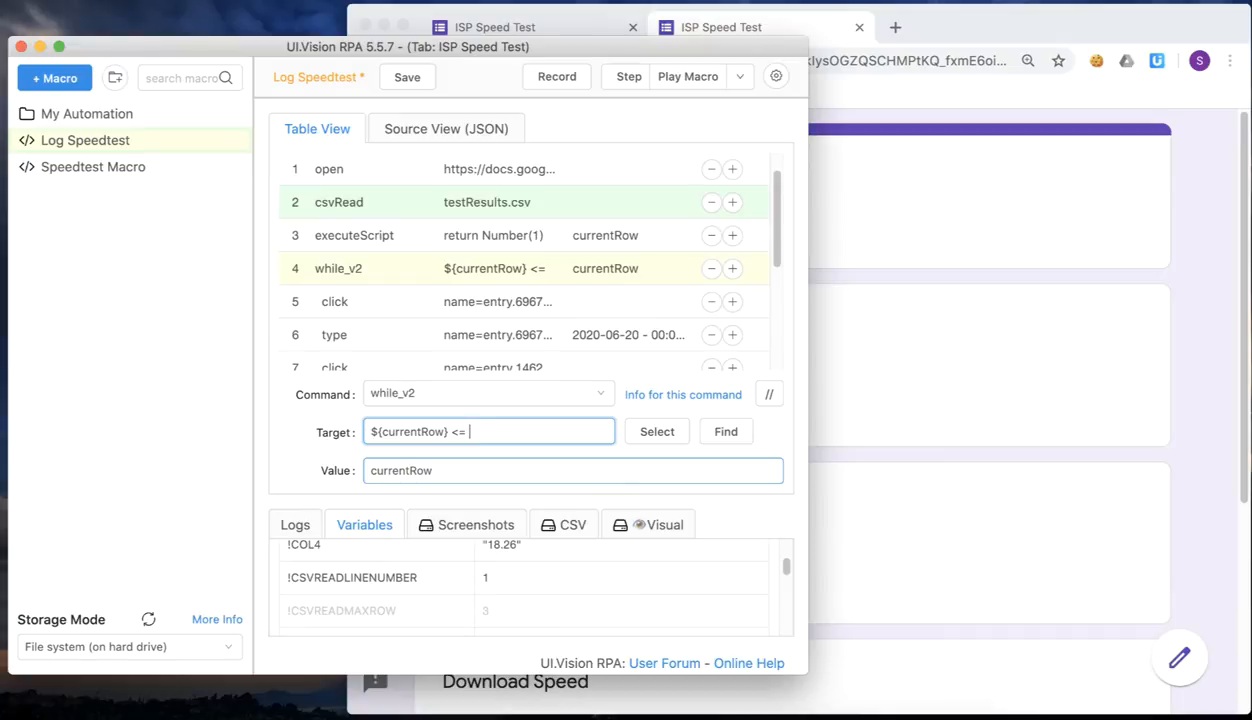
type("${")
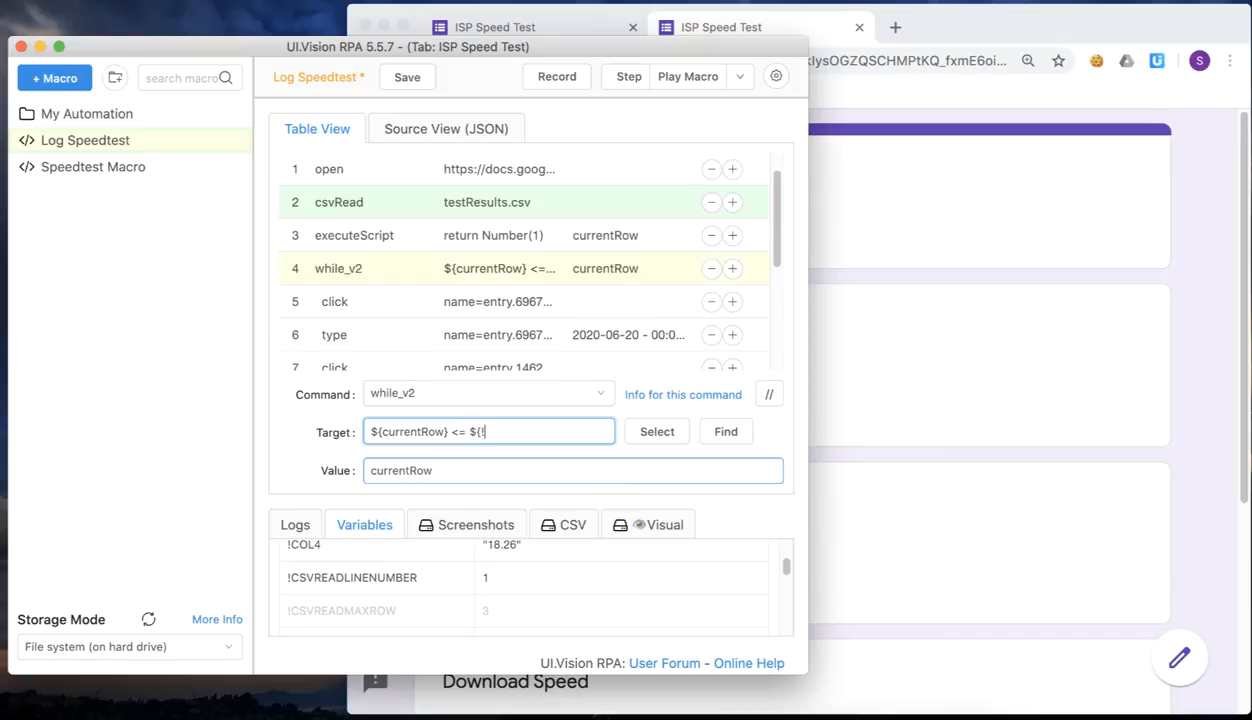
type("!CSVREADMAXROW")
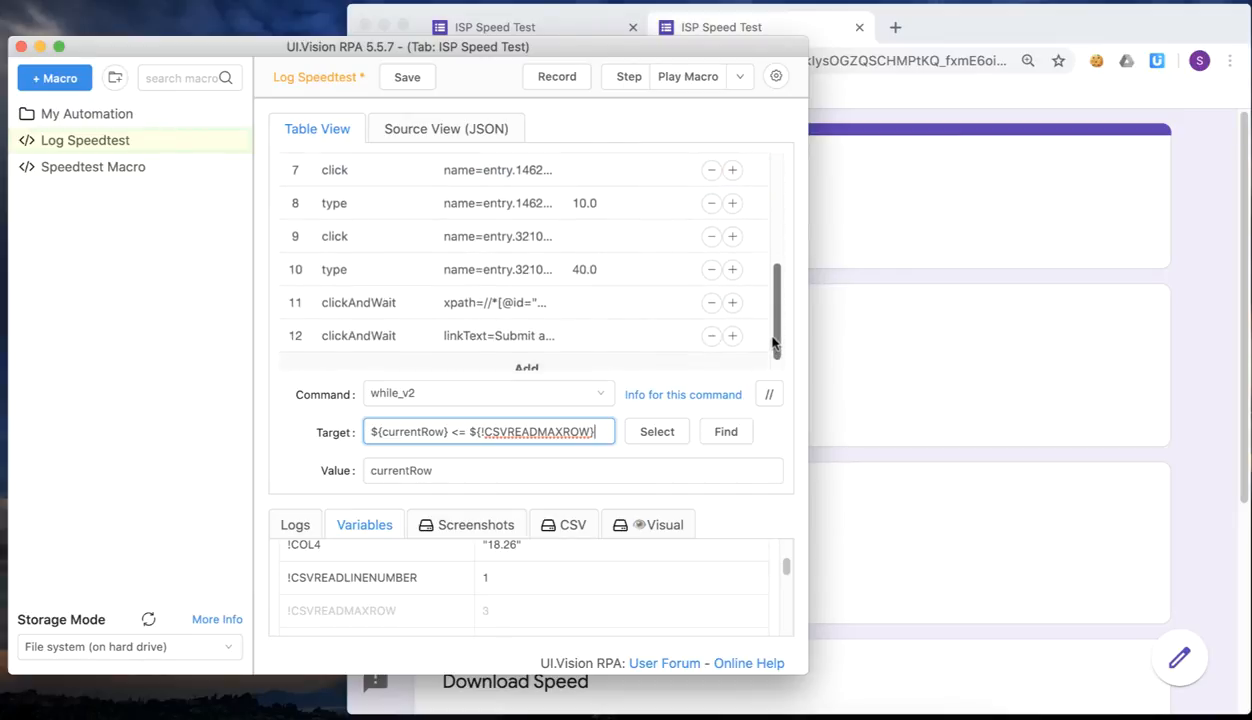
scroll("down", 3)
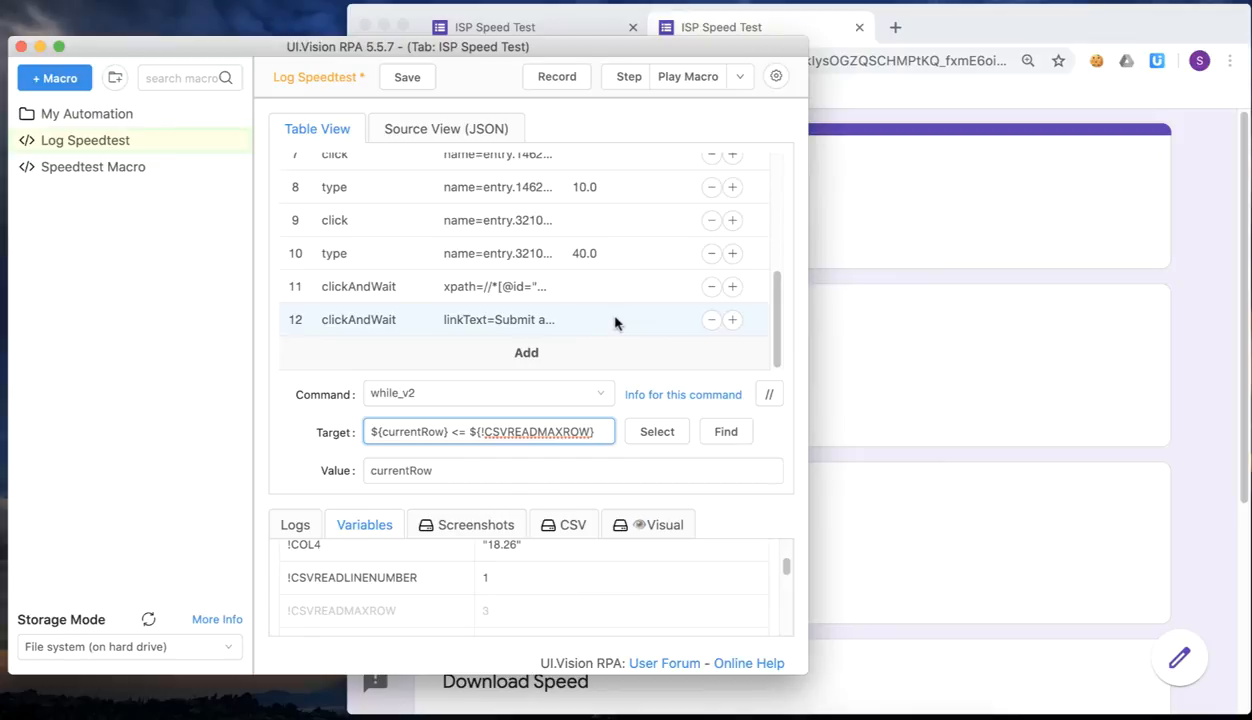
- Add a thirteenth step after the final clickAndWait and set its command to end
left_click(732, 320)
type("E")
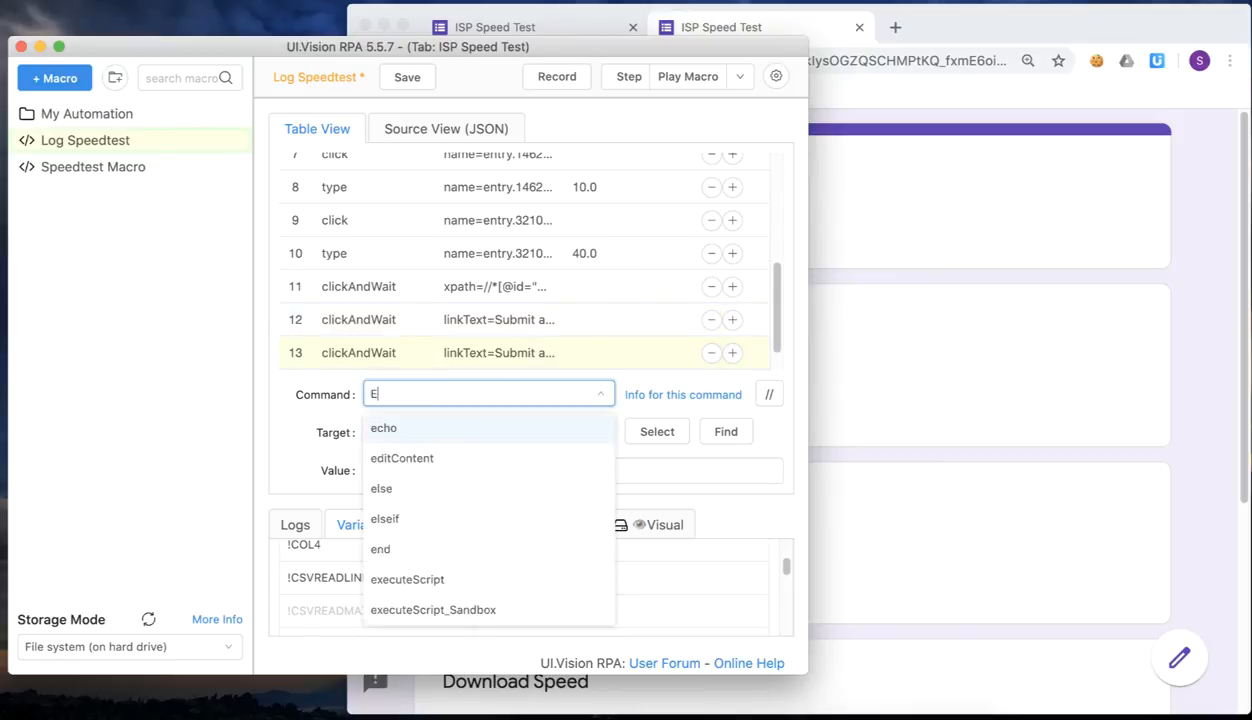
left_click(380, 548)
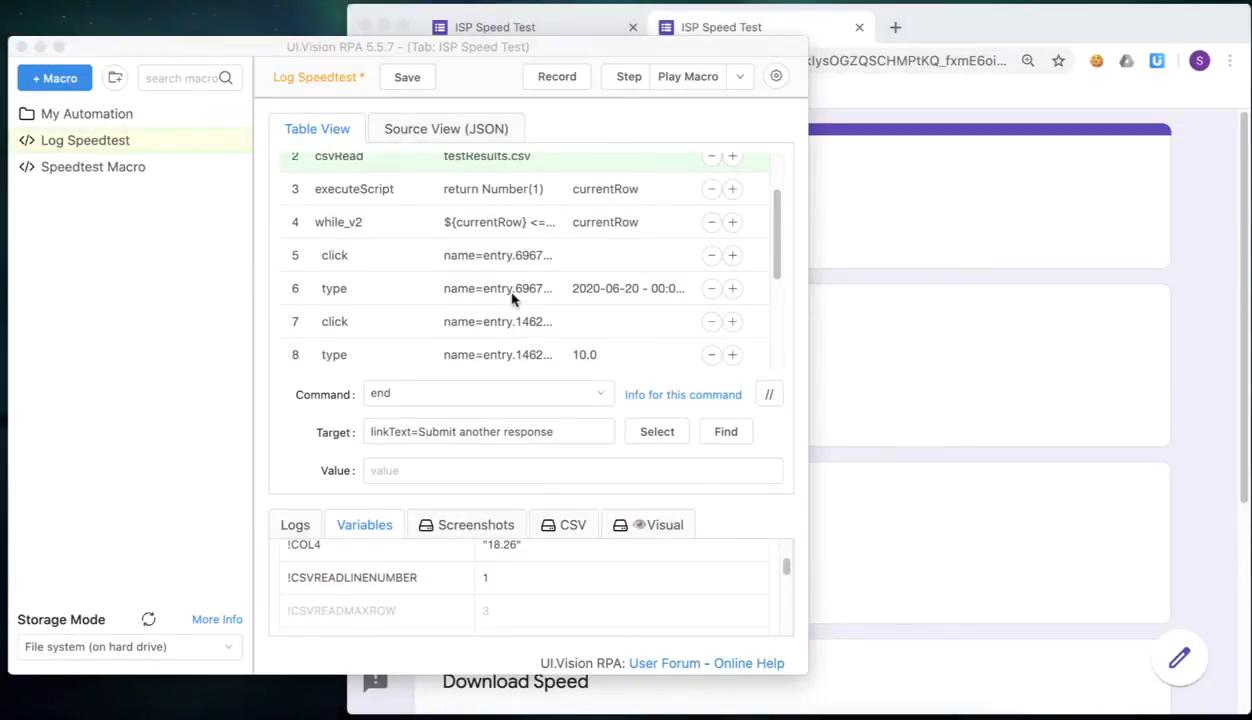
- Replace step 6's fixed date value with ${!COL1} - ${!COL2}
left_click(334, 288)
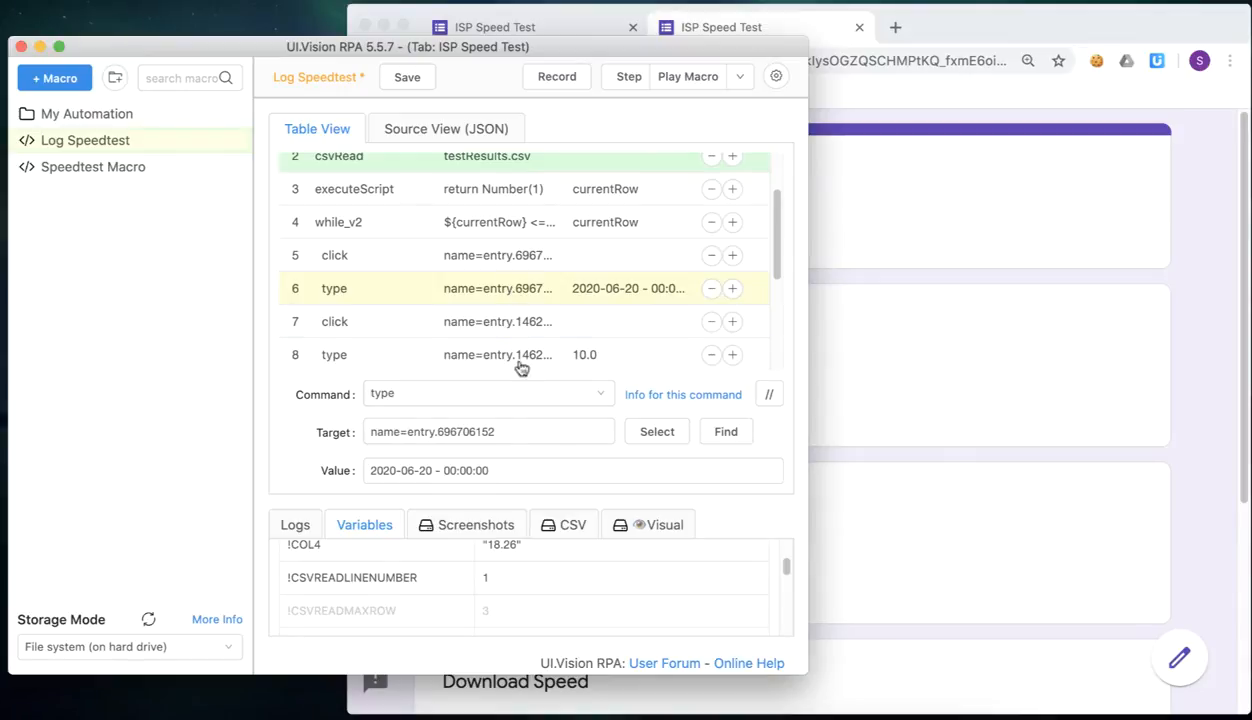
left_click(572, 470)
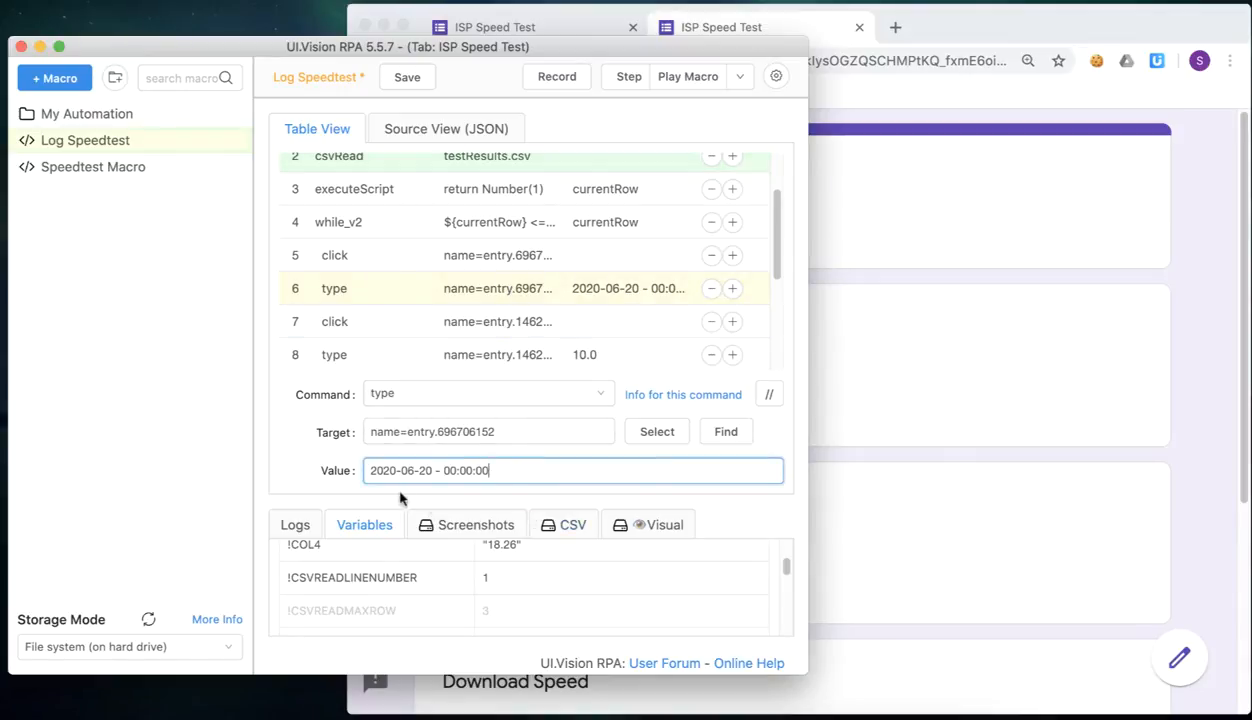
double_click(400, 470)
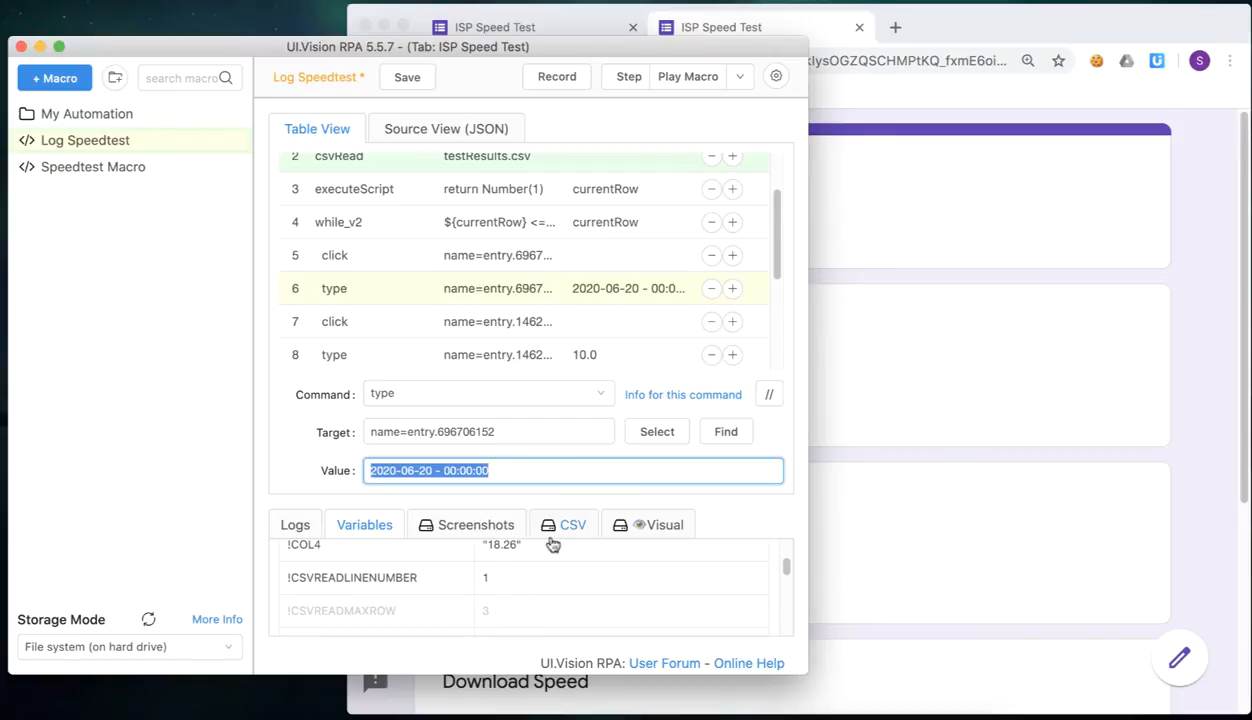
scroll("down", 3)
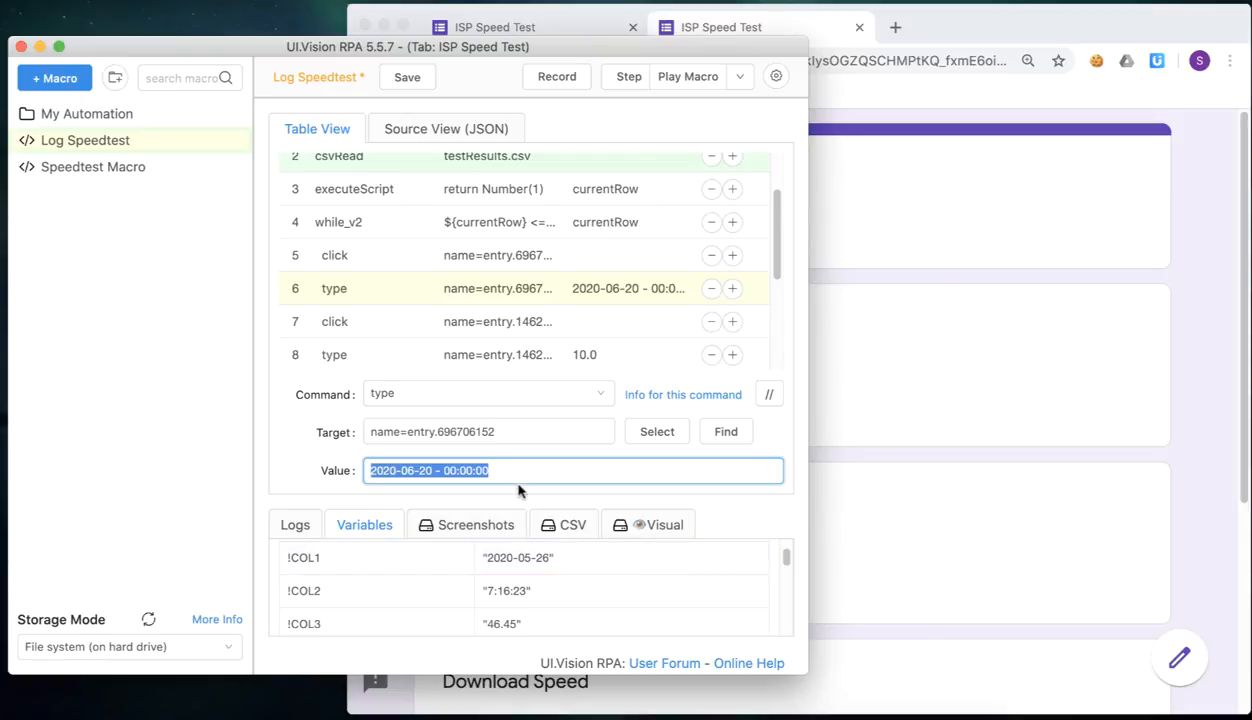
type("${!")
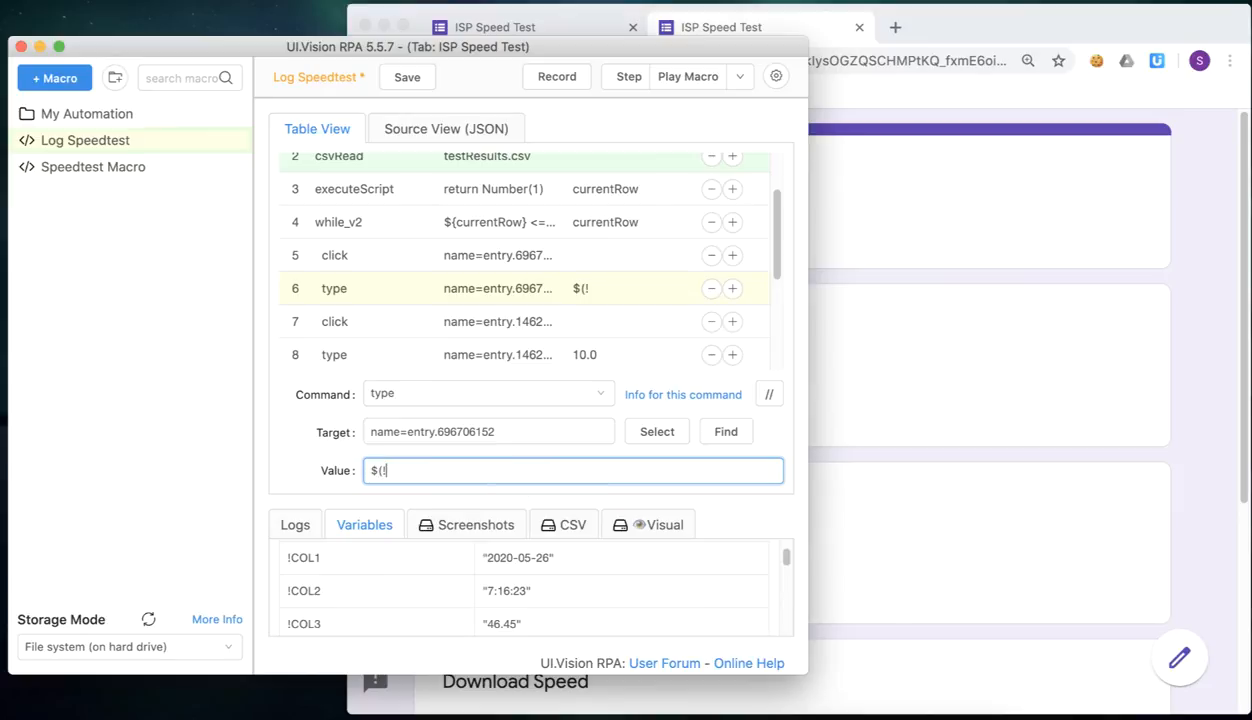
type("COL1")
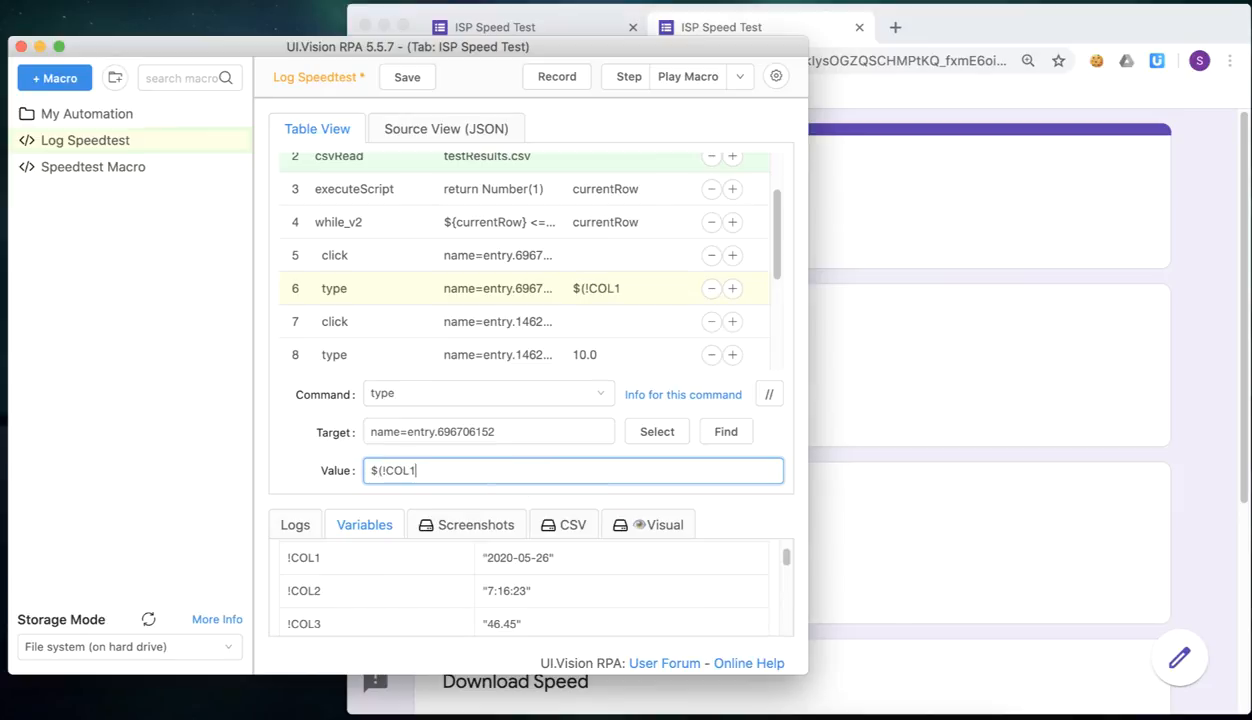
type("}")
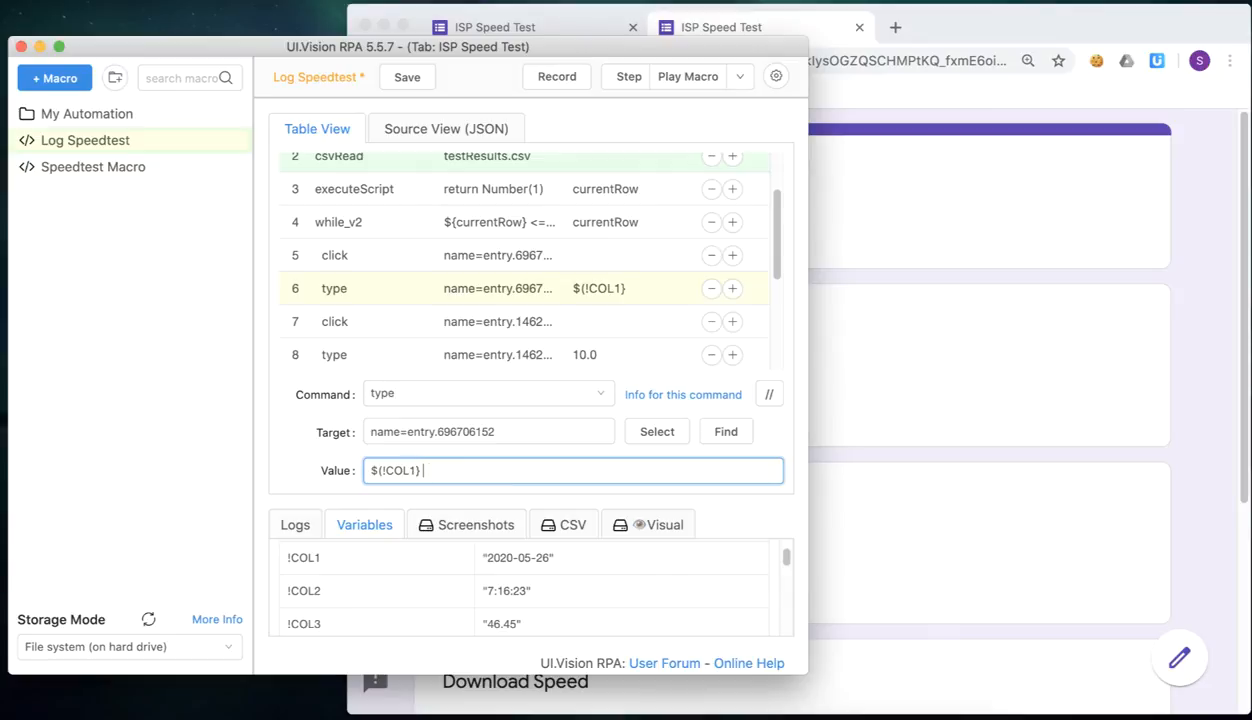
type("- ${!COL2}")
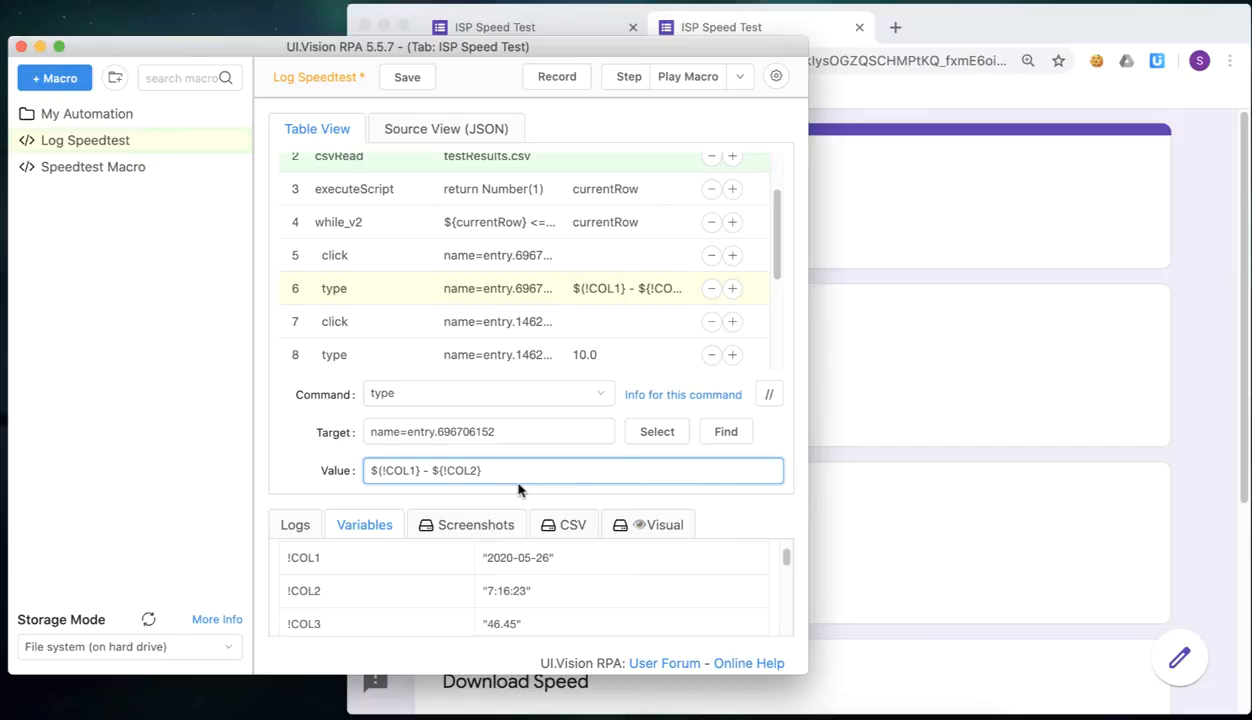
left_click(334, 354)
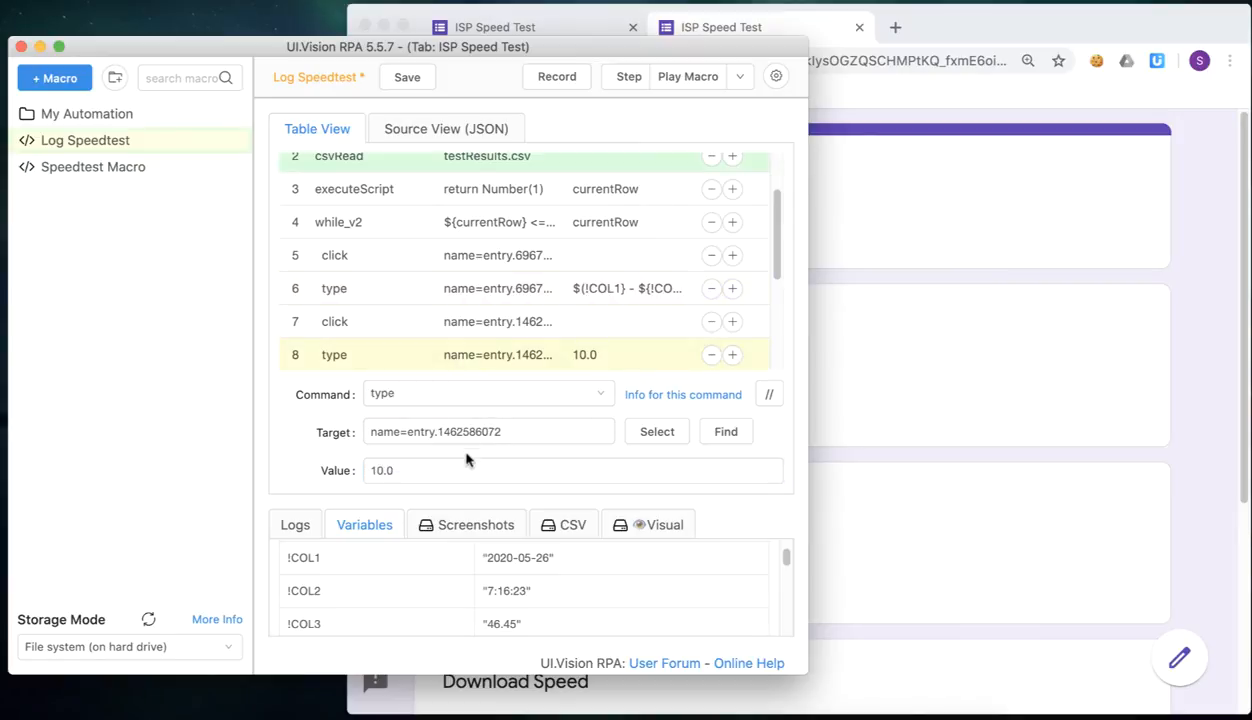
mouse_move(758, 388)
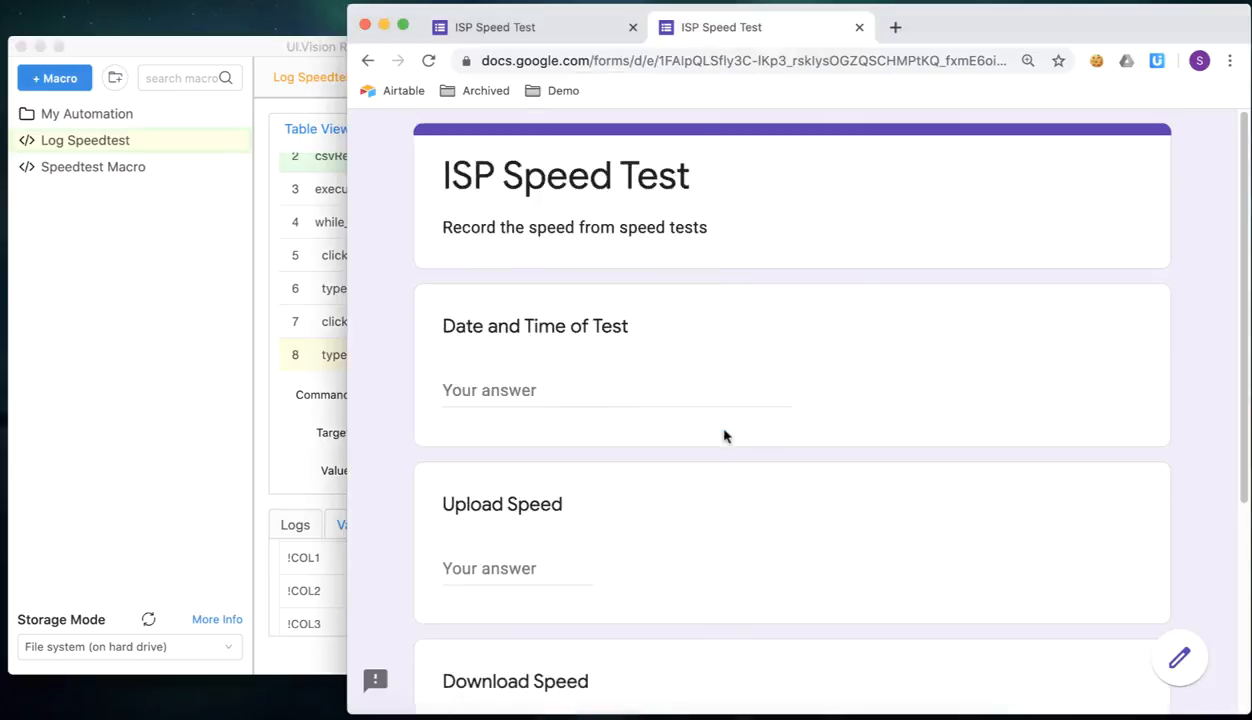
- Replace step 8's fixed value 10.0 with ${COL4} from the CSV row
scroll("down", 3)
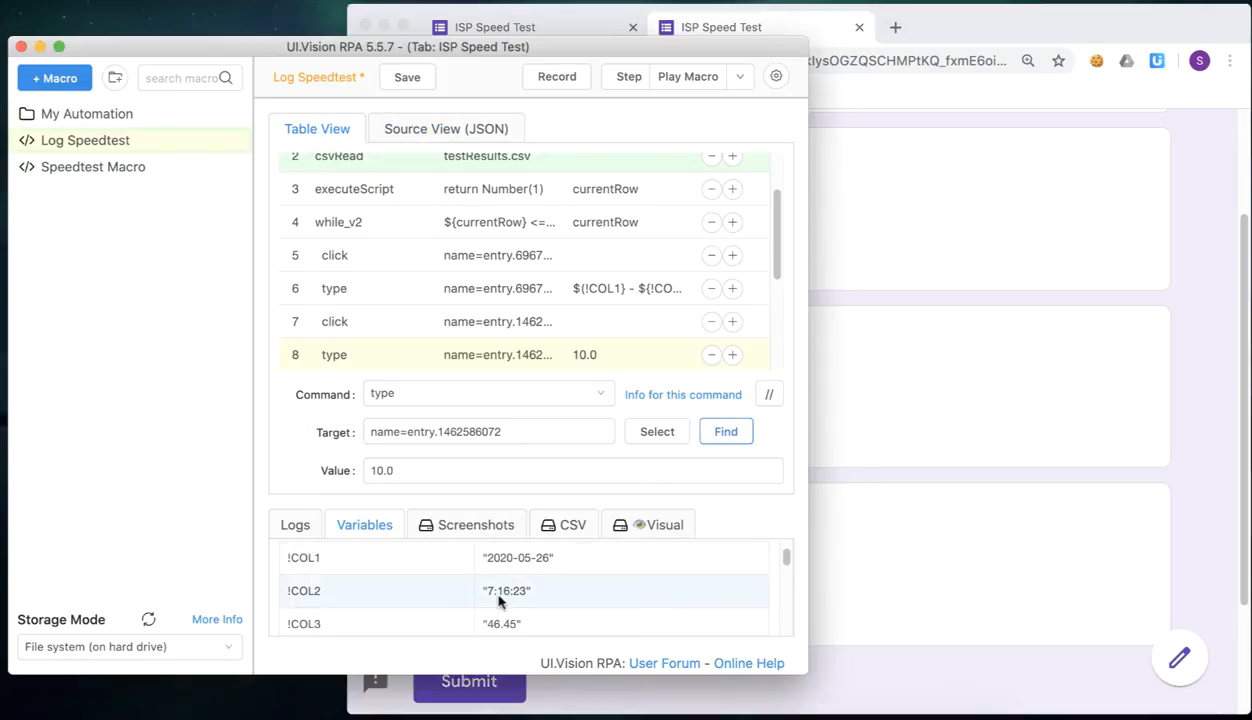
scroll("down", 3)
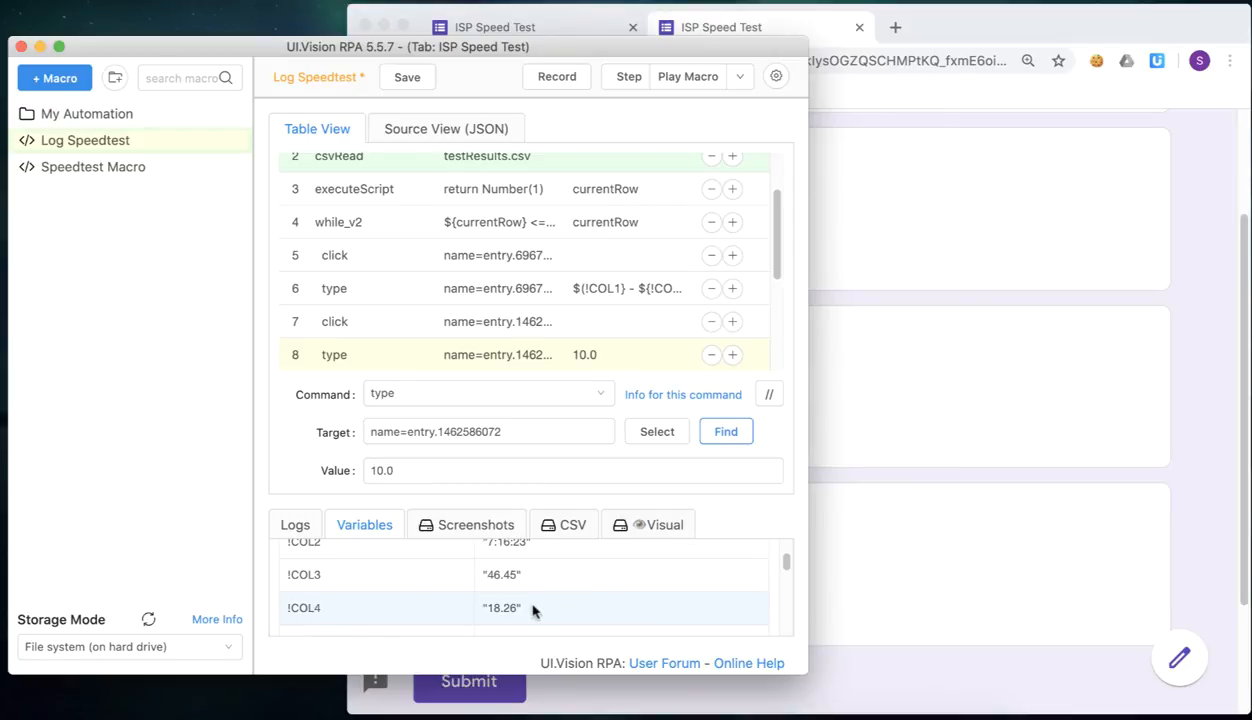
left_click(572, 470)
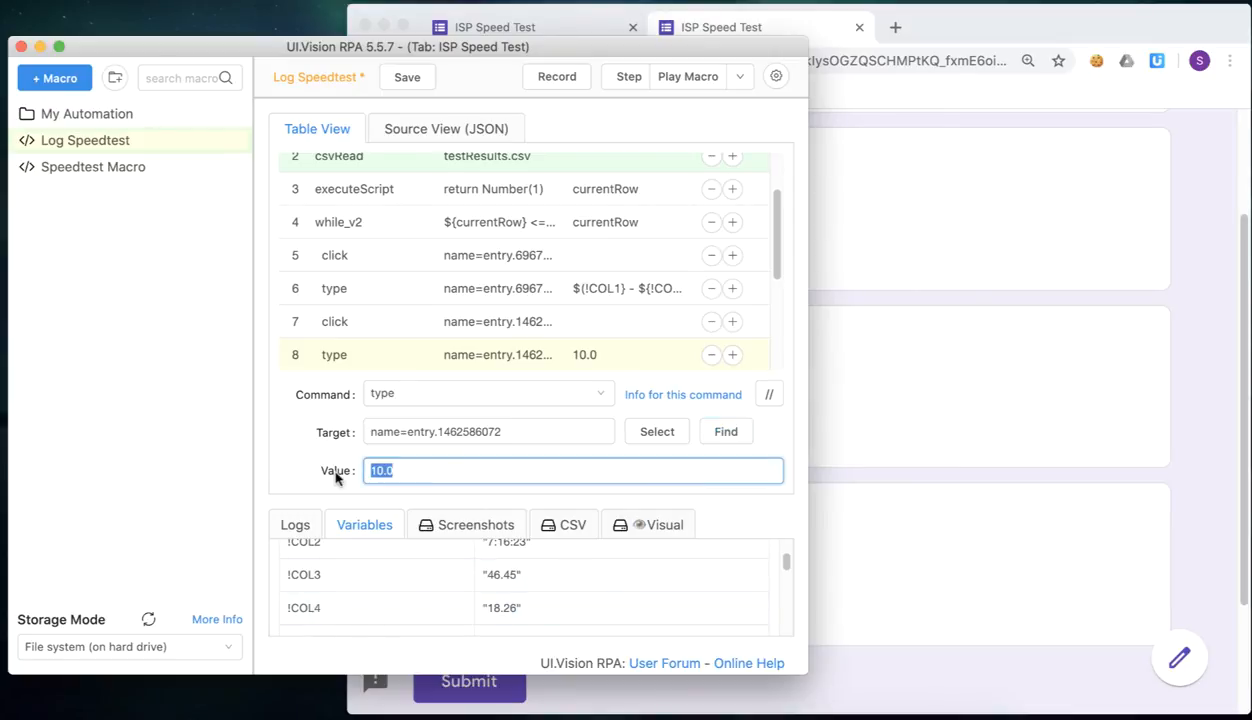
type("${COL4")
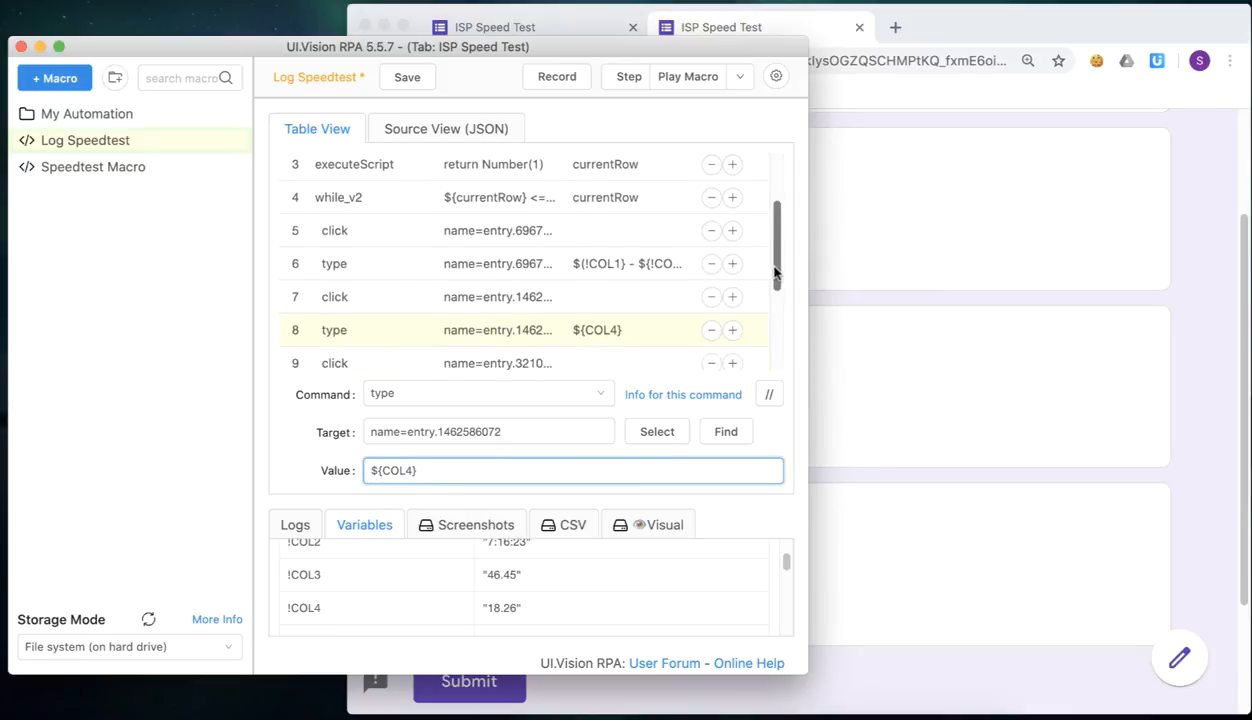
scroll("down", 3)
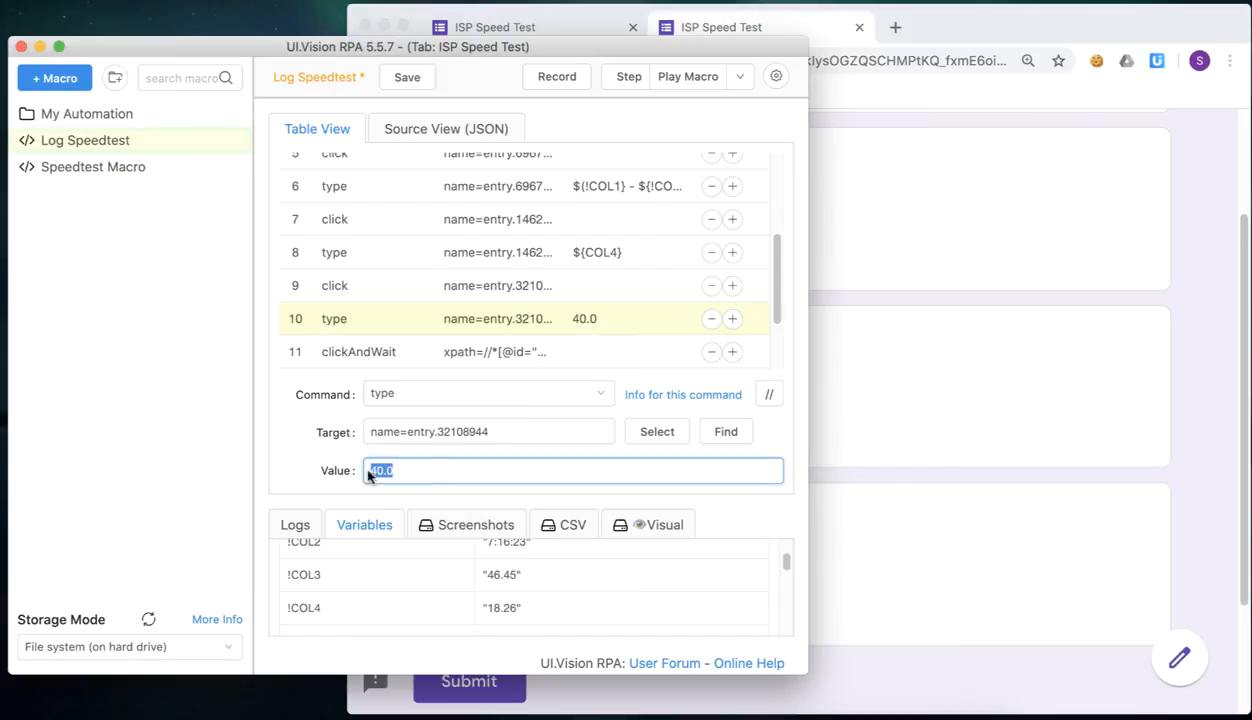
- Replace step 10's fixed value 40.0 with ${!COL3}, then review the while_v2 condition
type("${!COL3")
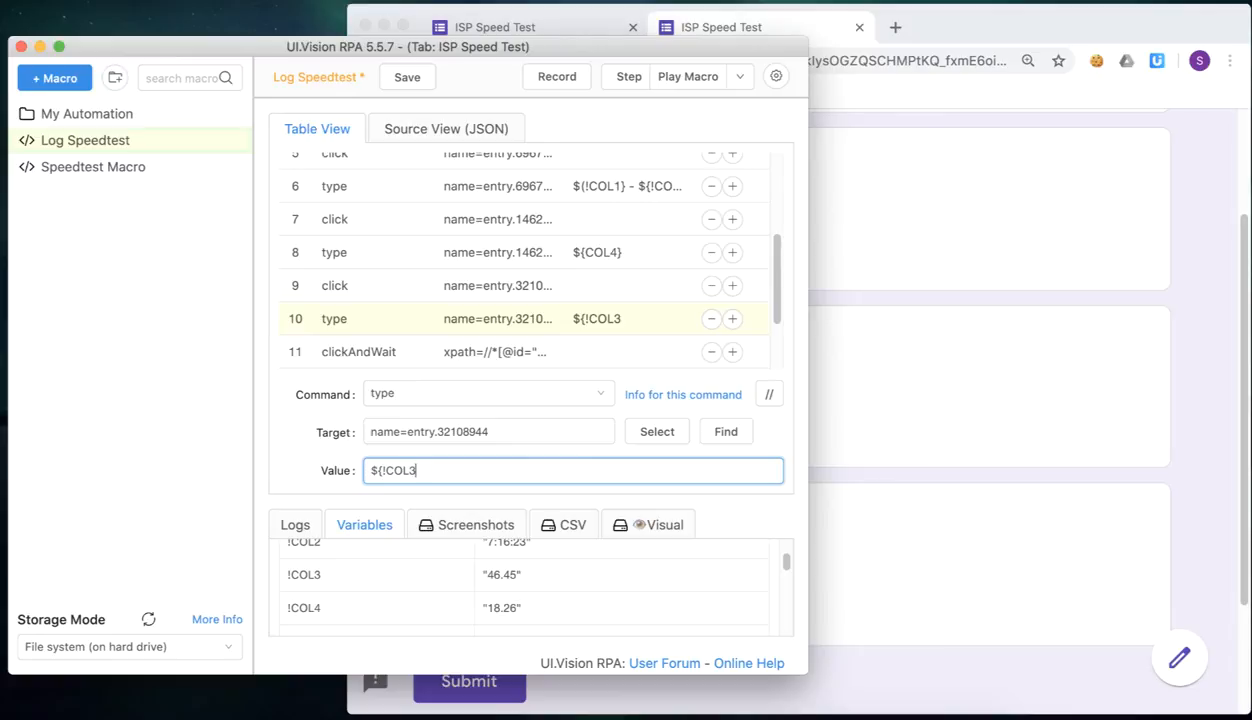
type("}")
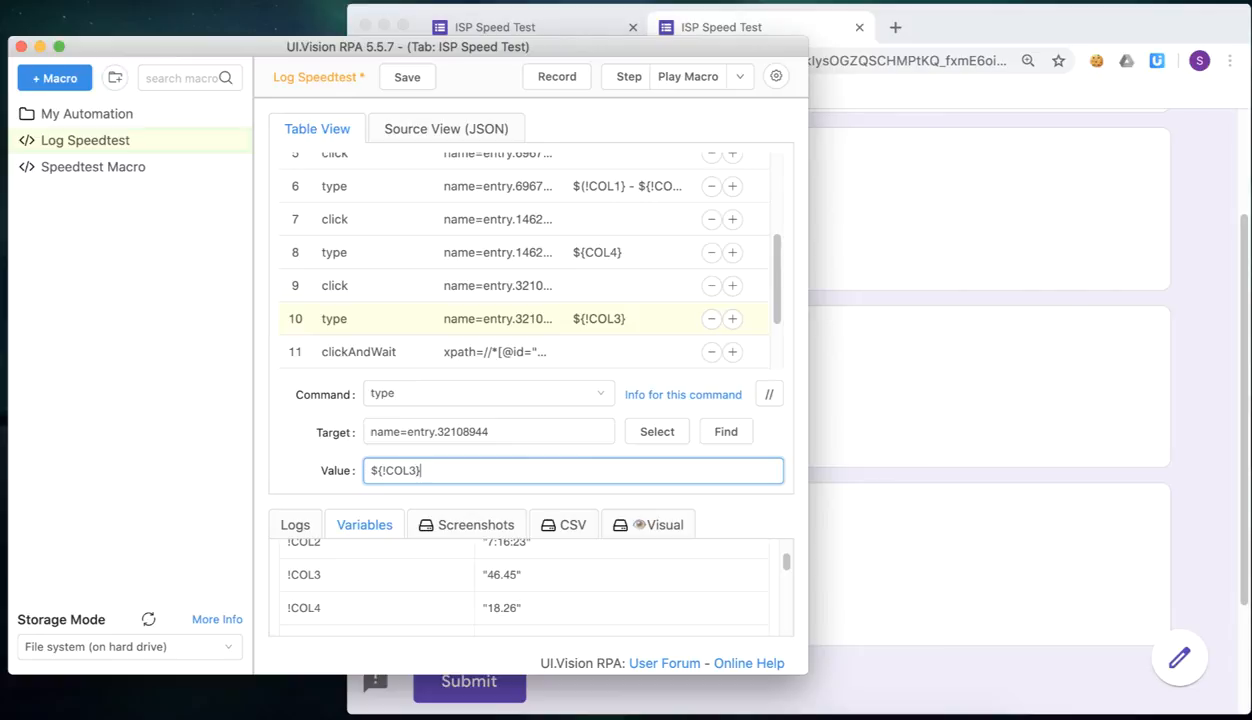
left_click(488, 432)
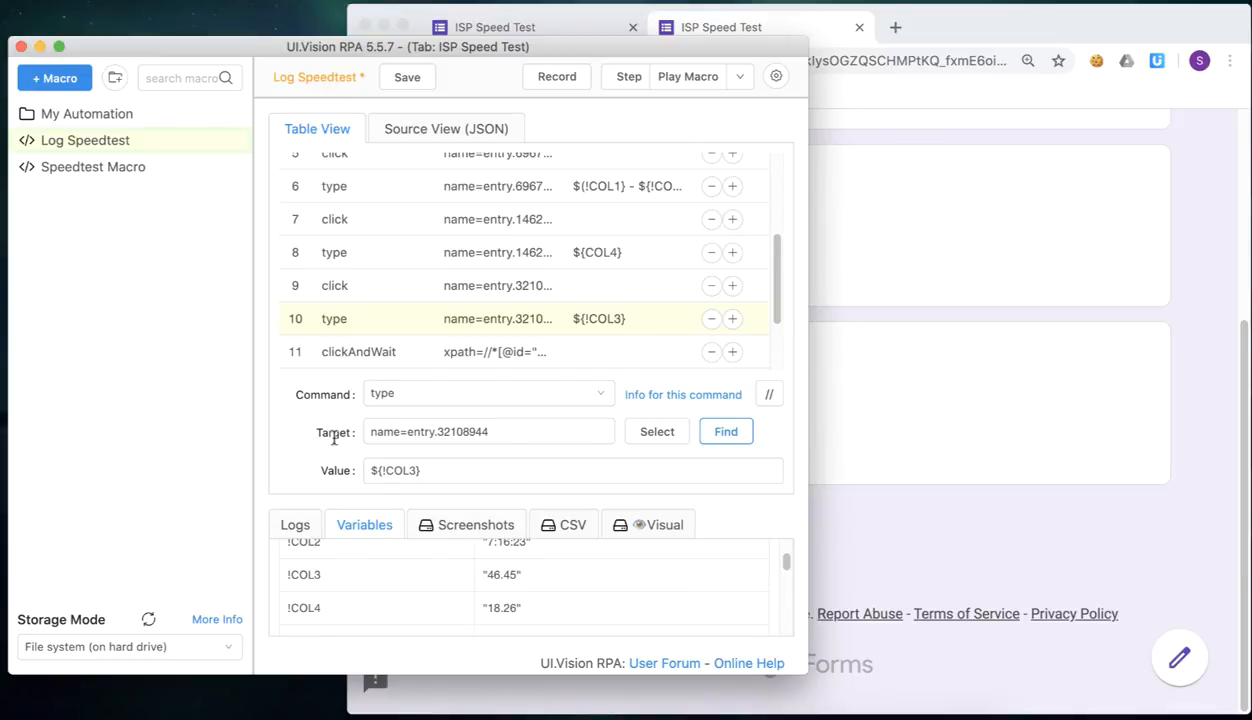
scroll("down", 3)
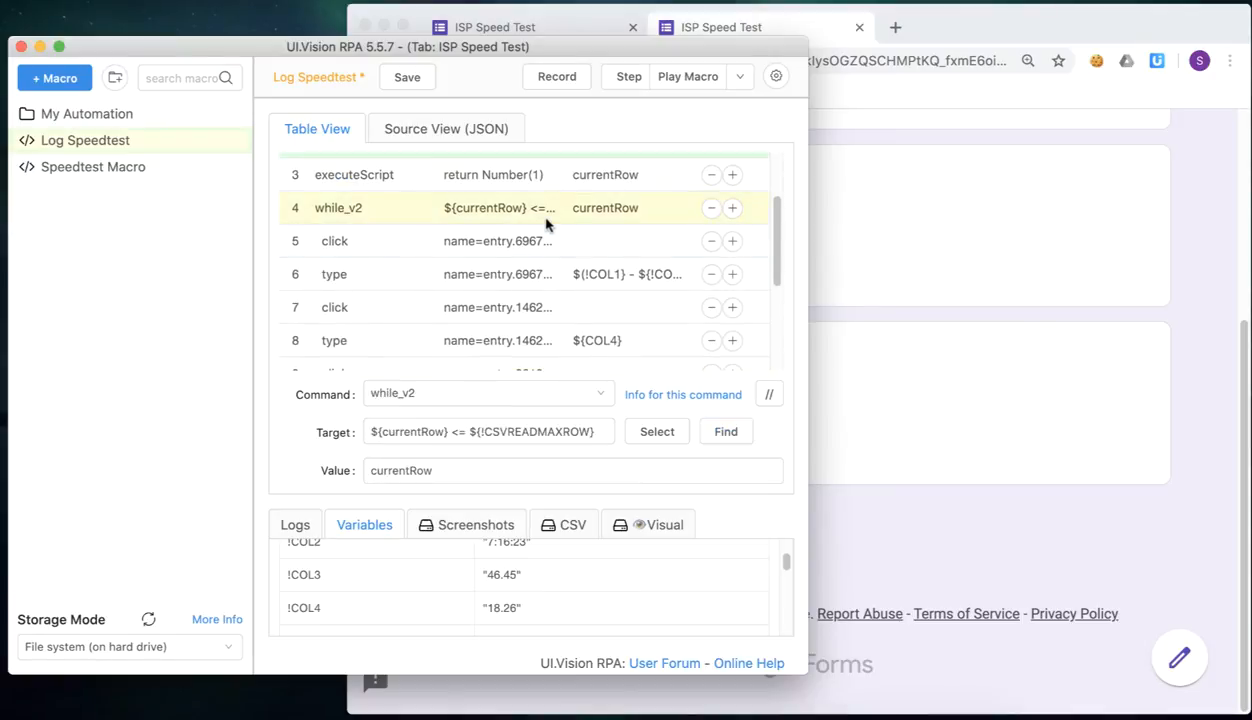
left_click(444, 432)
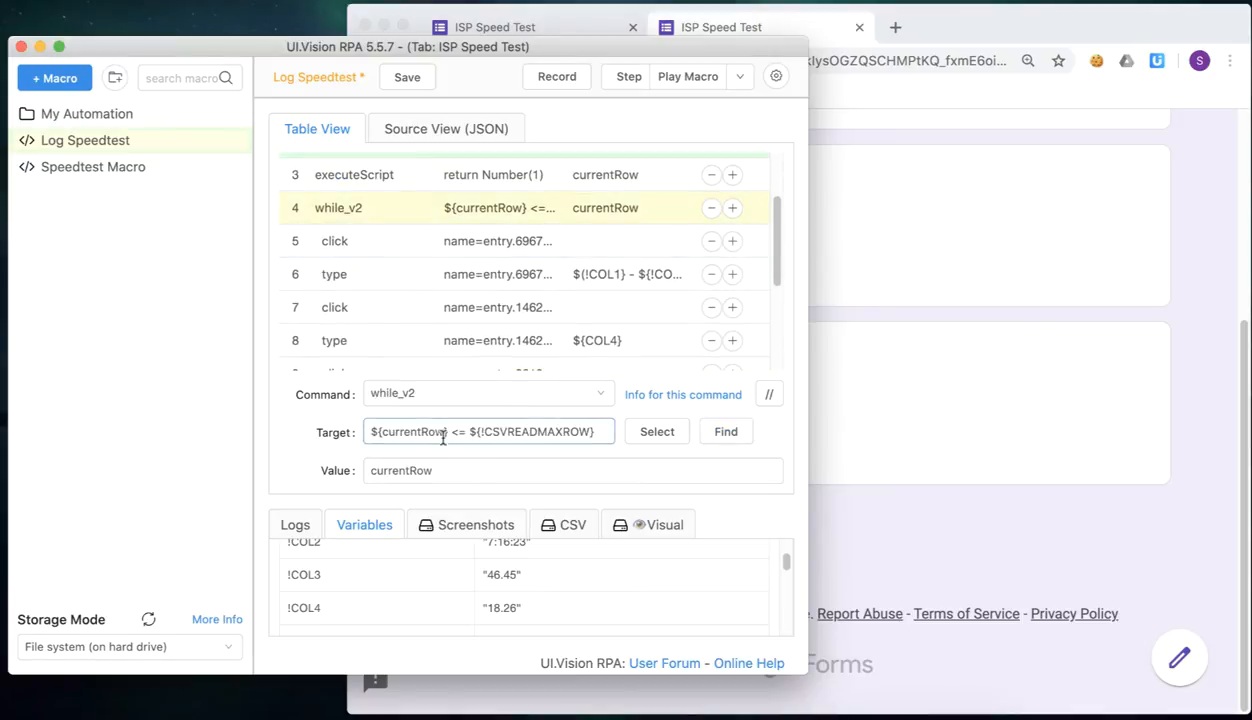
mouse_move(790, 324)
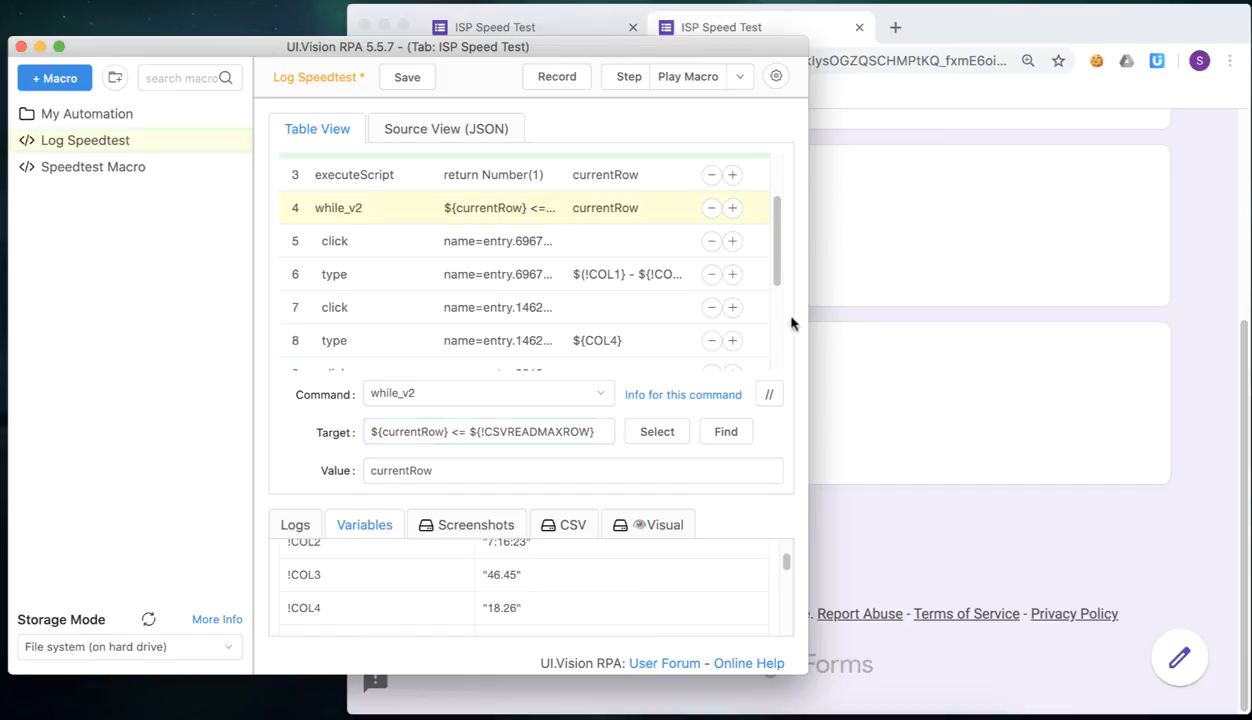
scroll("down", 3)
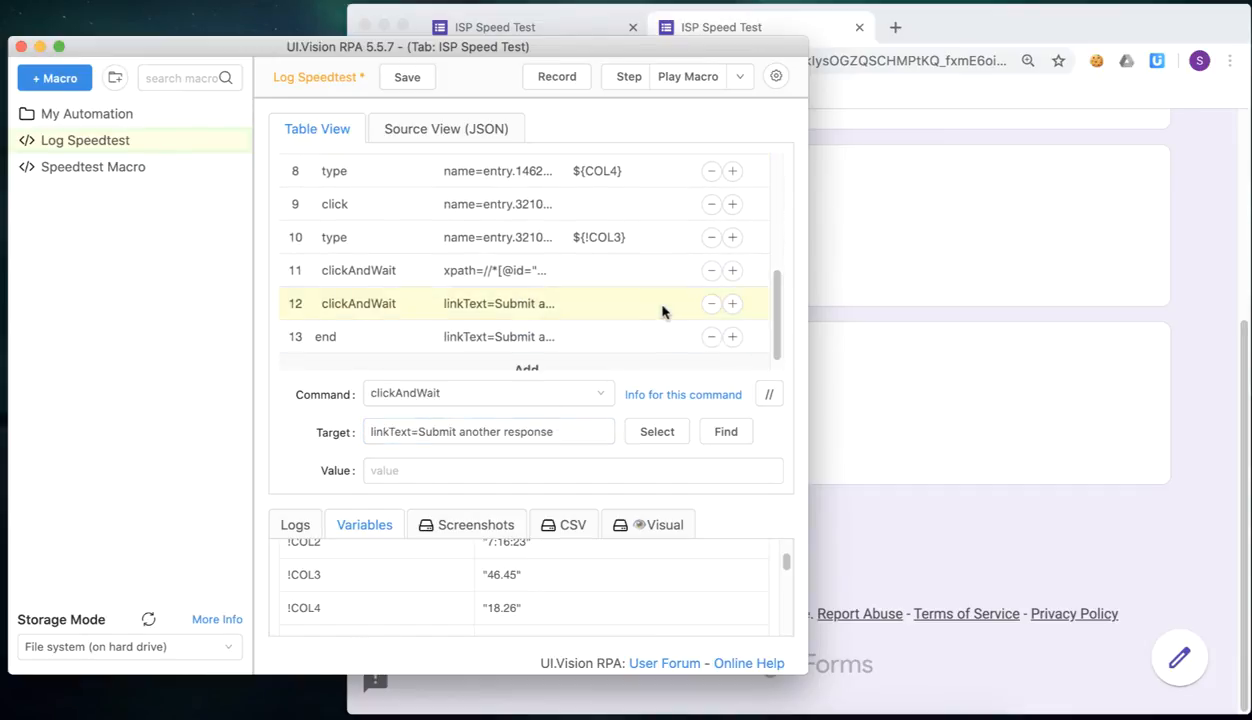
- Add a new step after step 12 with command executeScript
left_click(732, 304)
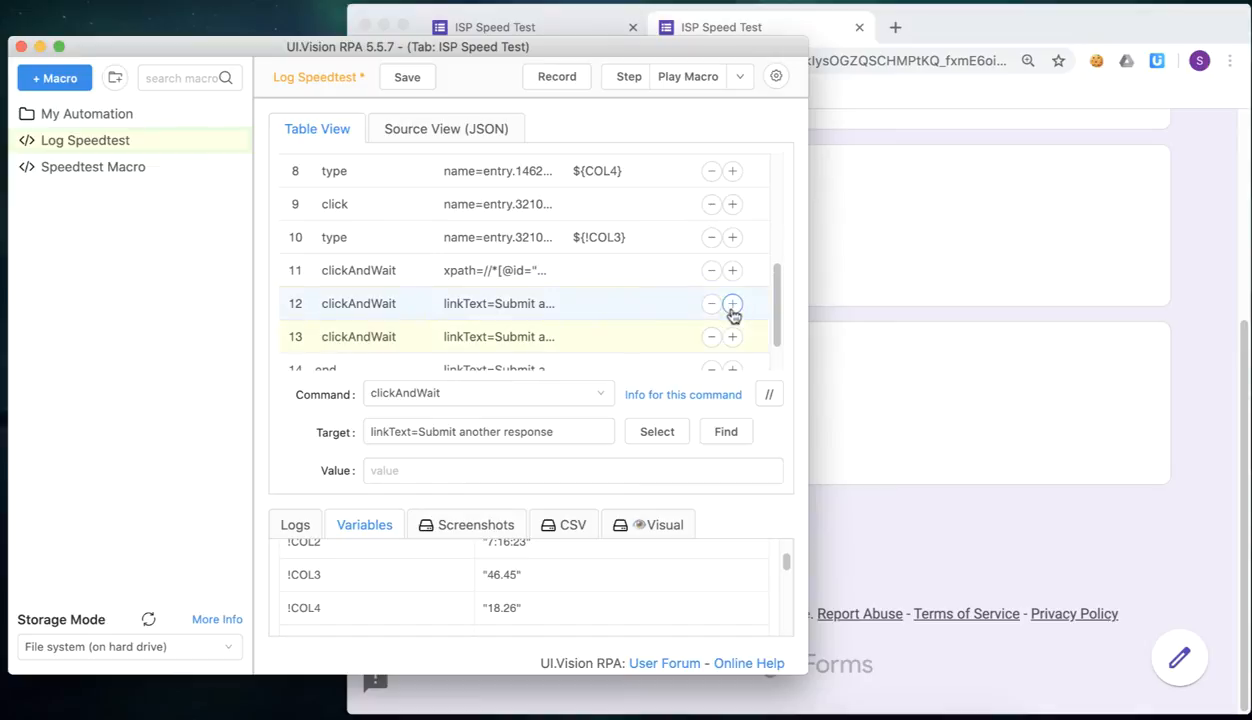
left_click(488, 392)
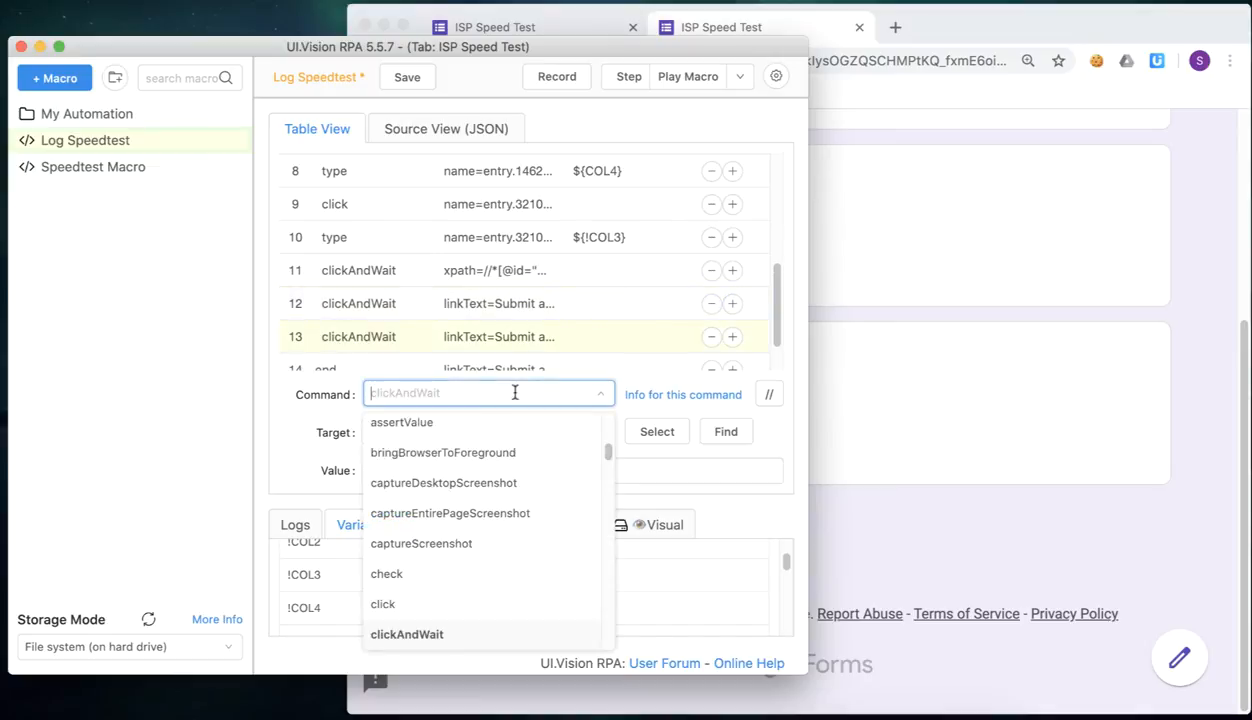
type("execute")
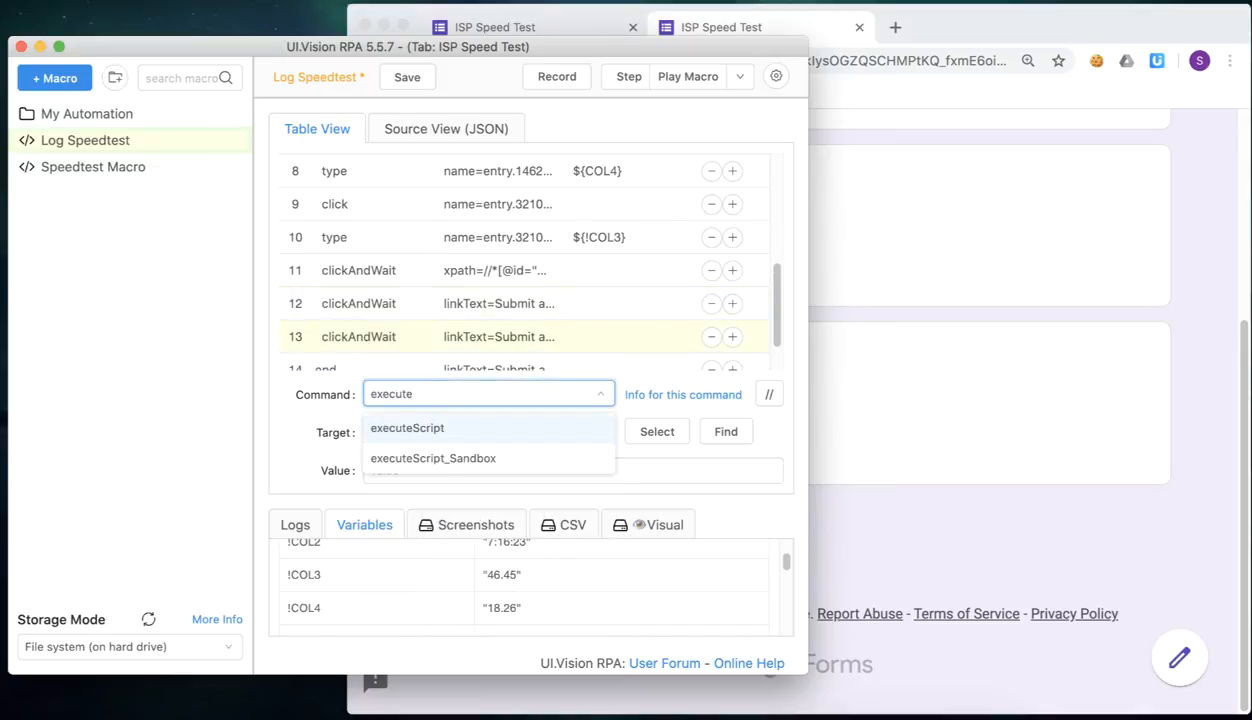
left_click(406, 428)
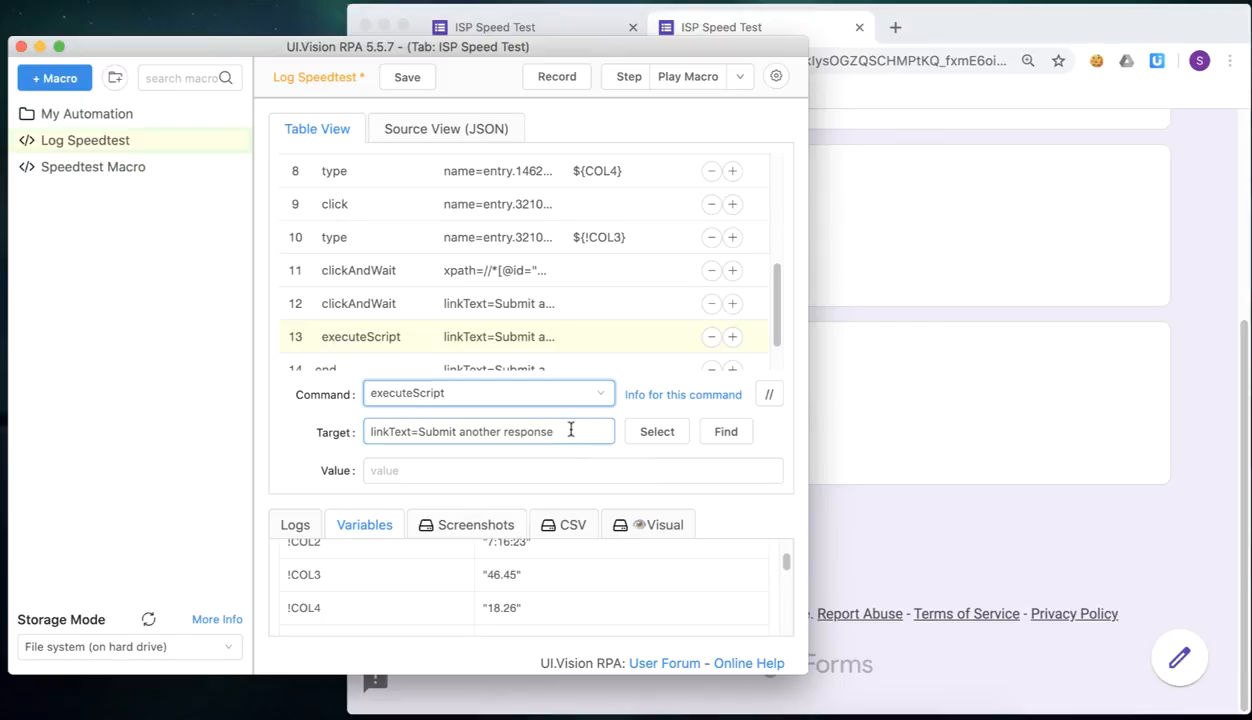
- Set its script to return ${currentRow} + 1 and store the result in currentRow
type("return $")
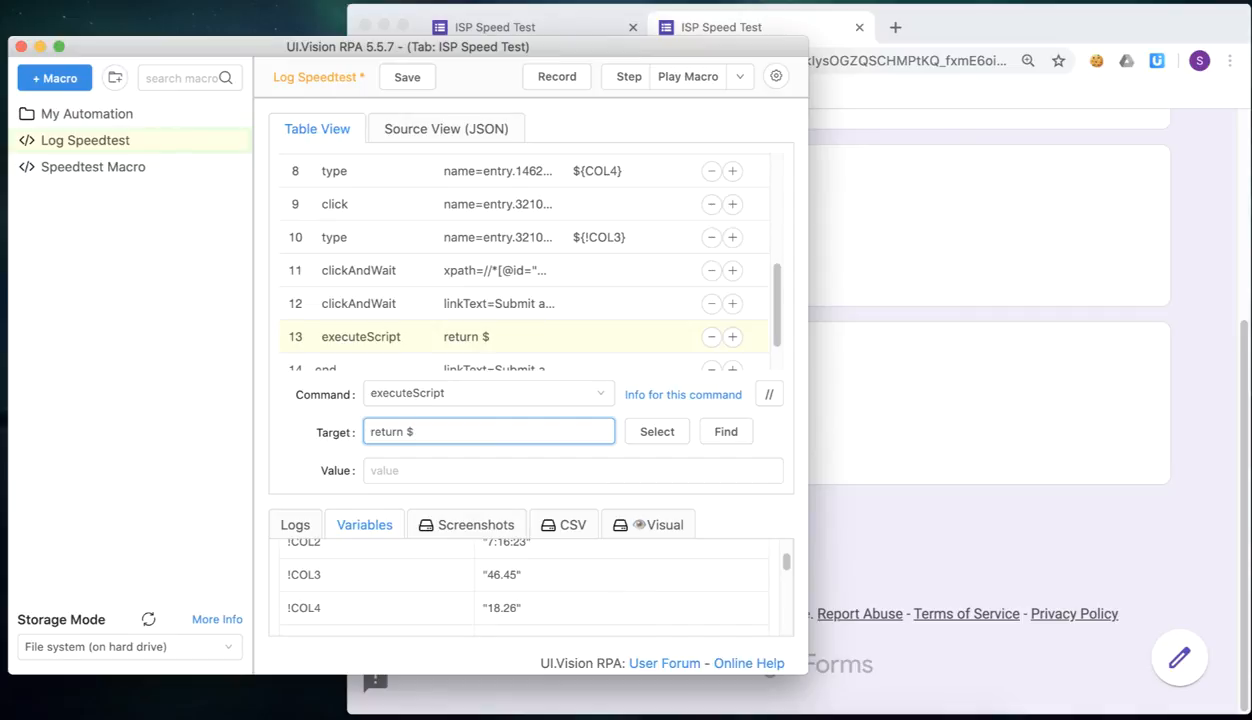
type("{c")
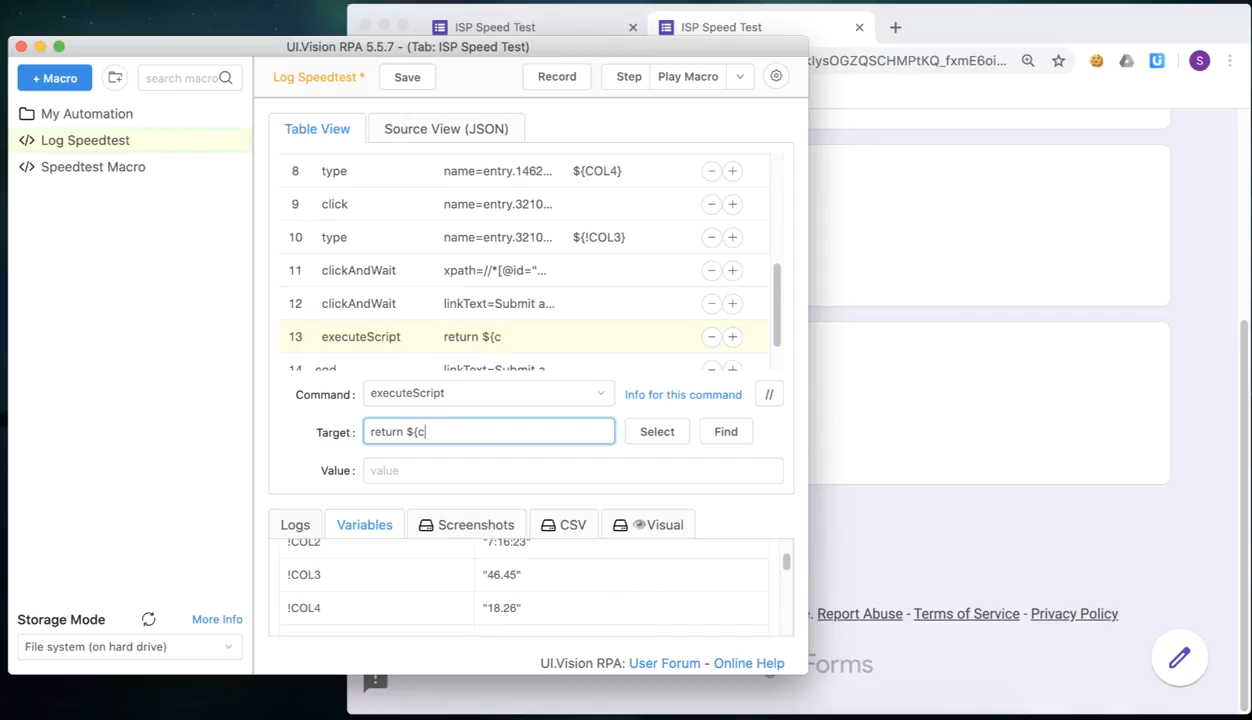
type("urrentRow")
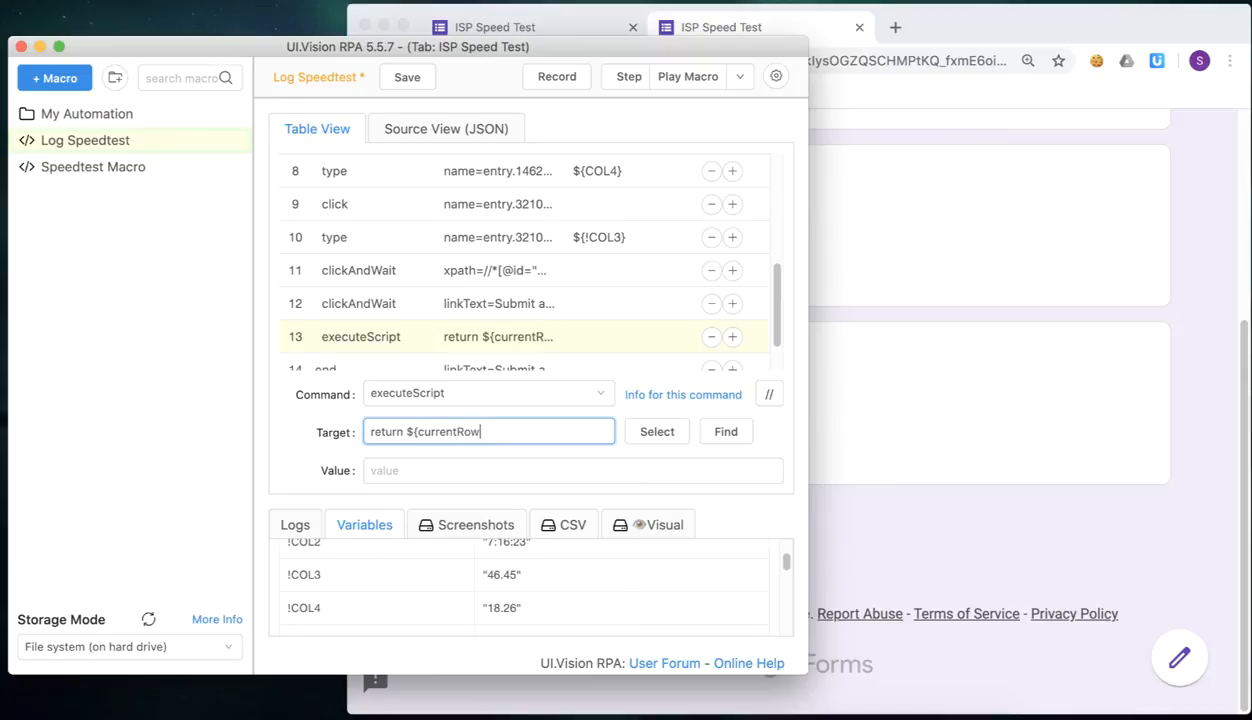
type("+ 1")
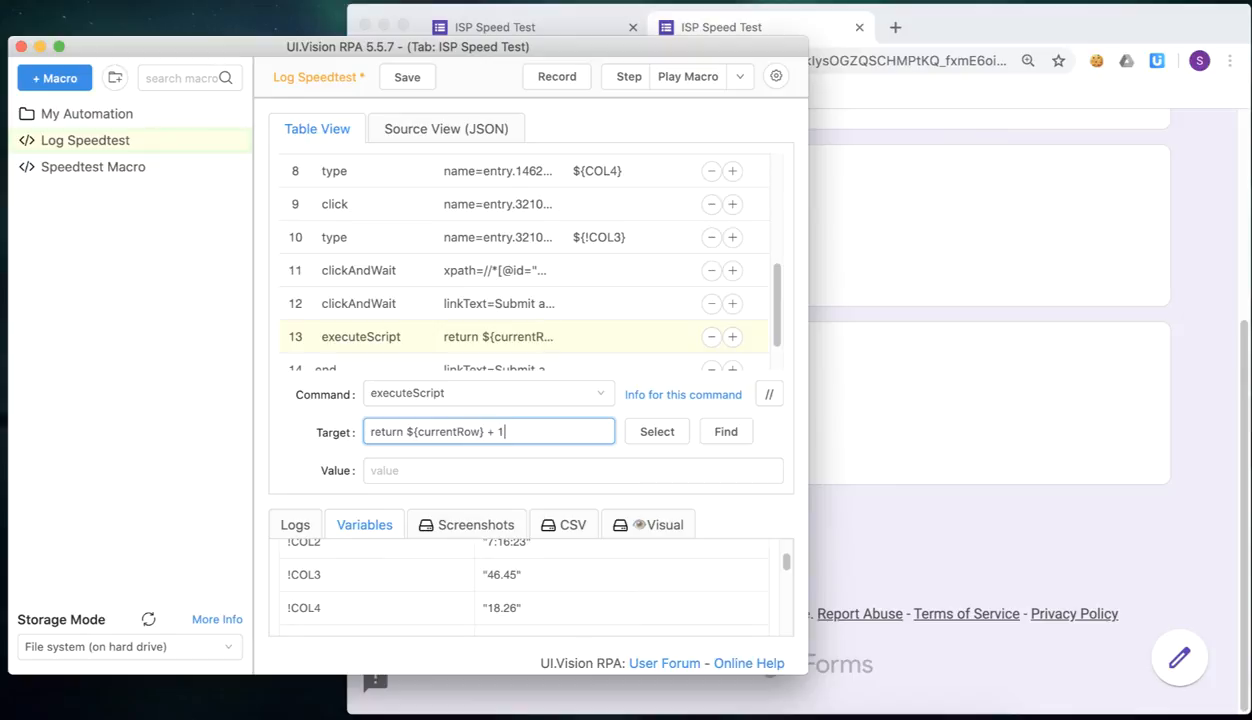
left_click(572, 470)
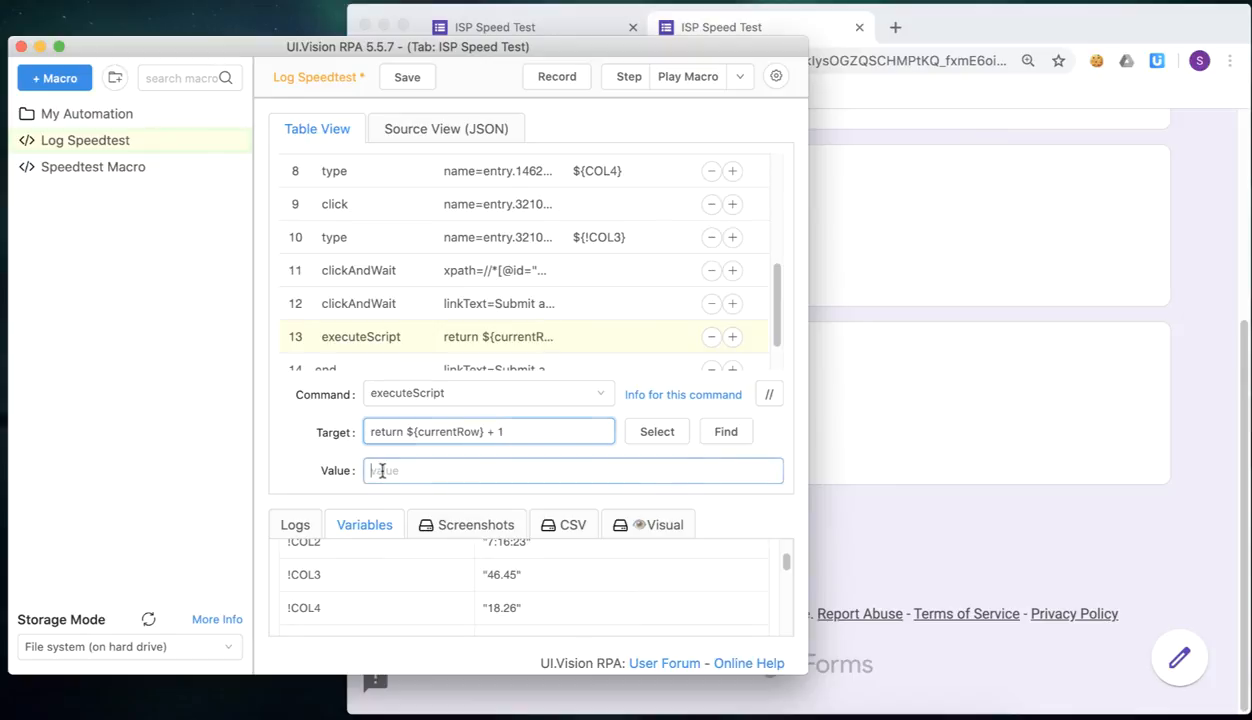
type("currentRow")
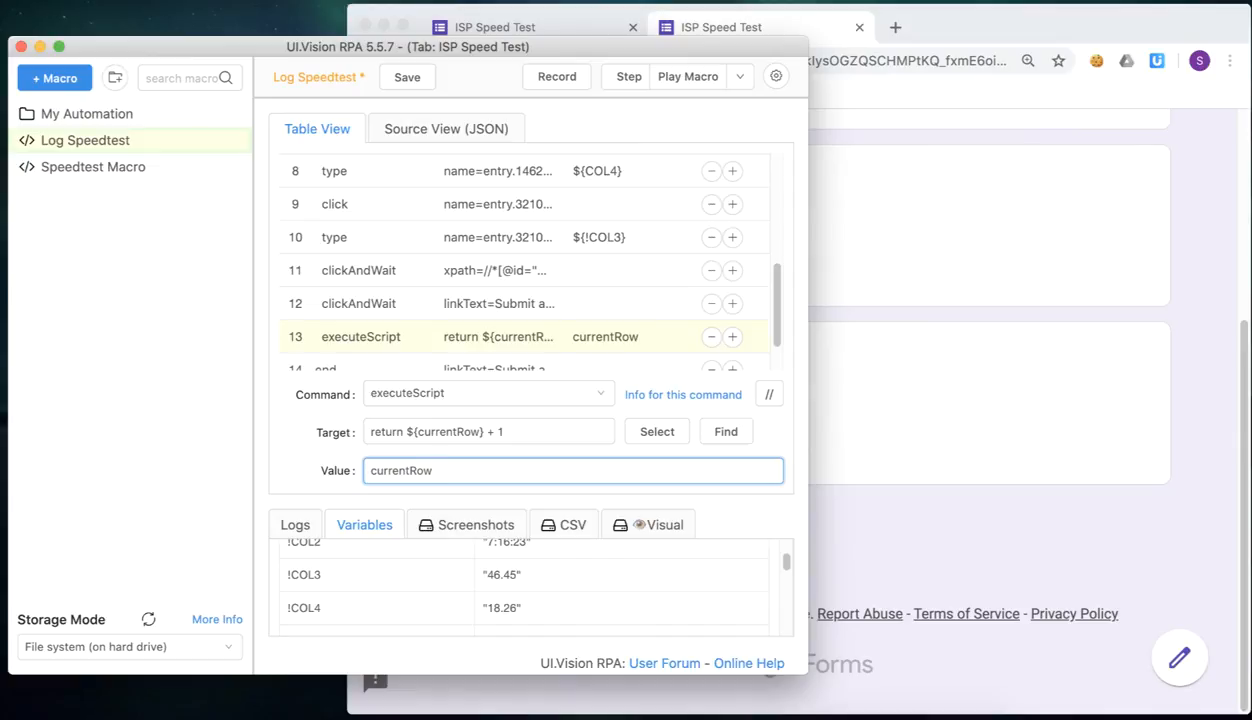
mouse_move(478, 138)
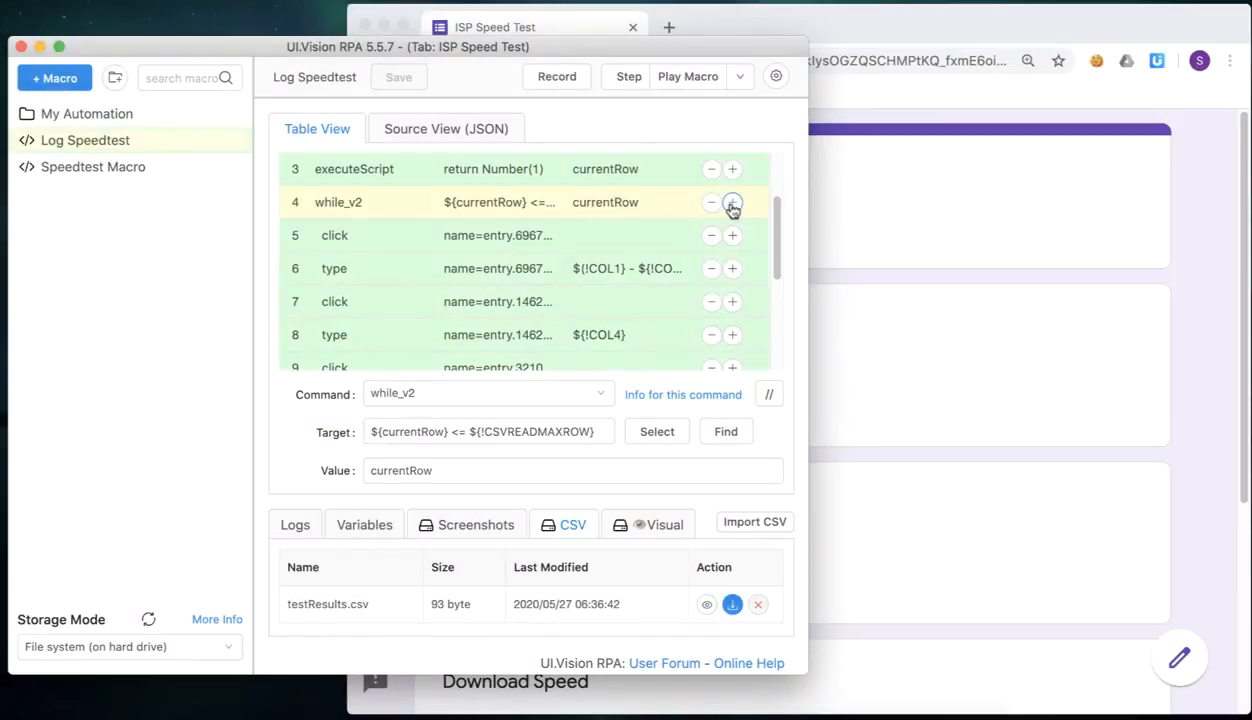
- Insert a store step after while_v2 putting ${currentRow} into !CSVREADLINENUMBER
left_click(732, 202)
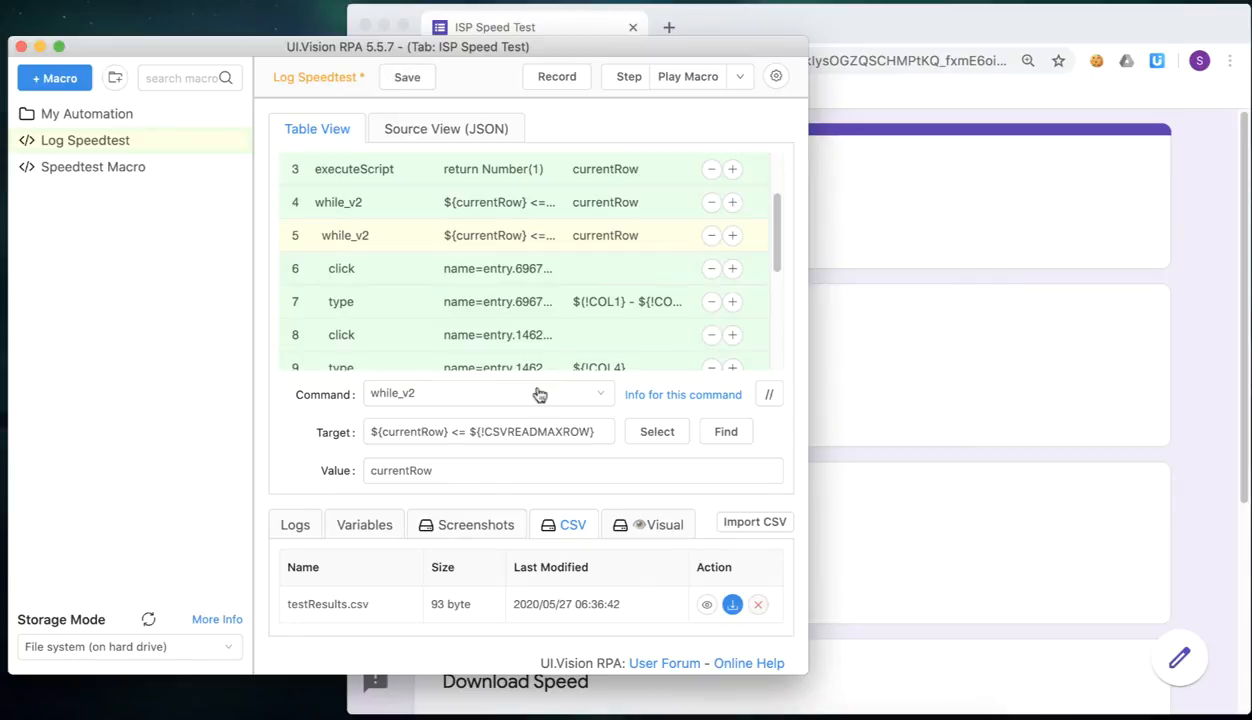
left_click(488, 392)
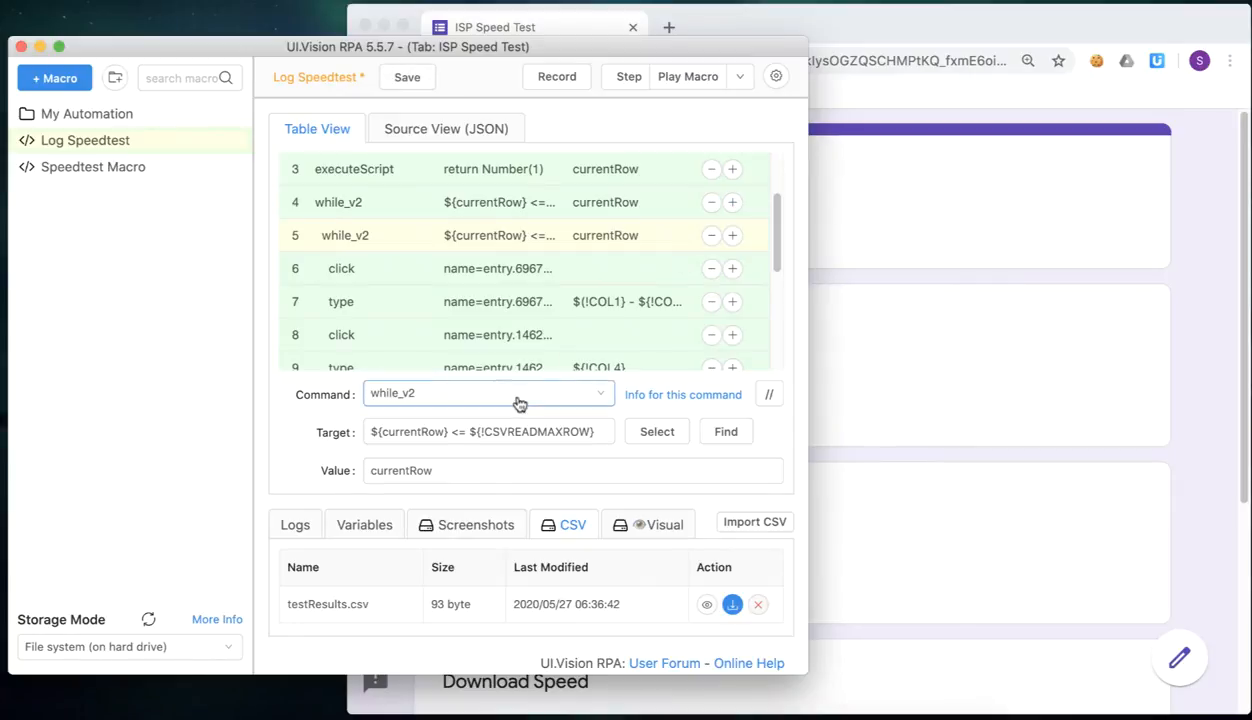
type("tore")
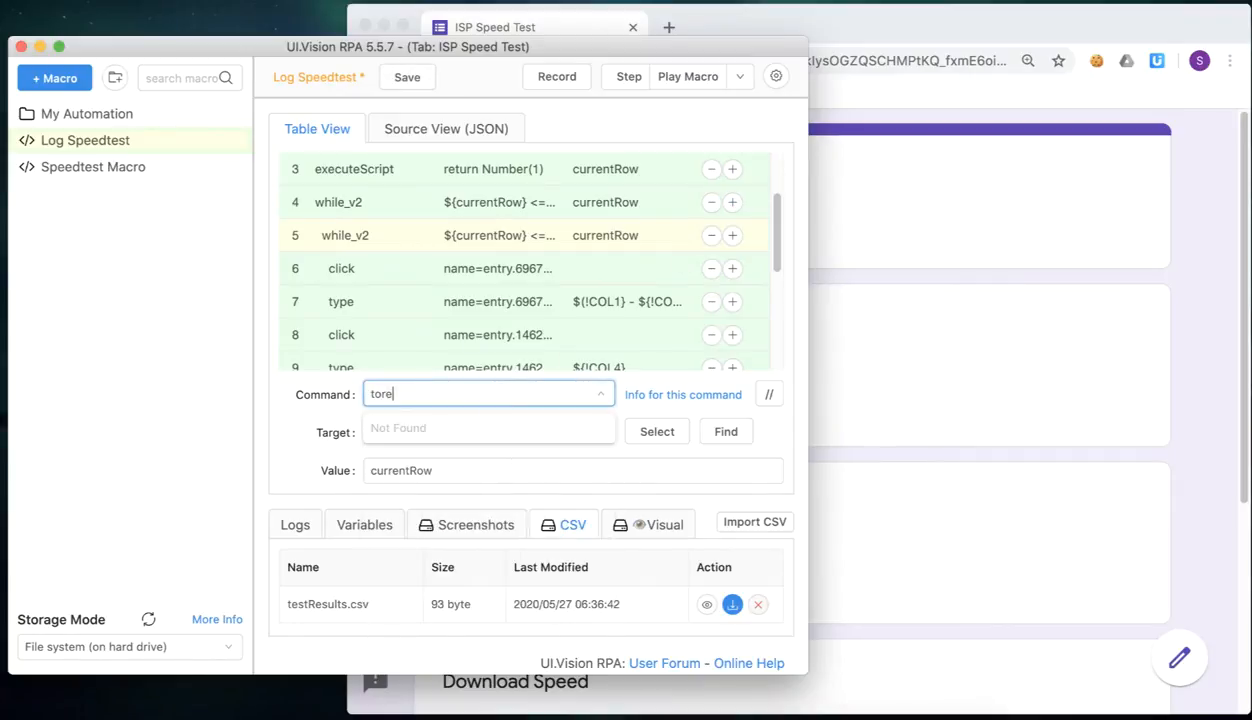
type("sto")
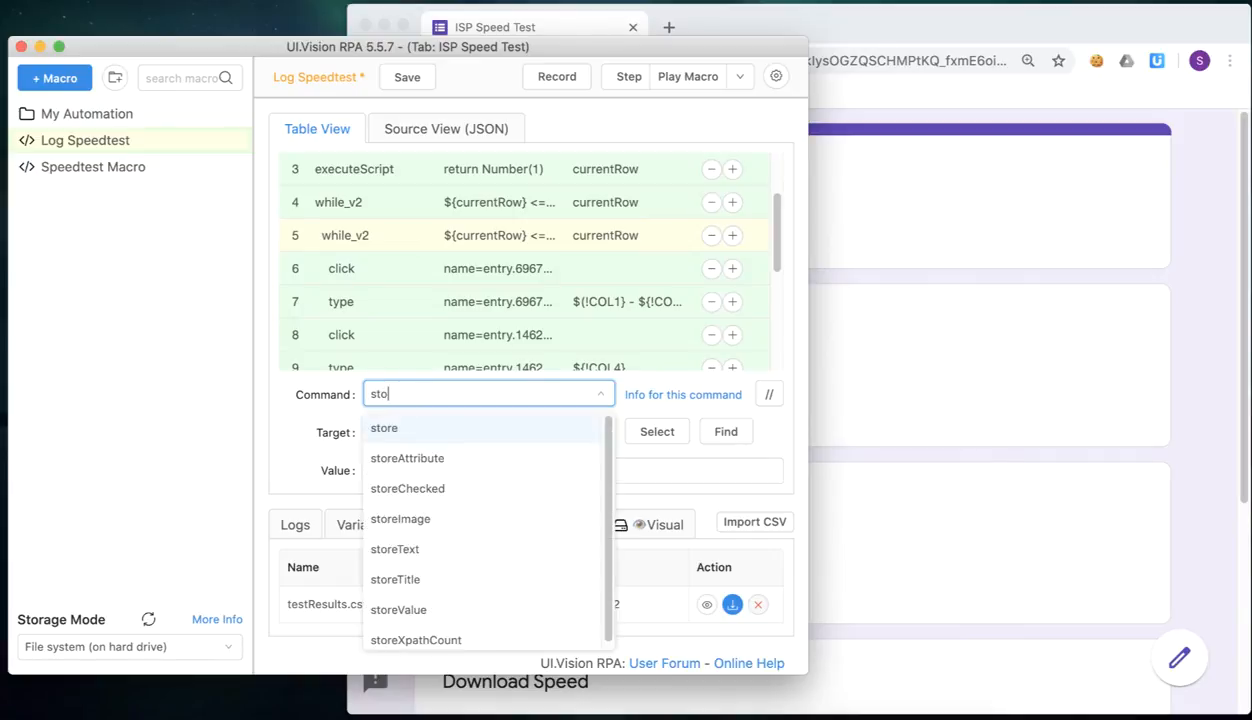
left_click(384, 428)
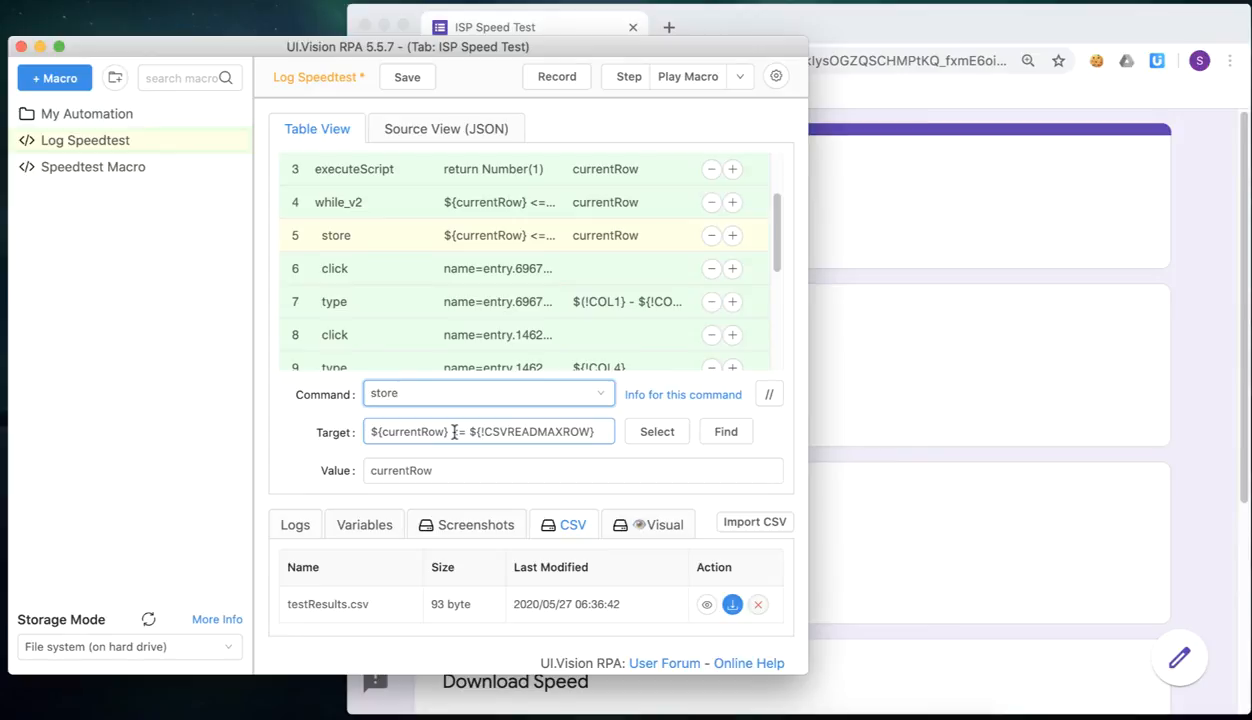
double_click(520, 432)
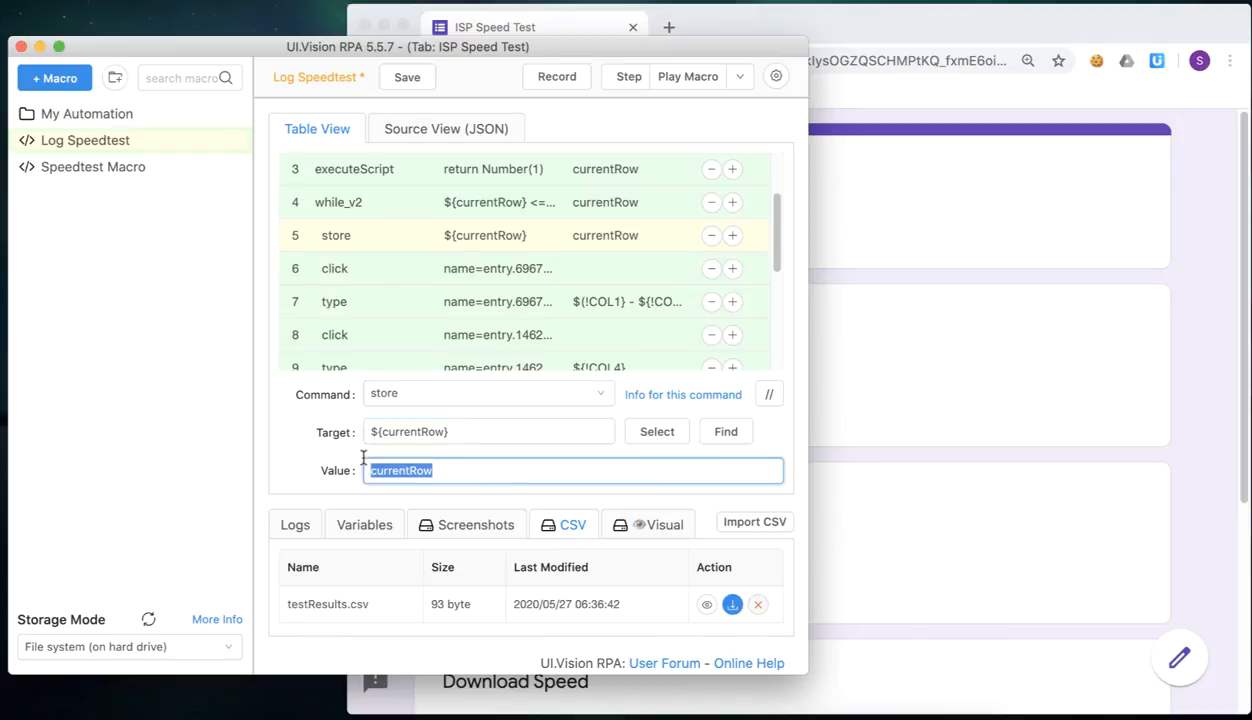
type("!")
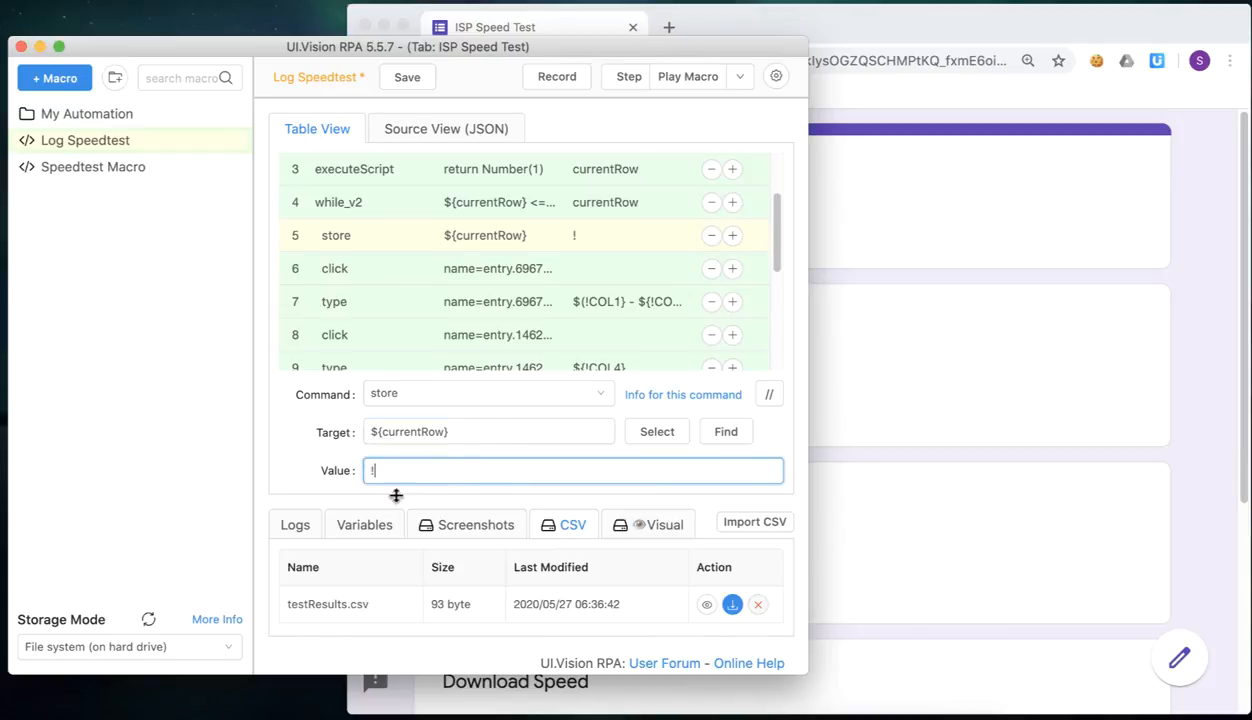
left_click(364, 524)
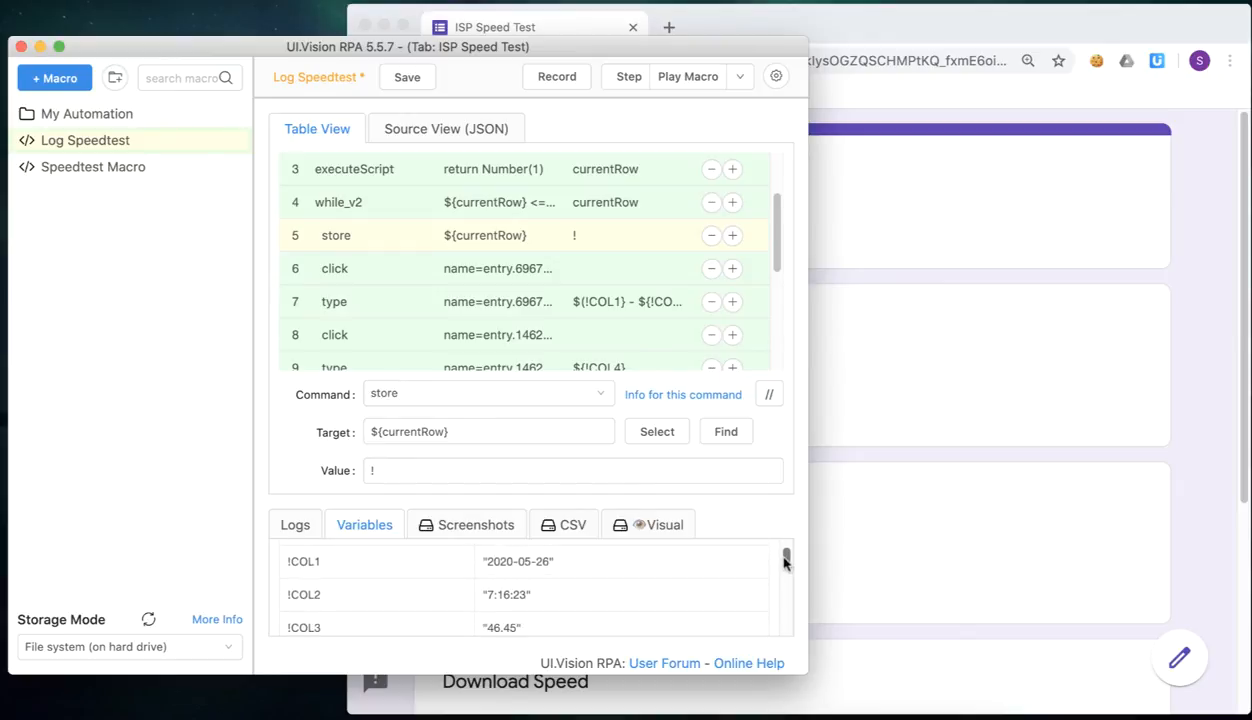
scroll("down", 3)
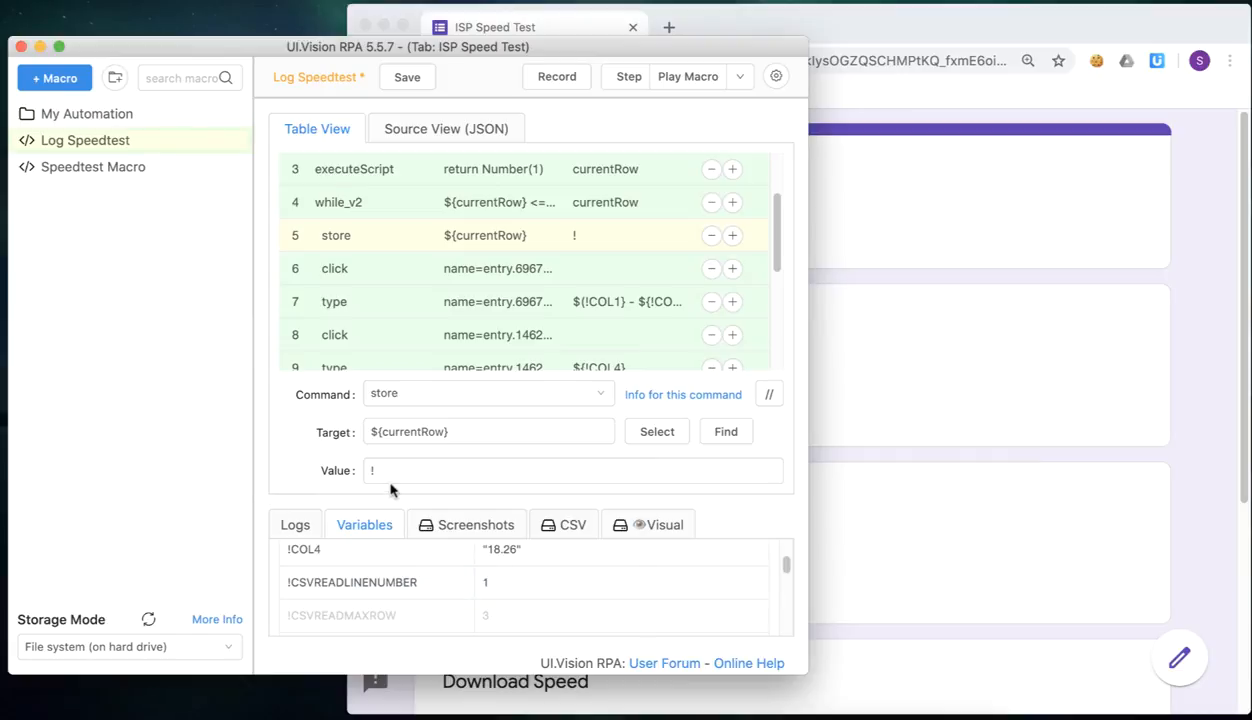
type("CSVREADLINENUMBER")
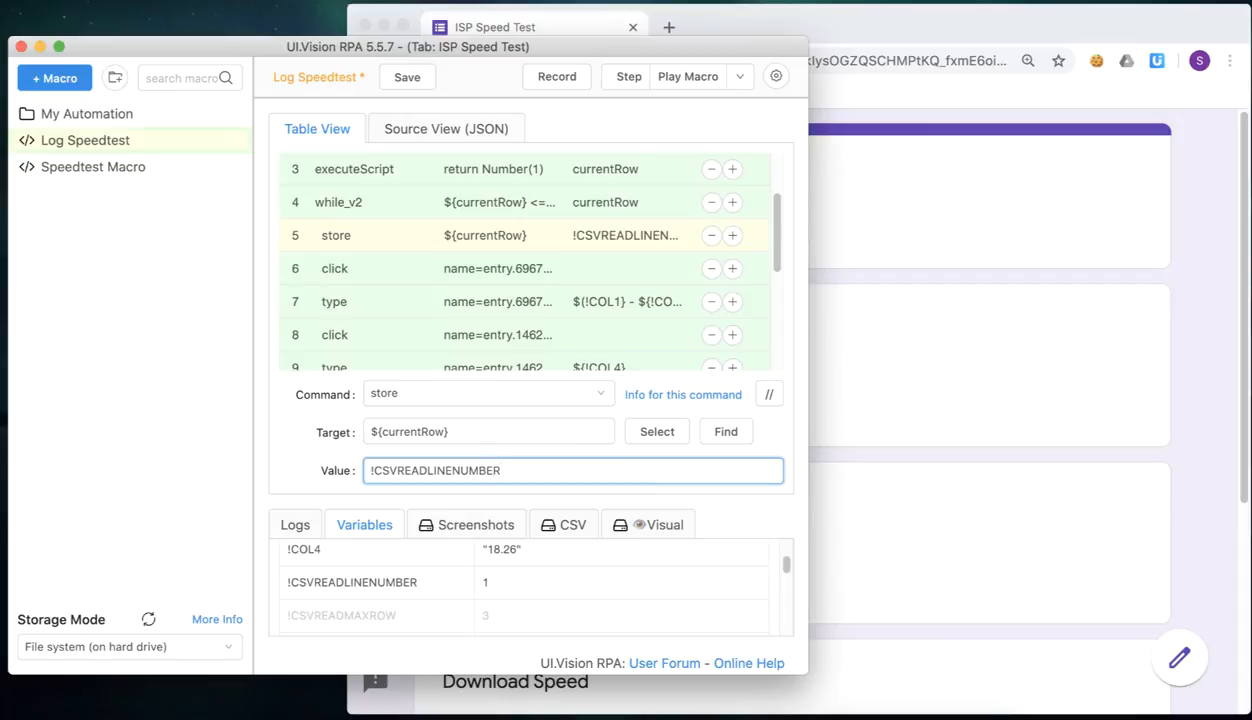
mouse_move(450, 284)
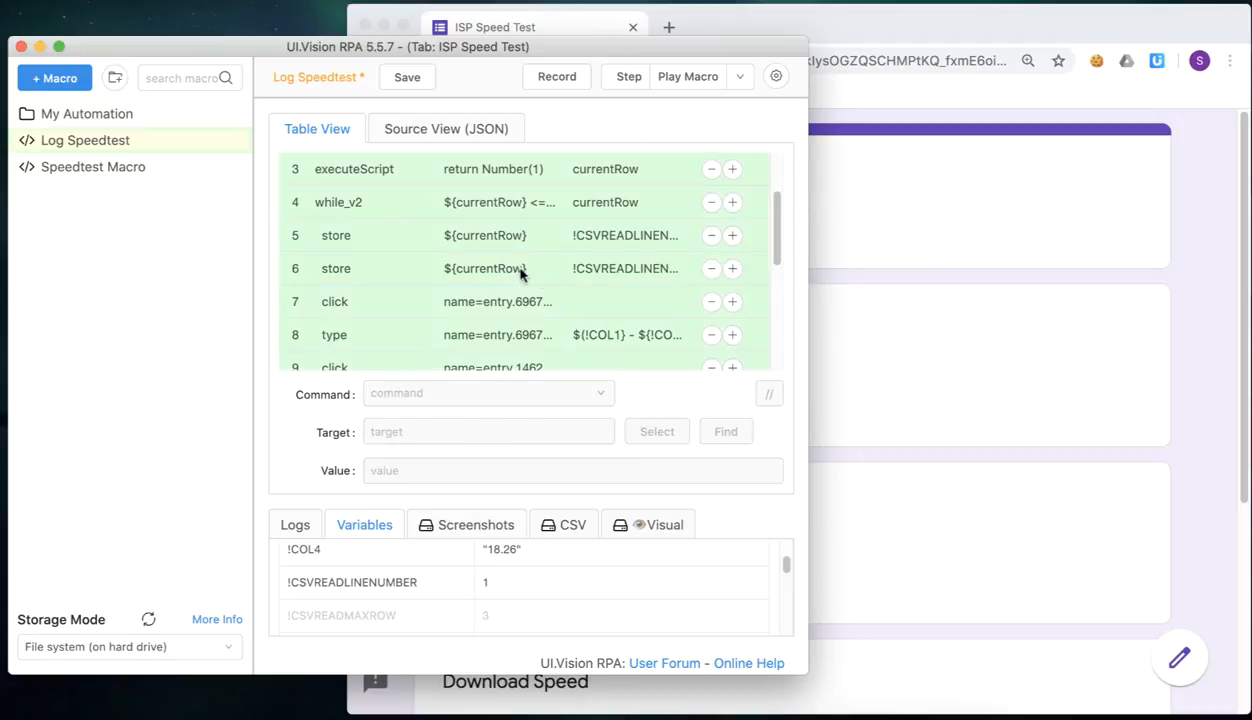
- Make the next step a csvRead of testResults.csv with an empty value
left_click(500, 268)
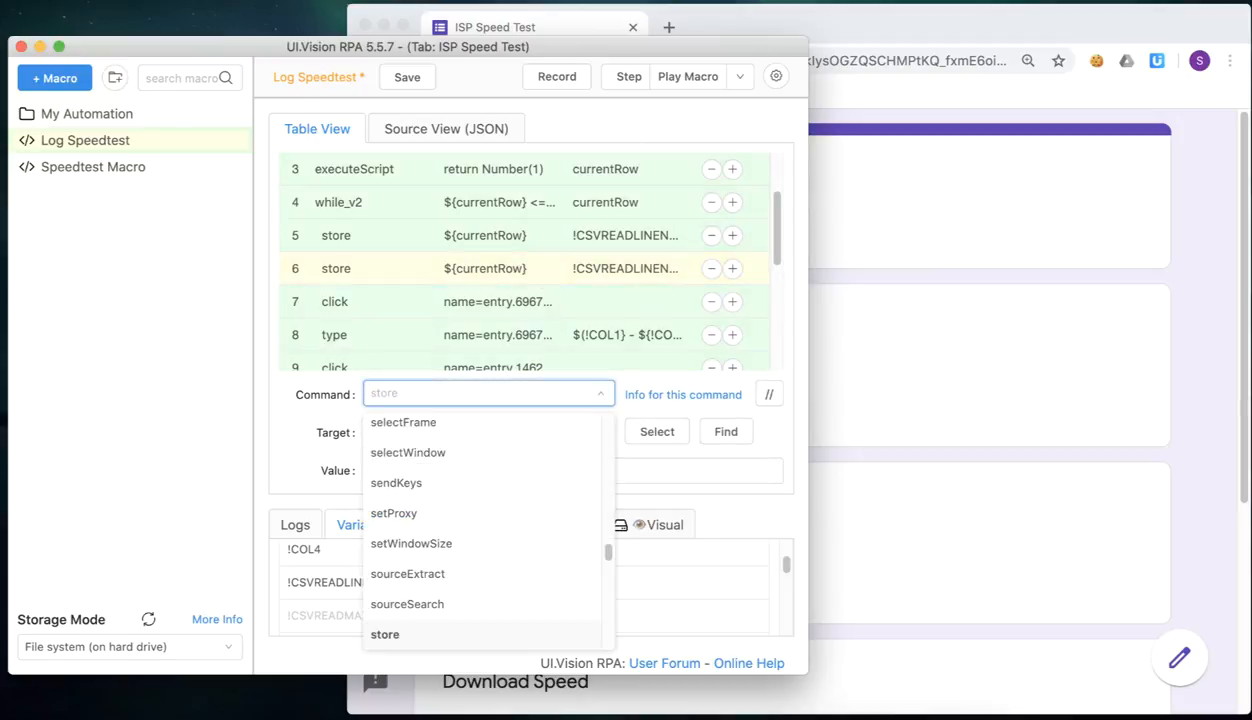
type("CSVREAD")
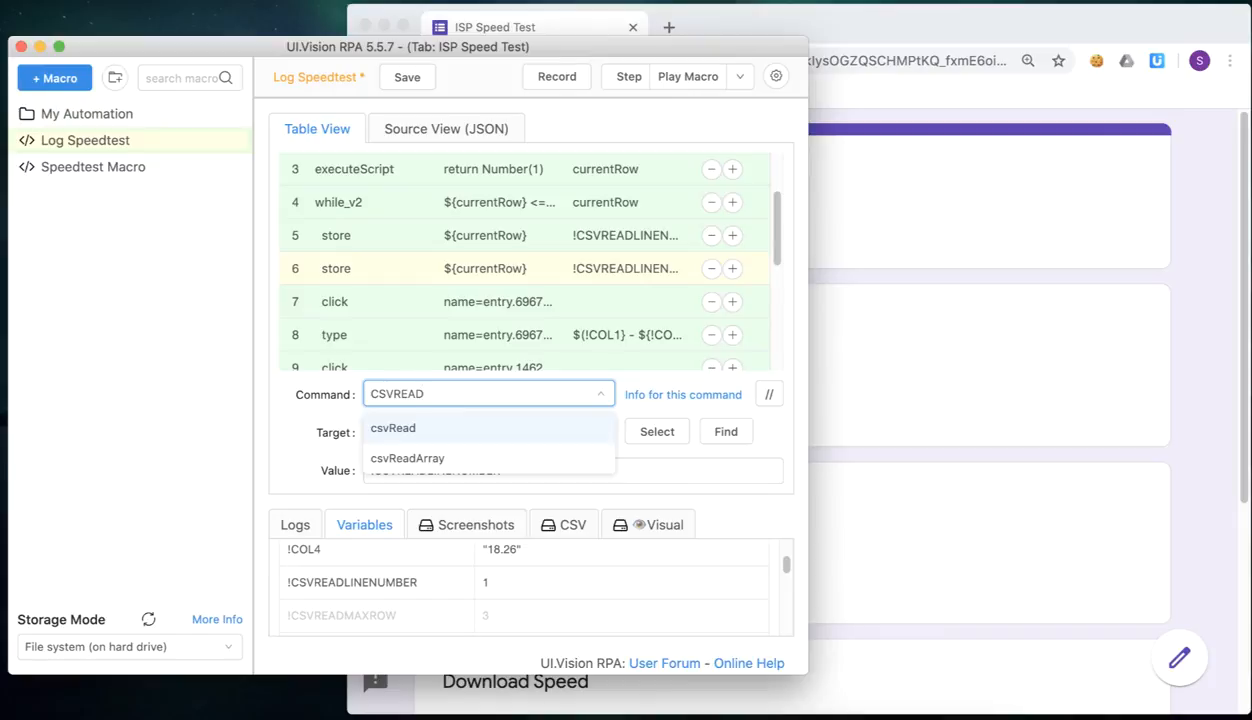
left_click(392, 428)
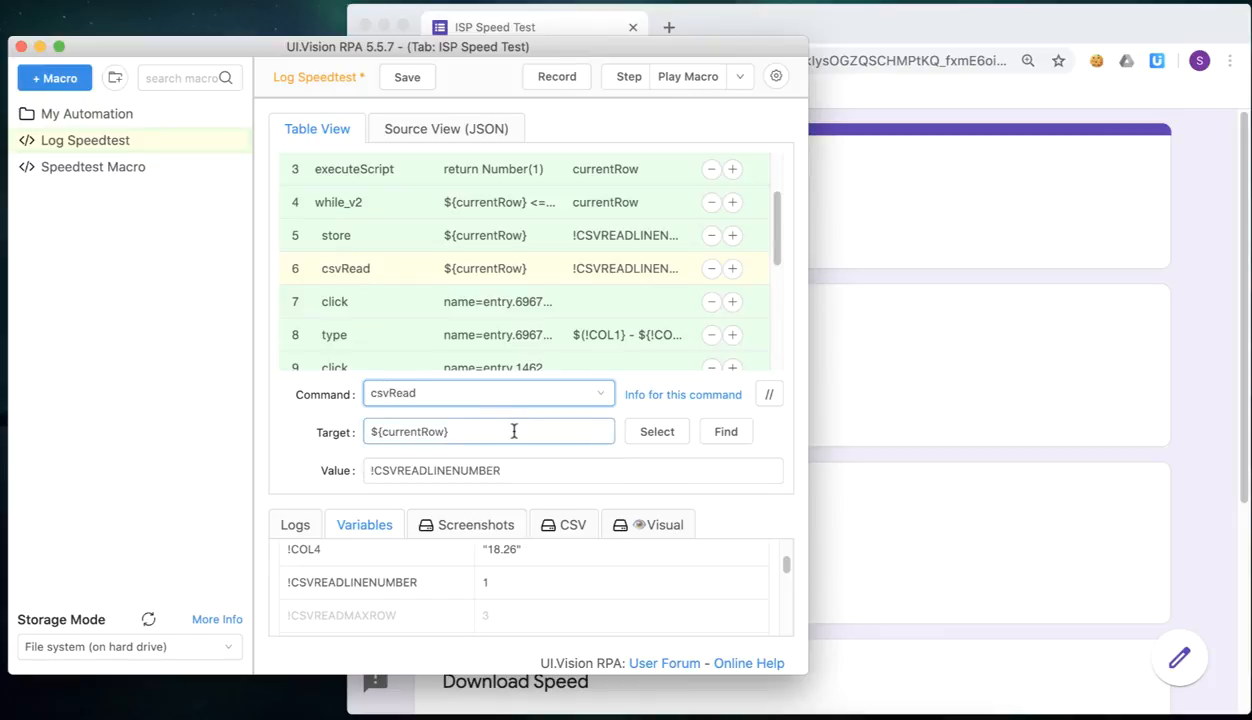
type("testResults.csv")
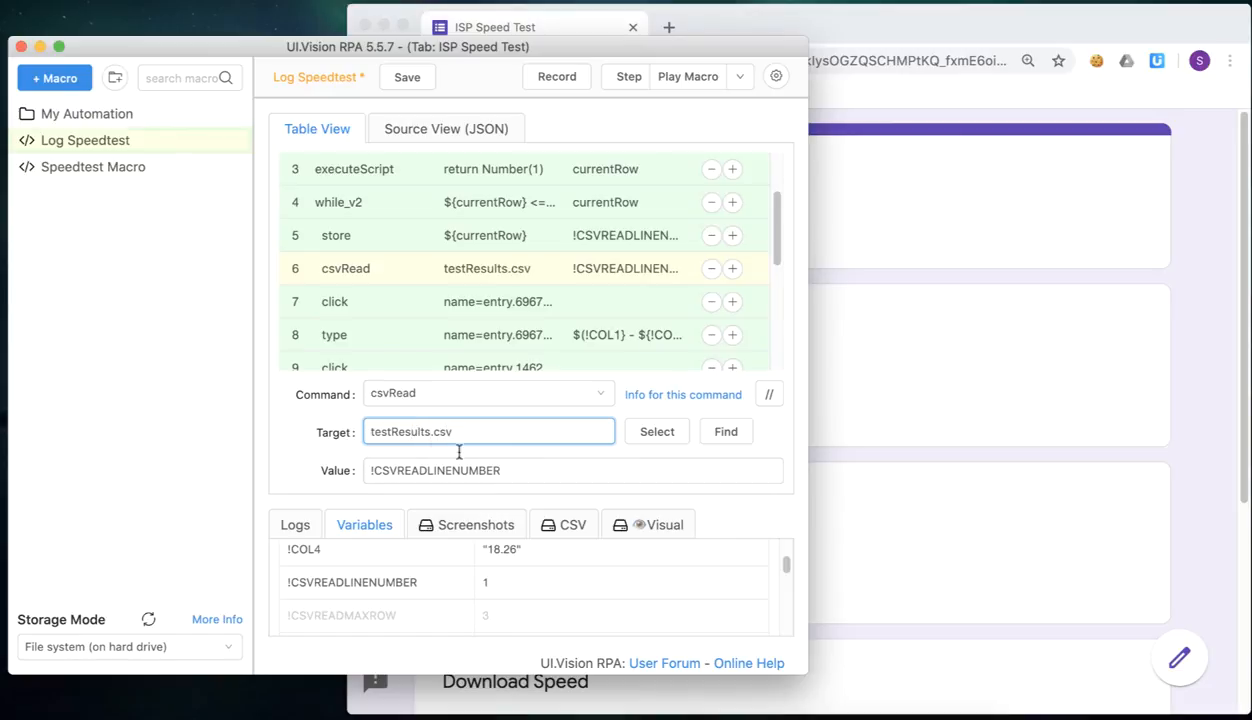
left_click(572, 470)
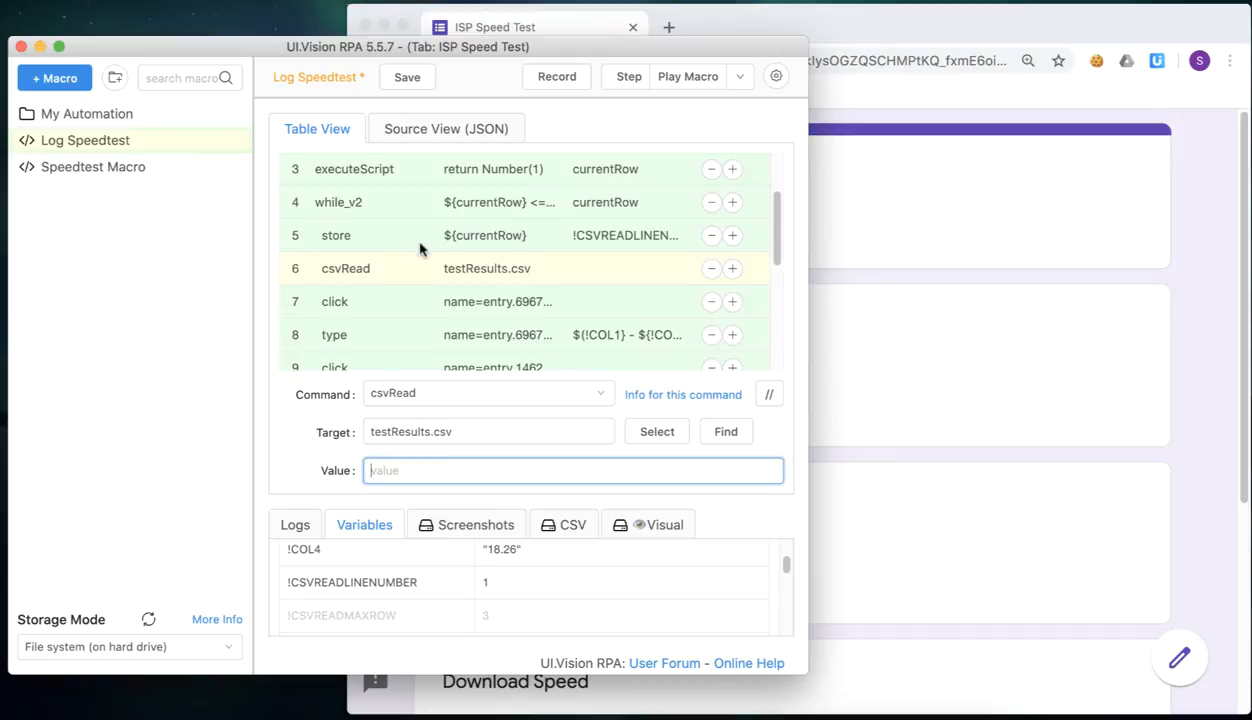
- Save Log Speedtest and play it so every testResults.csv row is submitted to the form
left_click(336, 236)
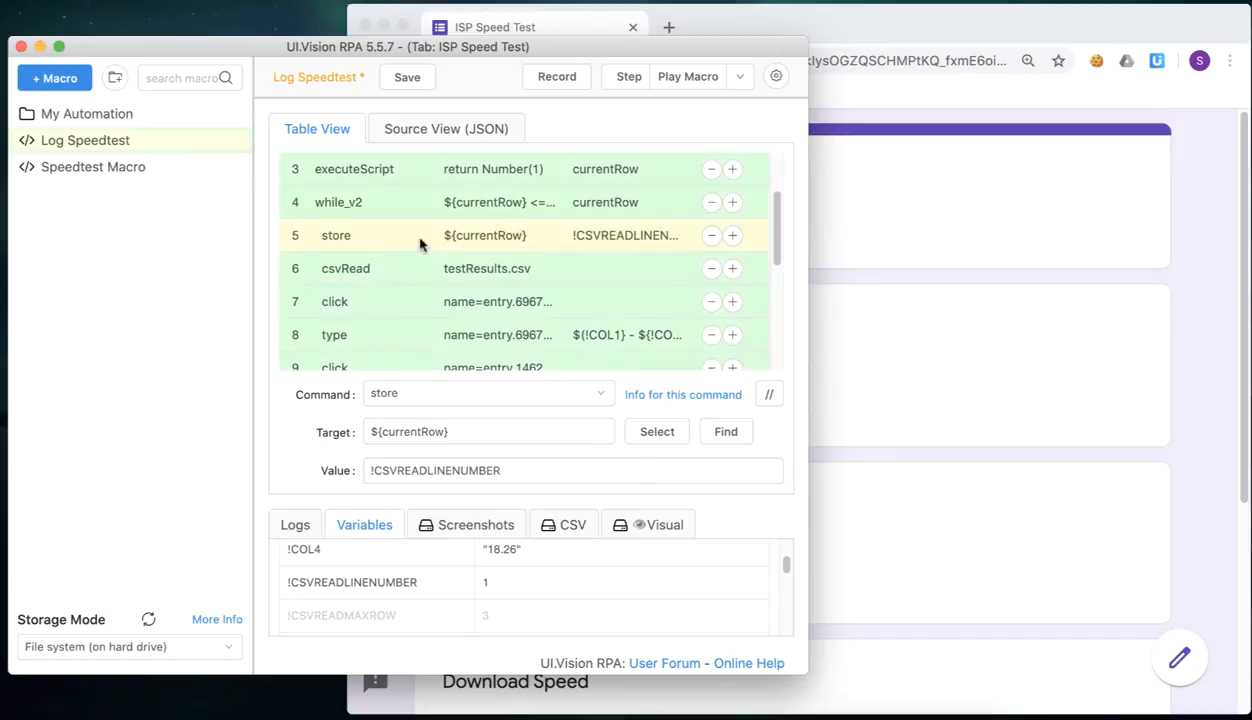
mouse_move(470, 208)
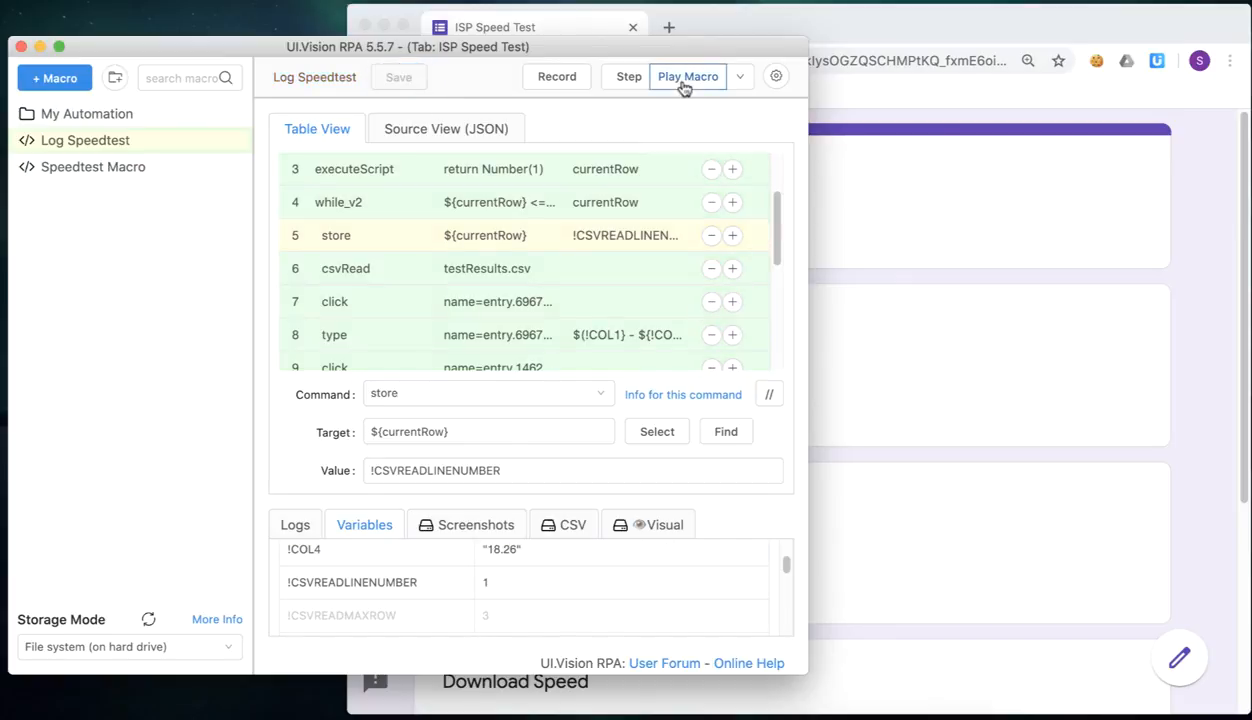
left_click(688, 76)
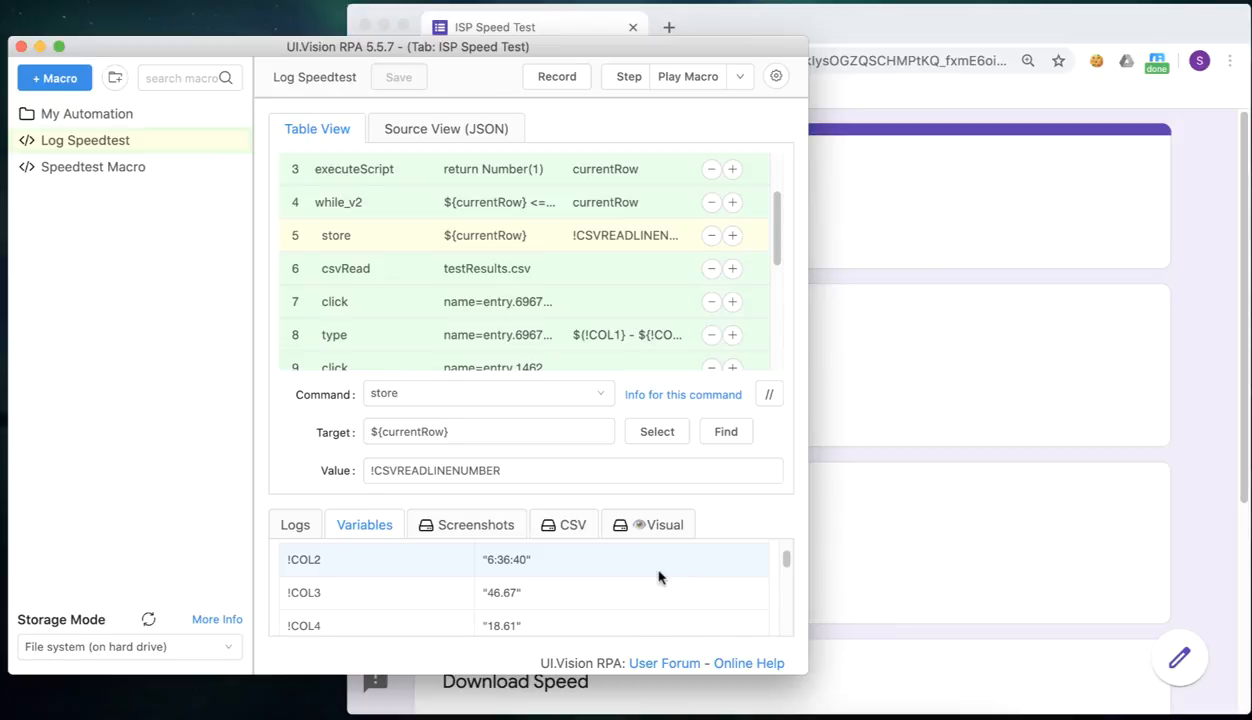
mouse_move(672, 598)
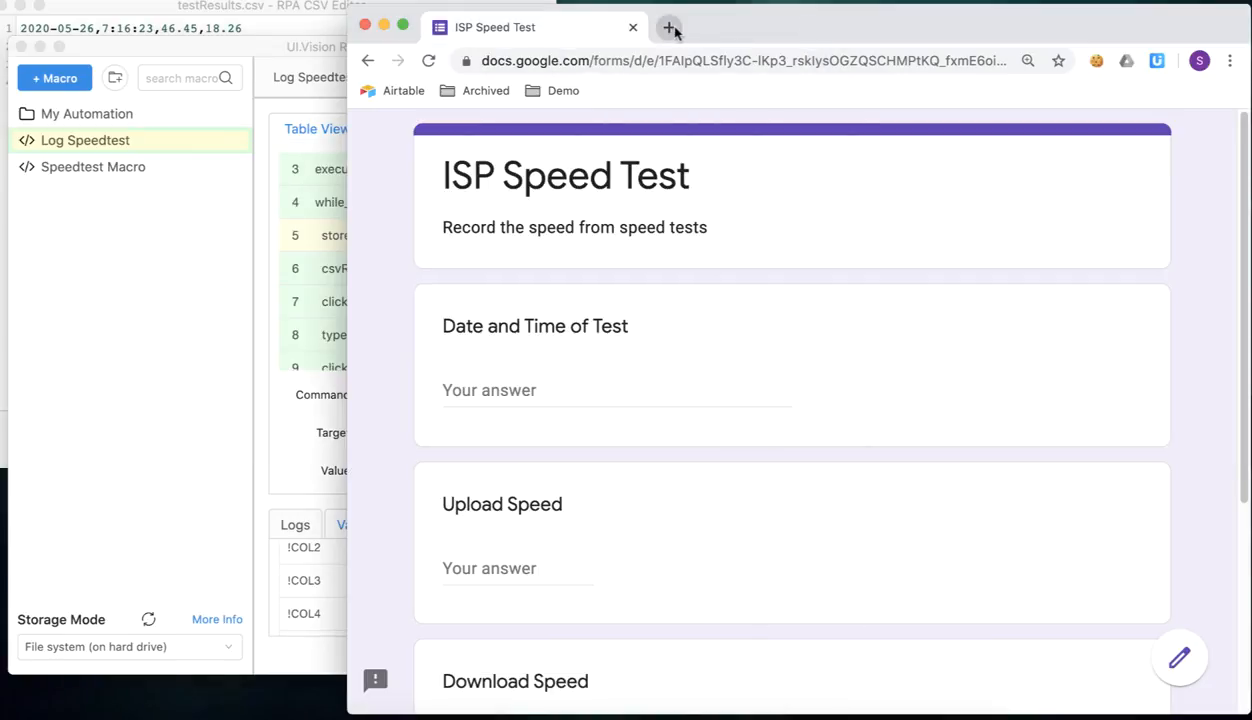
- Visit the Log Speedtest.json post on stevenckwong.com and scroll the homepage to Mini-Tutorial Part 3
left_click(668, 28)
type("stevenckwong.com/log-speedtest-json/")
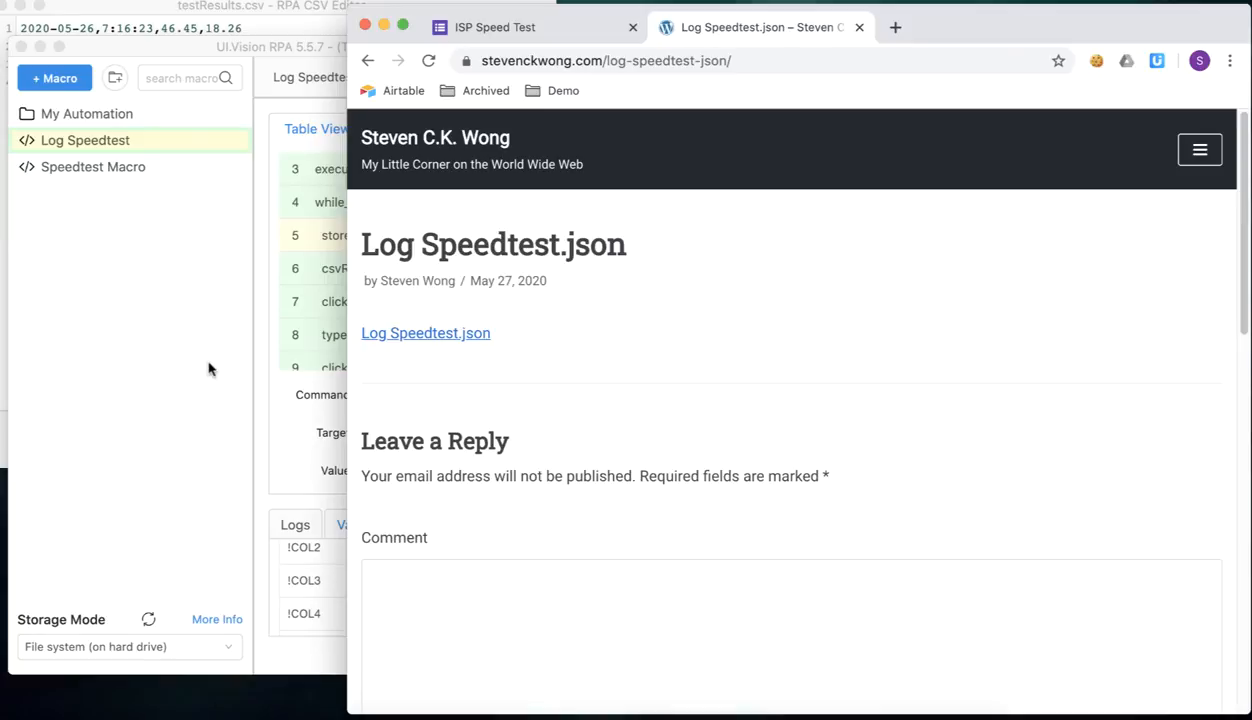
mouse_move(318, 312)
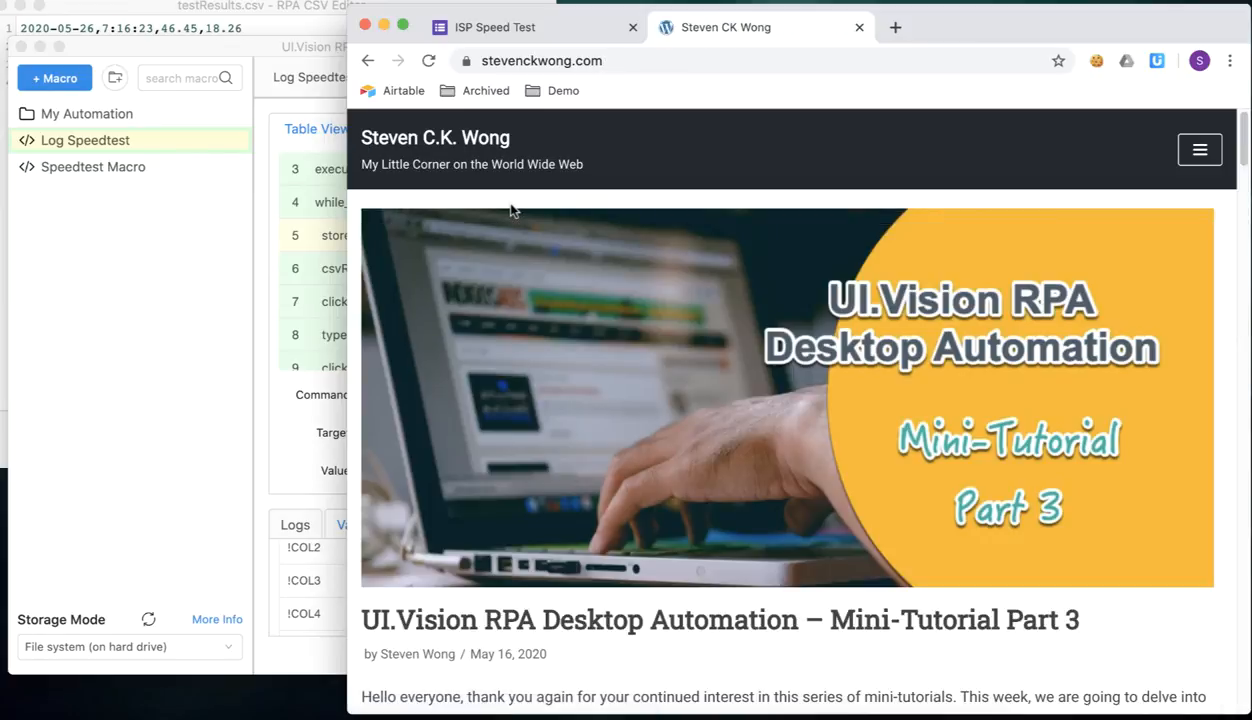
mouse_move(772, 412)
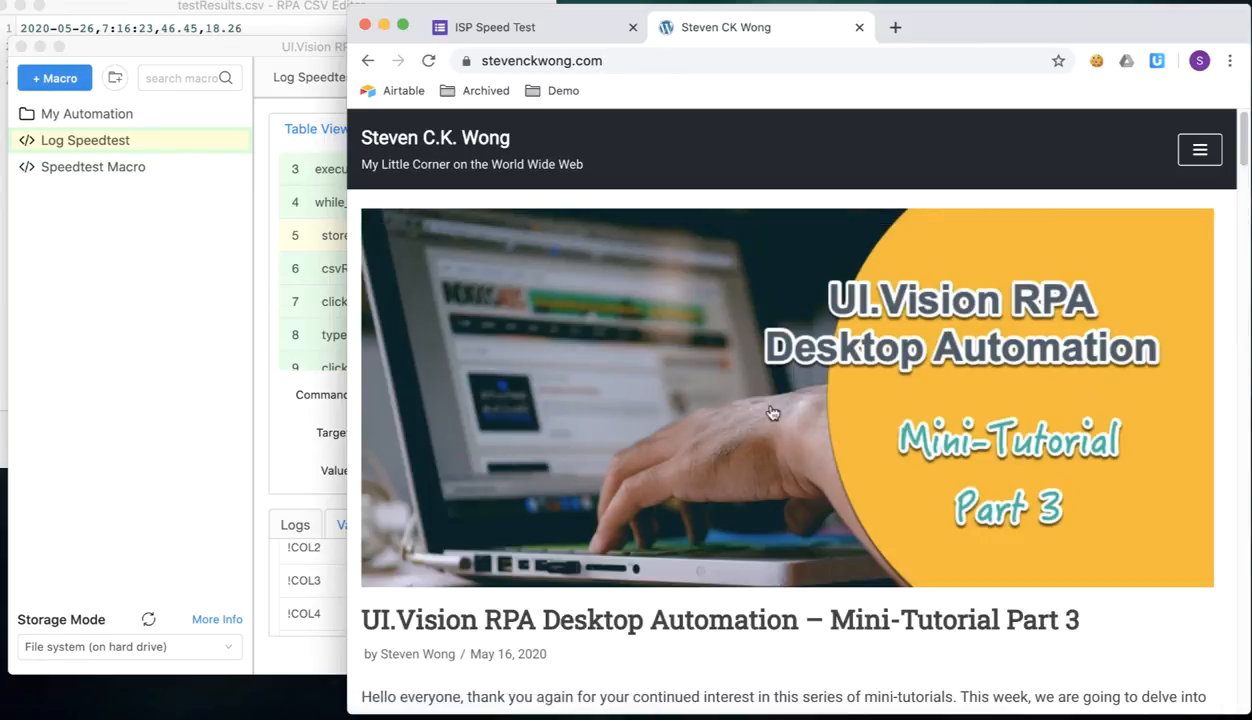
scroll("down", 3)
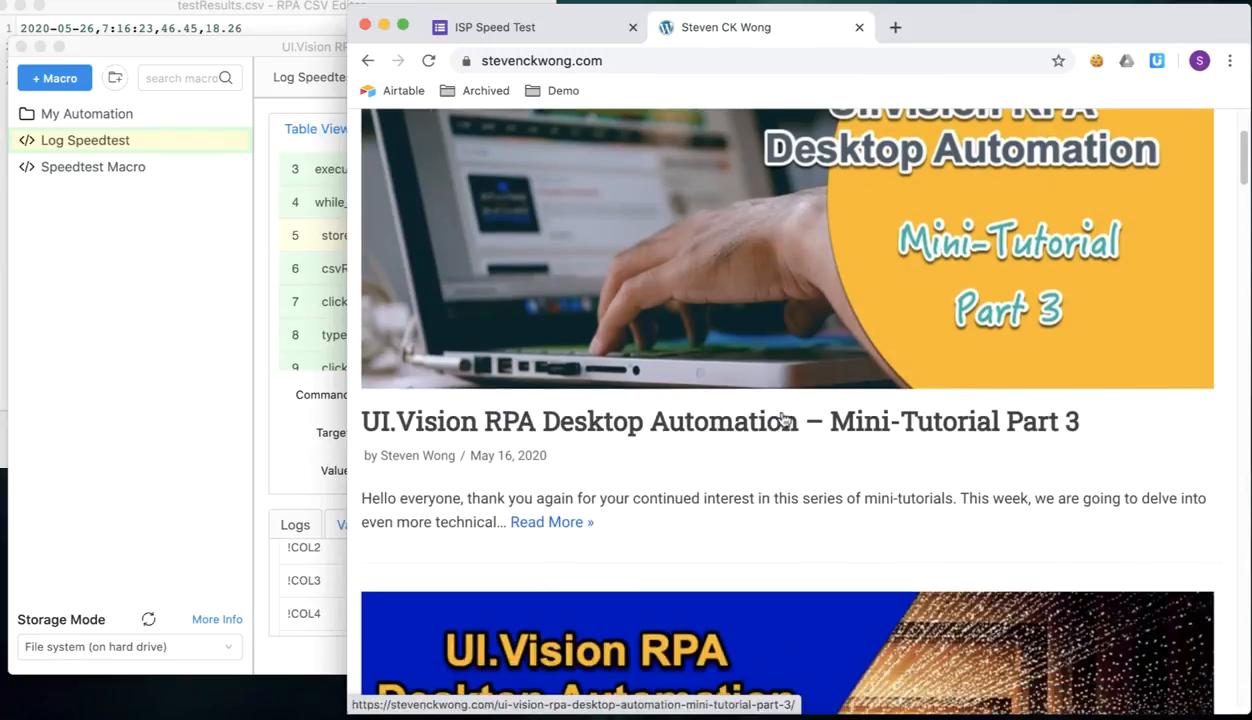